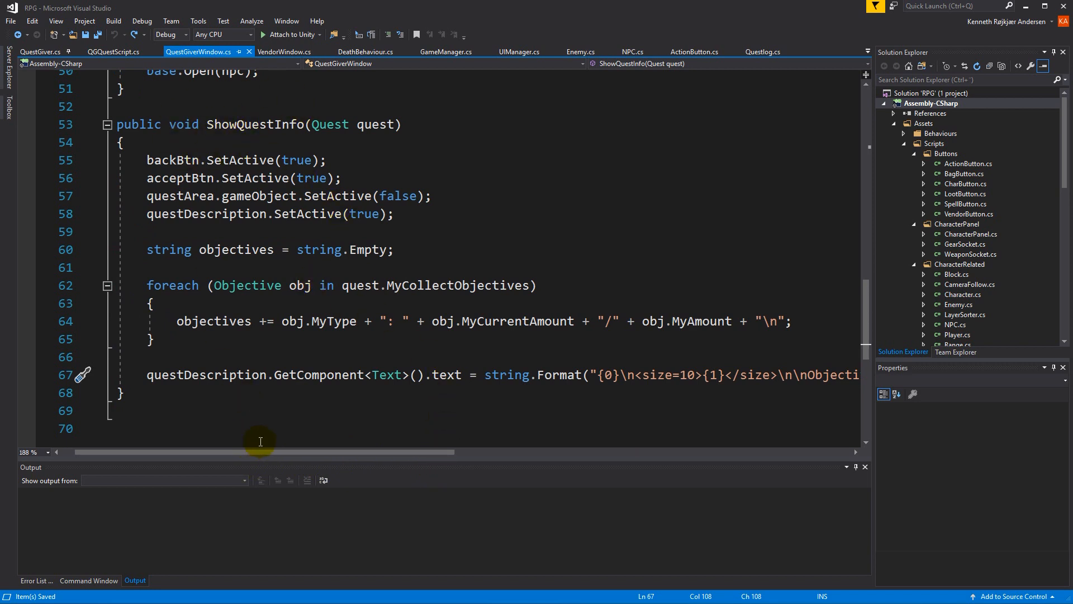
# Step: Remove the objectives argument and the Objectives/{2} part from ShowQuestInfo's string.Format, then save
pyautogui.moveTo(258, 452); pyautogui.dragTo(342, 451)
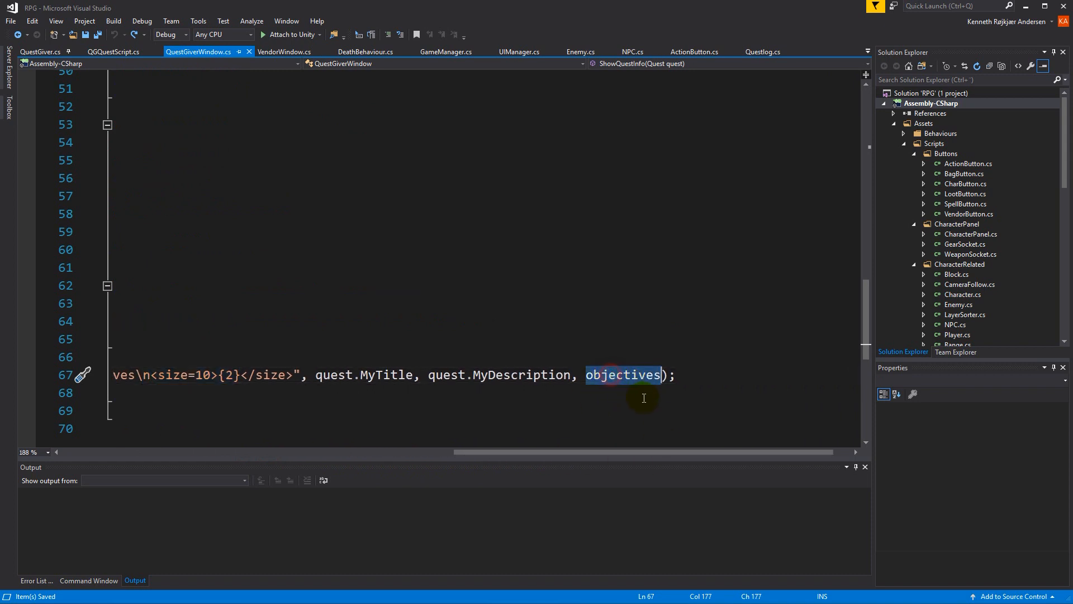
pyautogui.press('Delete')
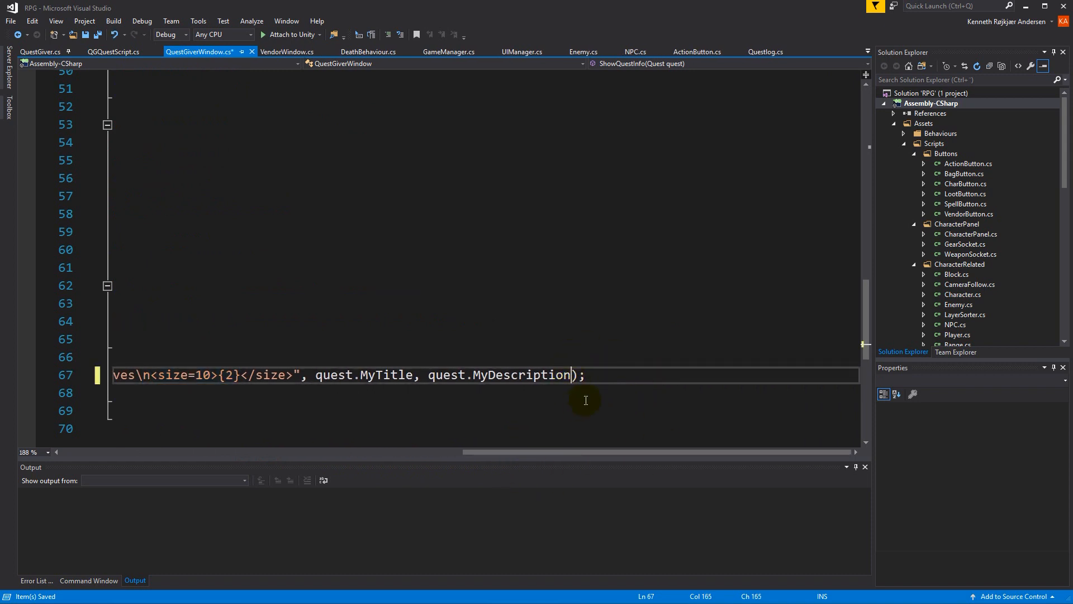
pyautogui.hscroll(-3)
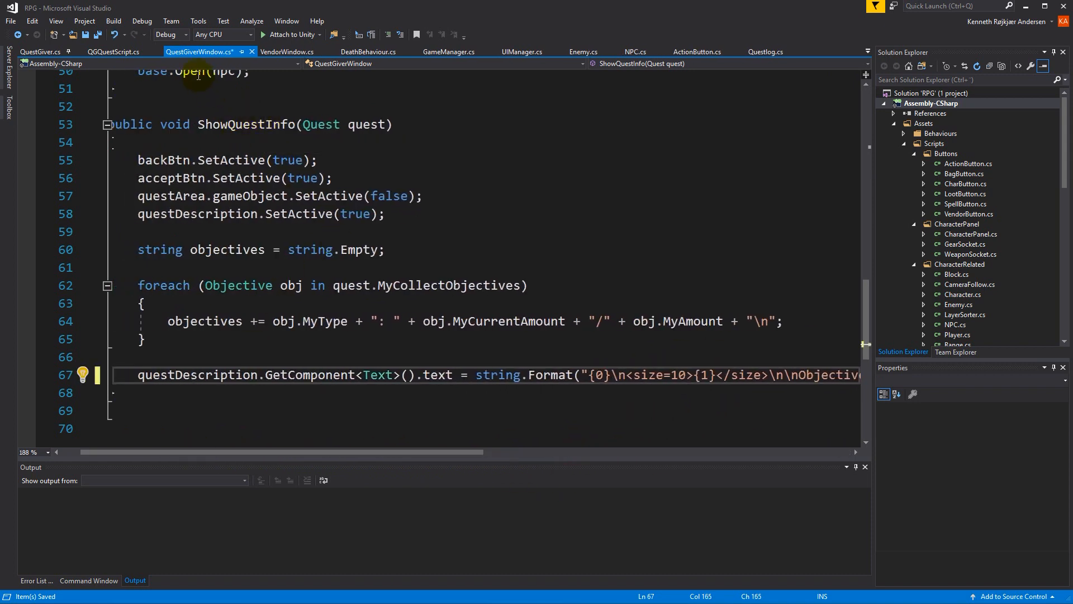
pyautogui.moveTo(438, 452)
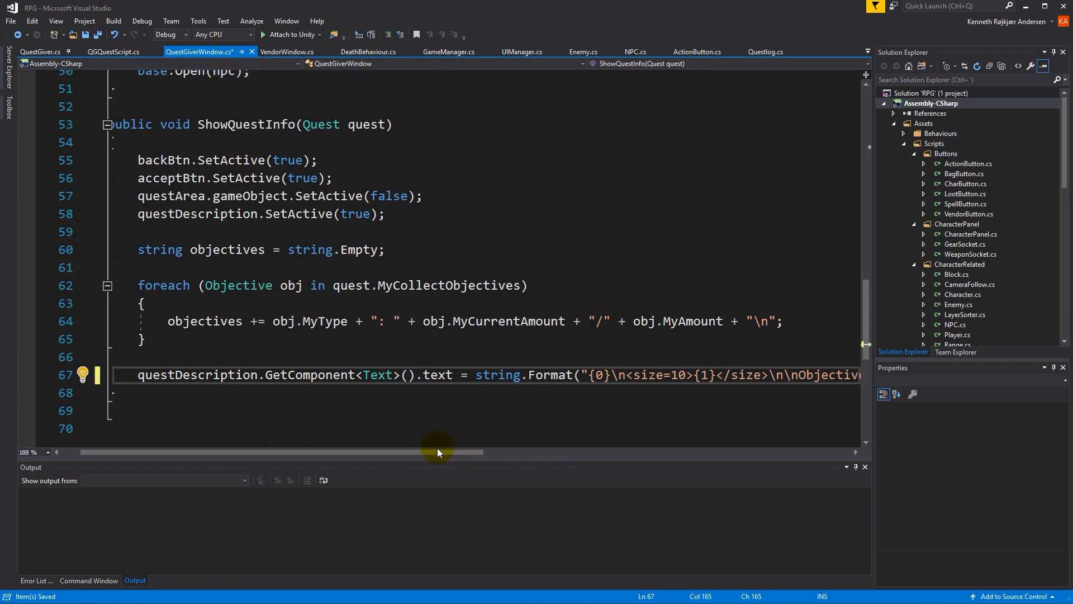
pyautogui.hscroll(3)
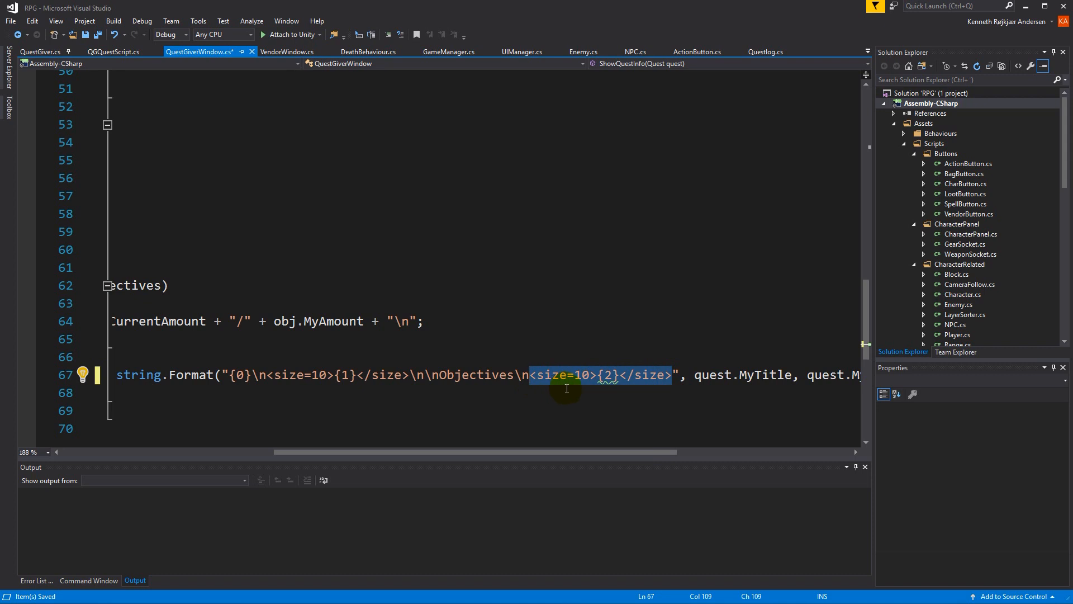
pyautogui.press('Delete')
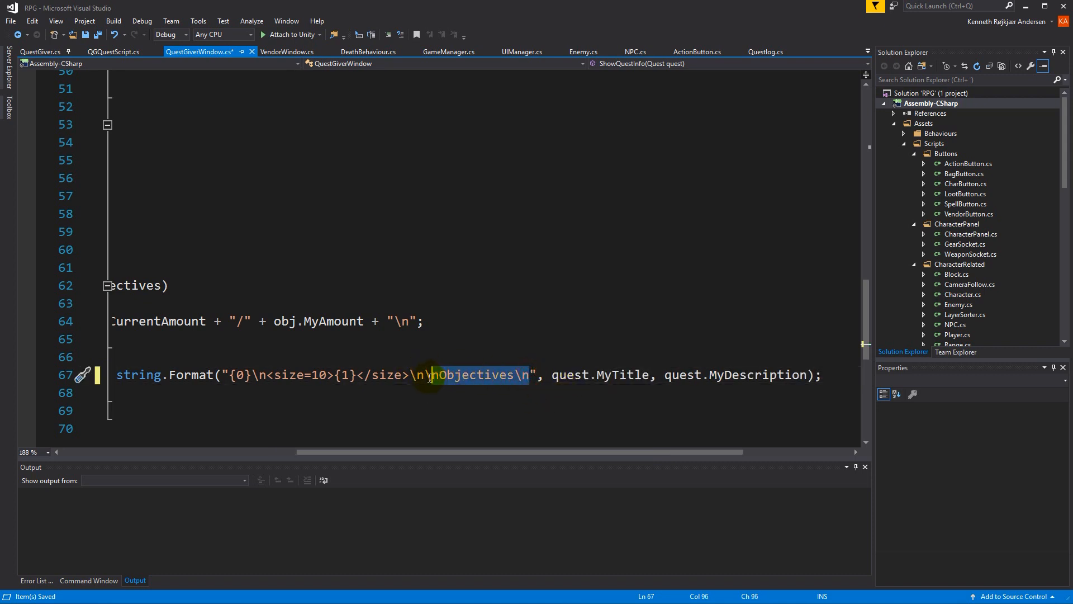
pyautogui.press('Delete')
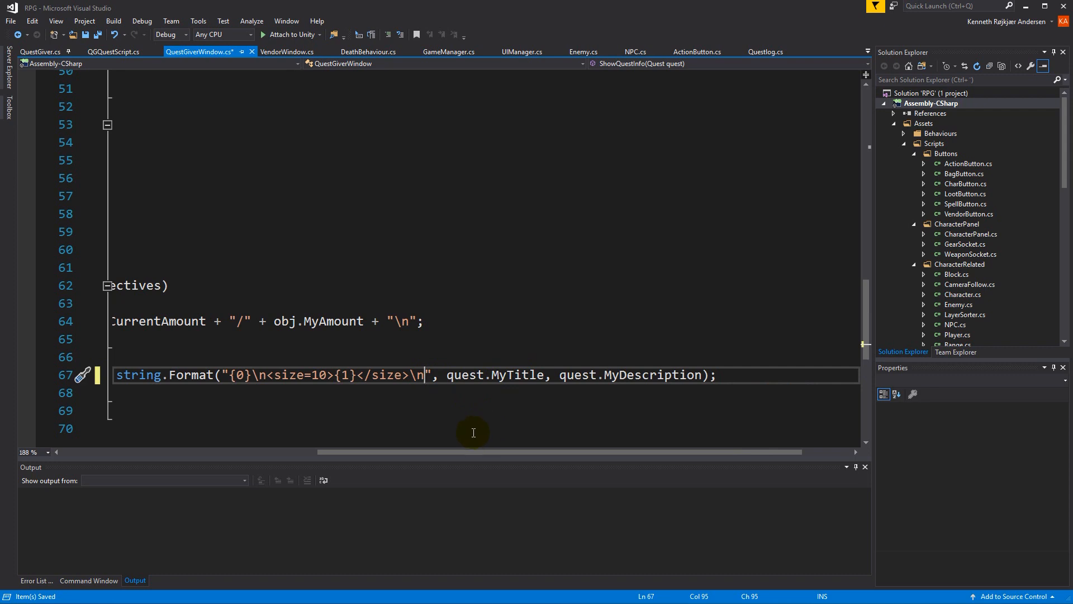
pyautogui.press('Ctrl+S')
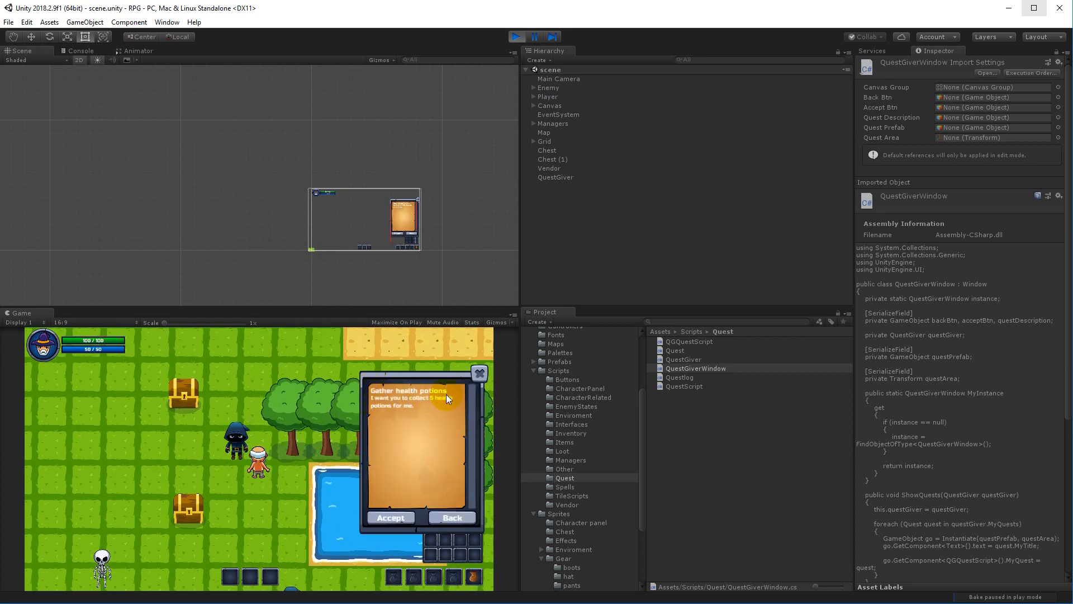
pyautogui.moveTo(387, 407)
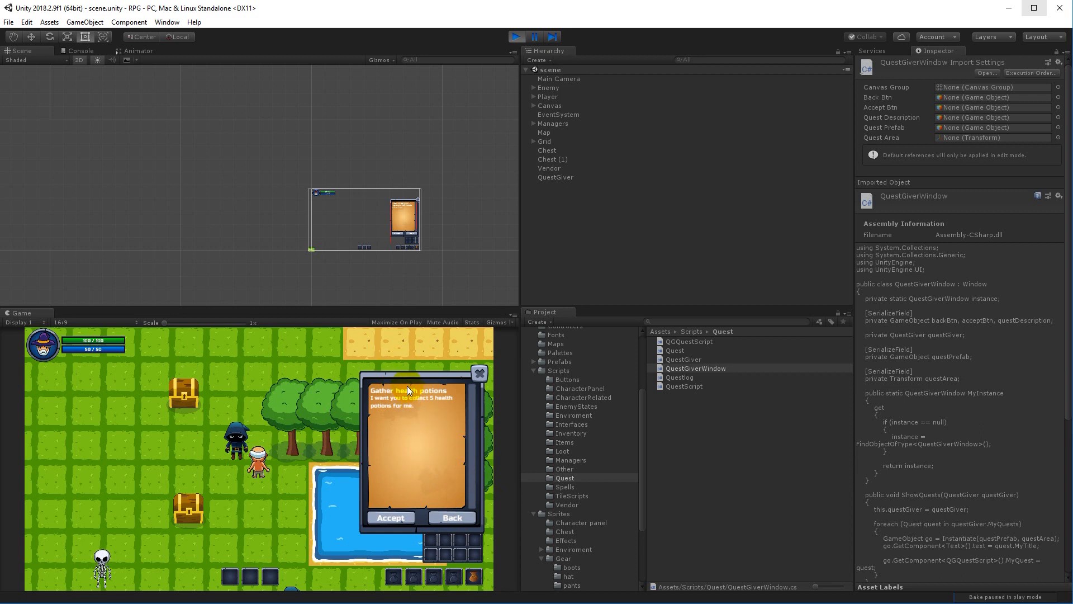
pyautogui.moveTo(381, 400)
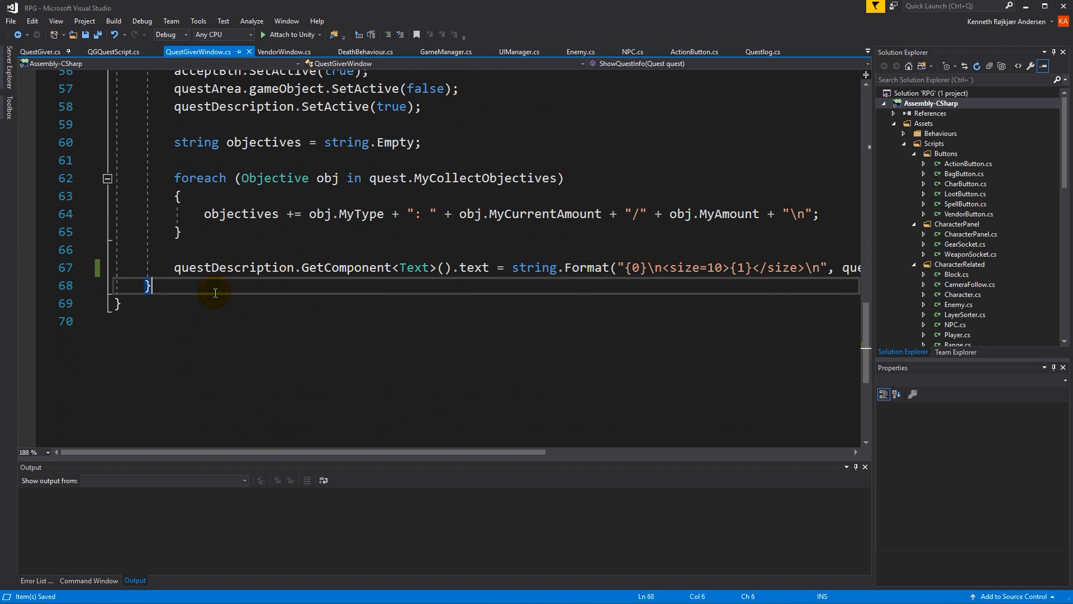
# Step: Write public void Back() that sets backBtn and acceptBtn inactive
pyautogui.write('public')
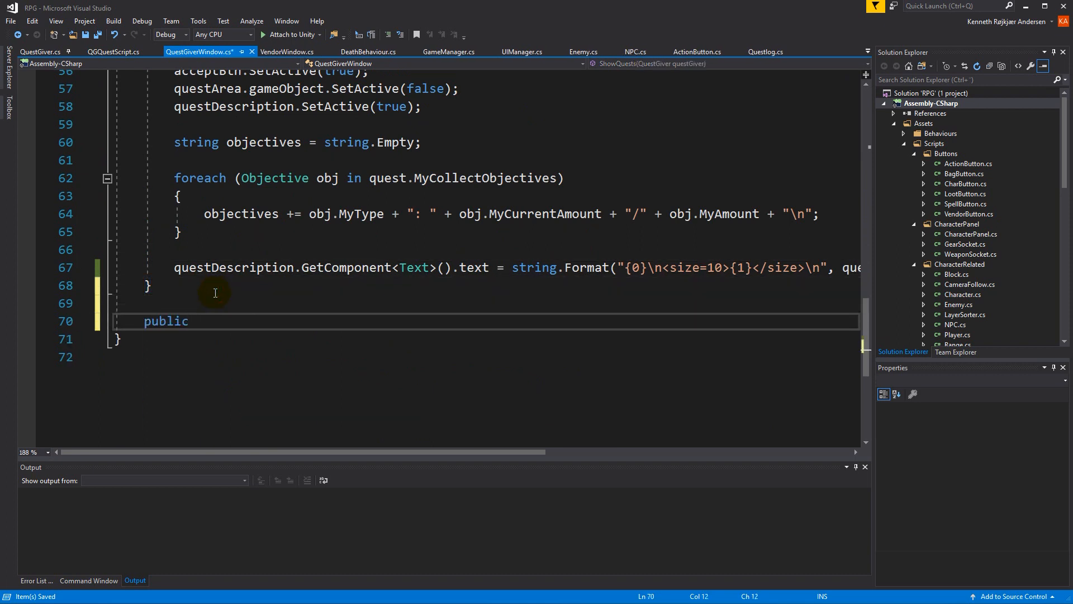
pyautogui.write('void Back(')
pyautogui.write('{ }')
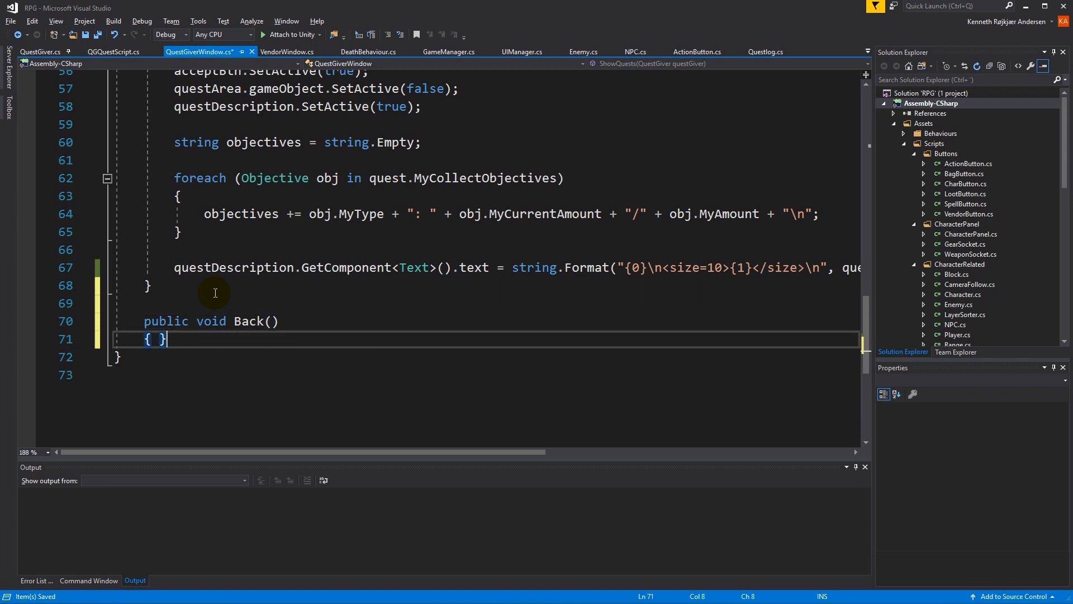
pyautogui.press('Enter')
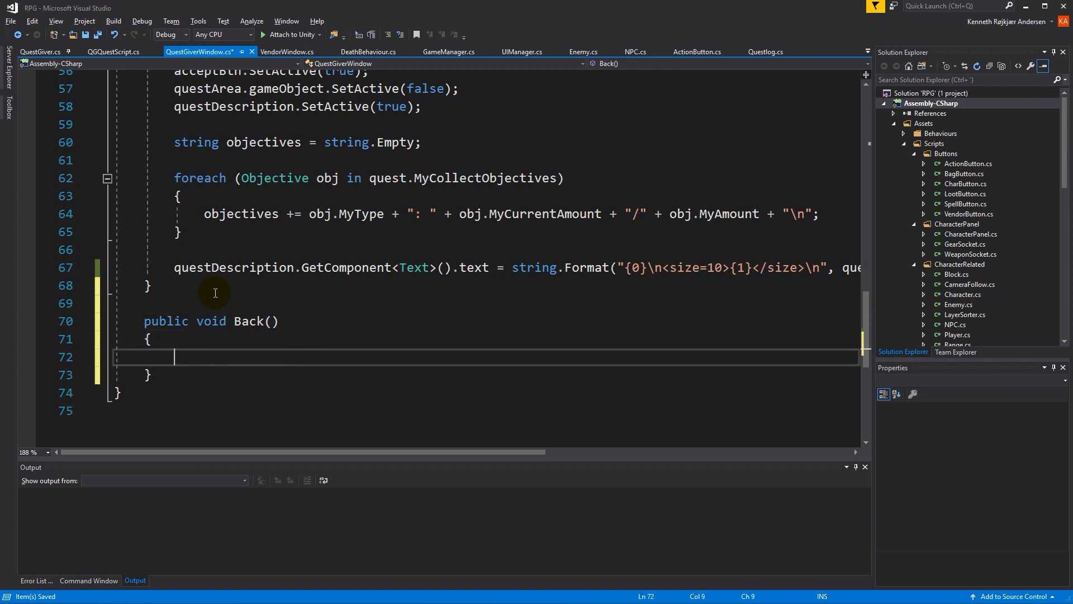
pyautogui.write('backBtn.')
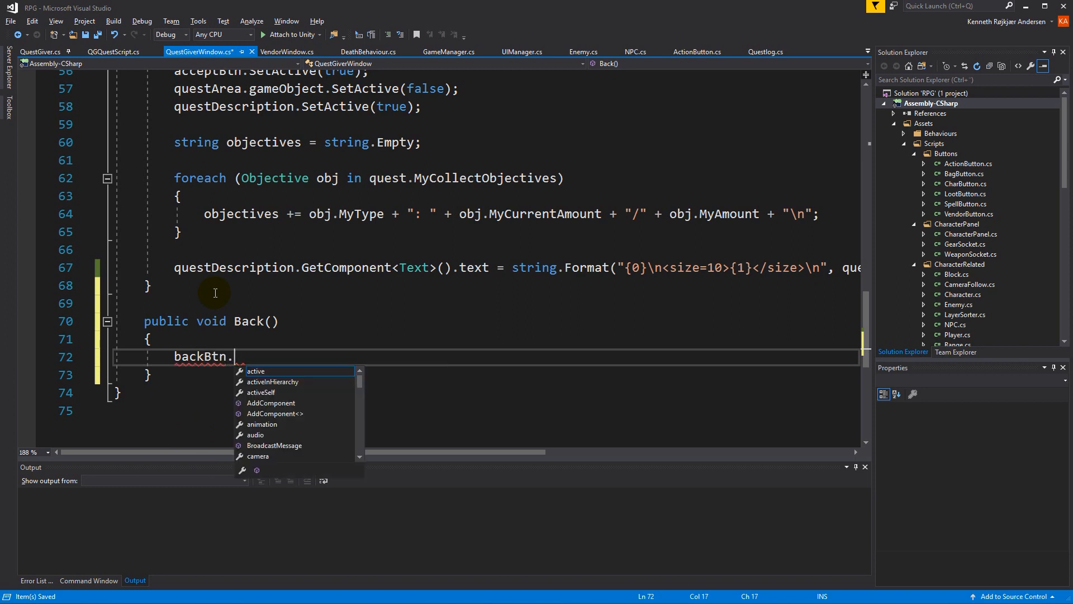
pyautogui.write('SetActive(')
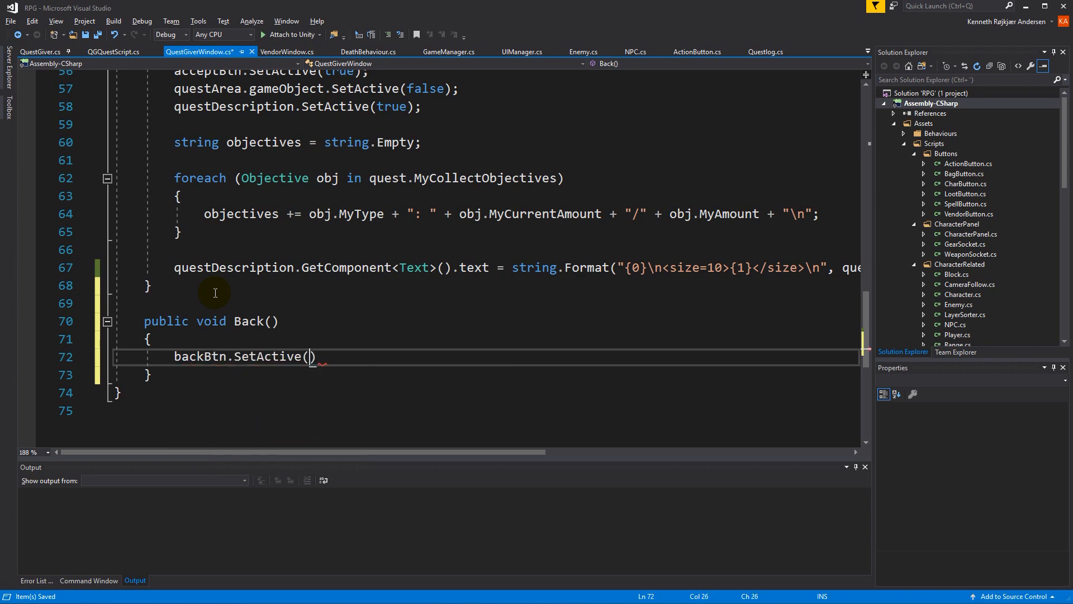
pyautogui.write('false')
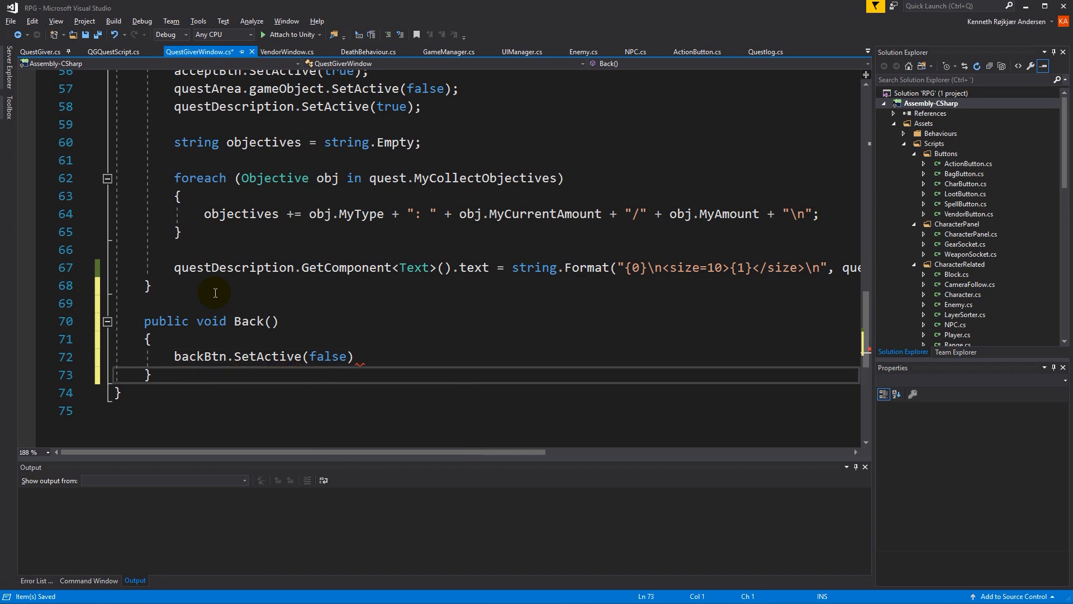
pyautogui.write(';')
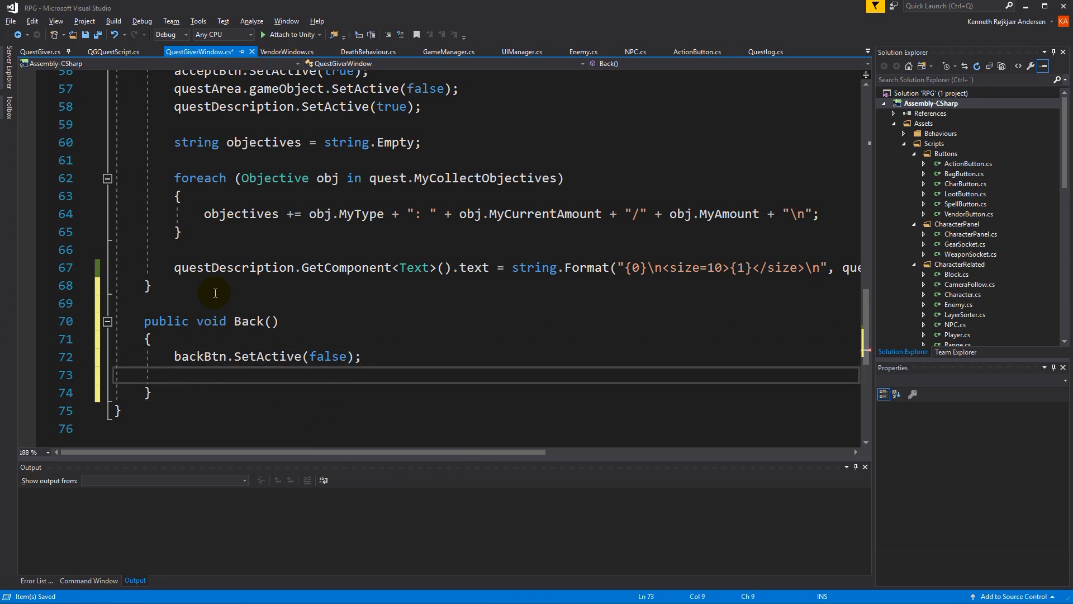
pyautogui.write('acceptBtn.setActive(false')
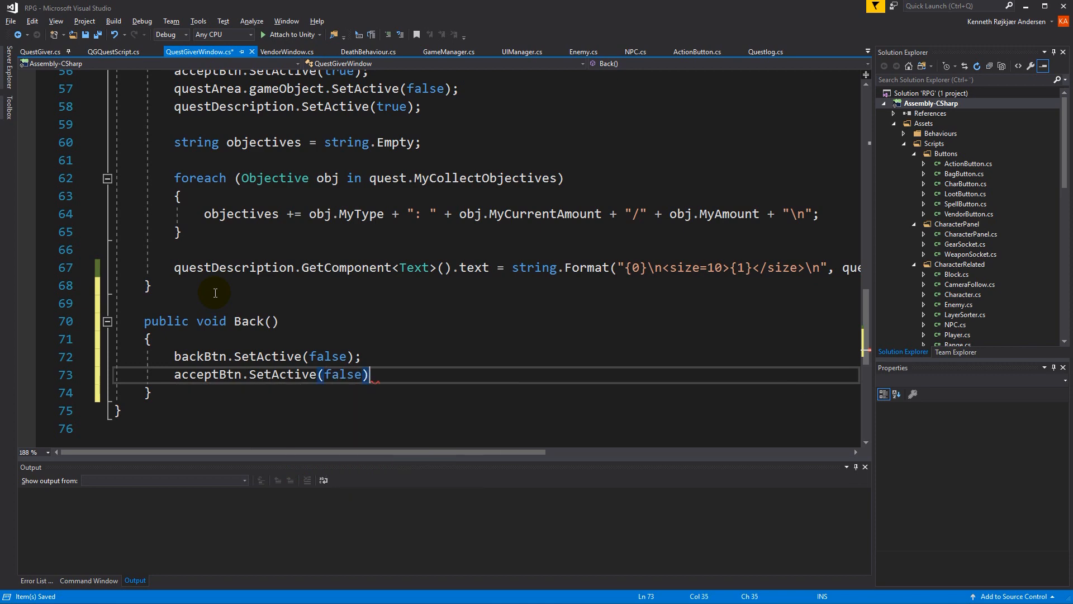
pyautogui.press('Enter')
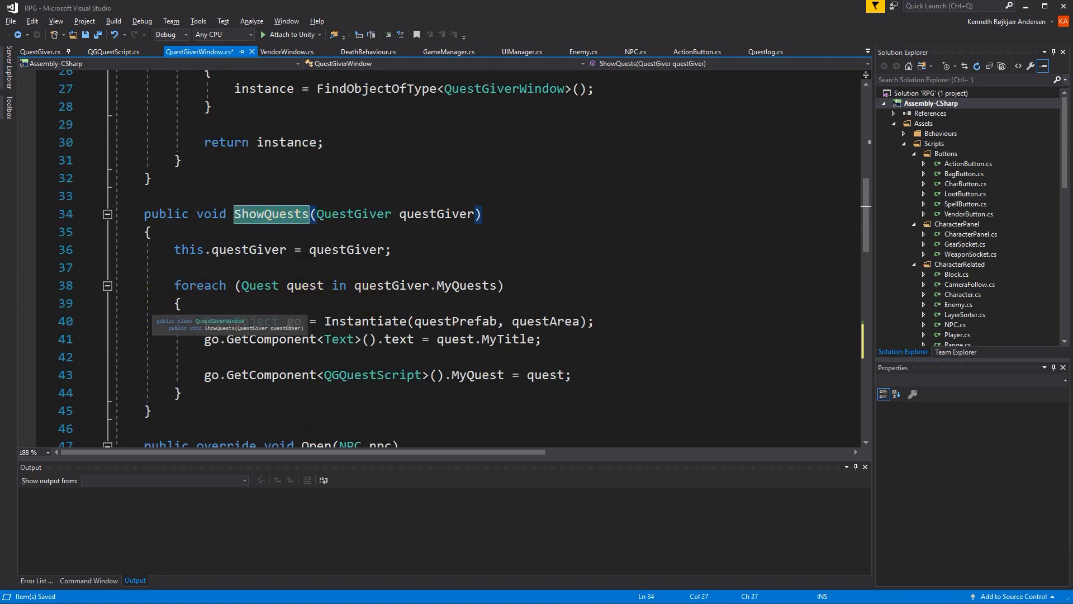
# Step: Have Back call ShowQuests(questGiver) and return to Unity
pyautogui.scroll(-3)
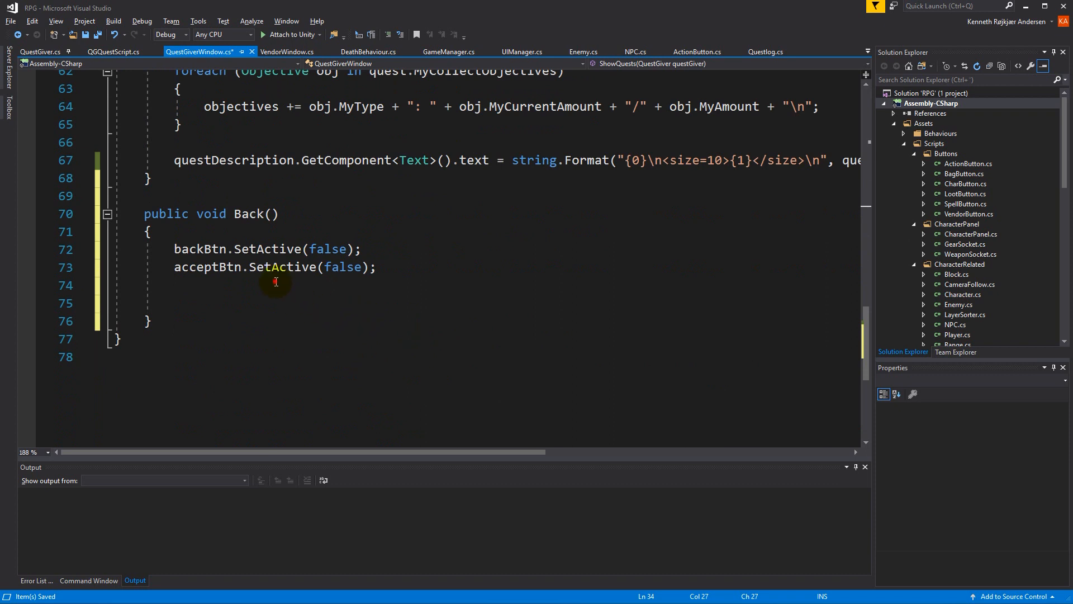
pyautogui.write('sho')
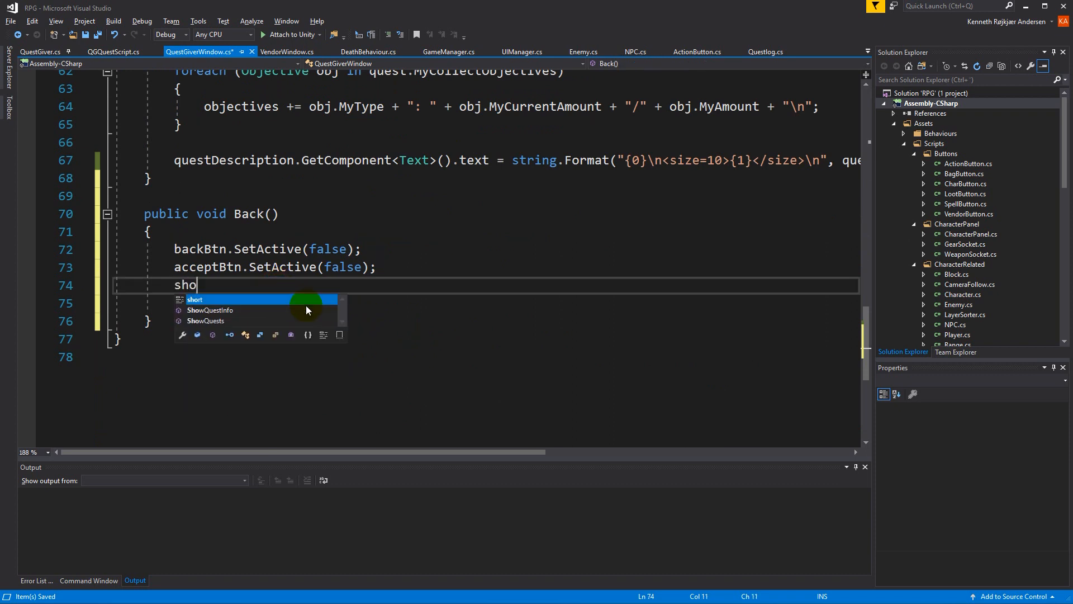
pyautogui.write('wquests(')
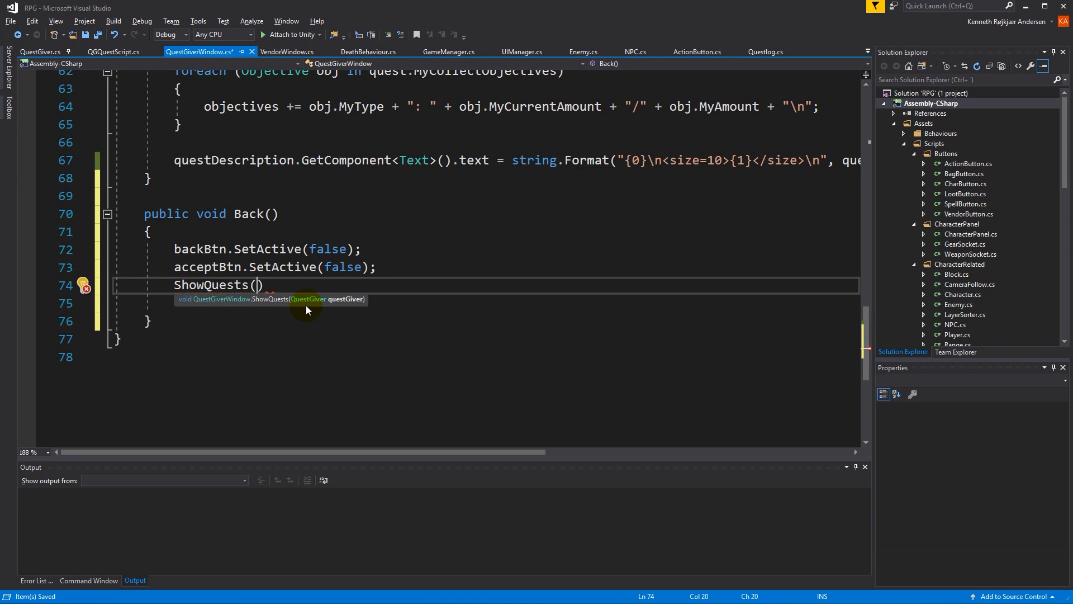
pyautogui.write('questgiver')
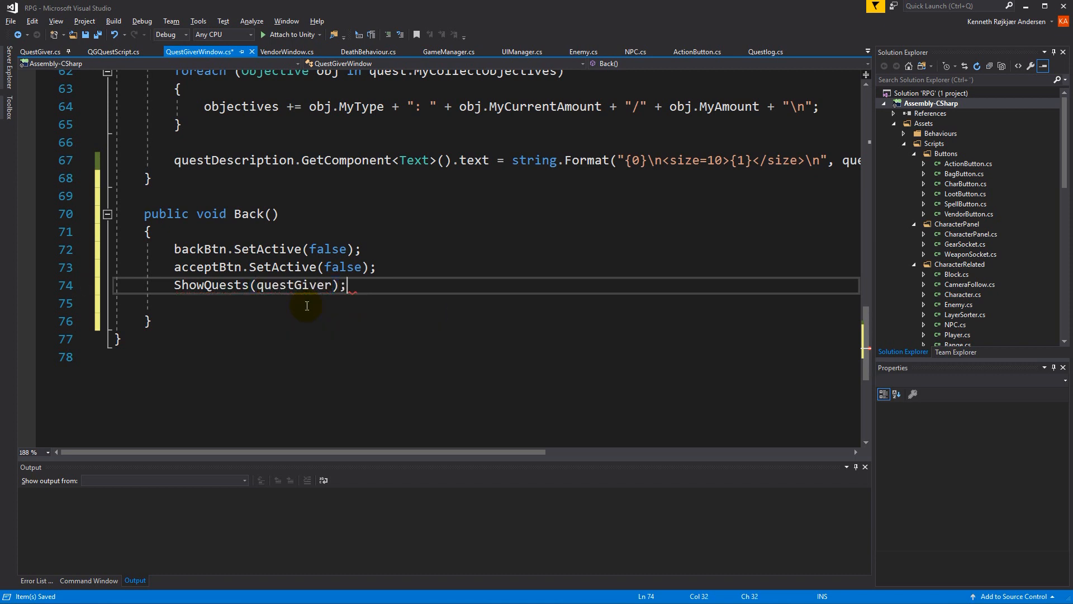
pyautogui.click(99, 34)
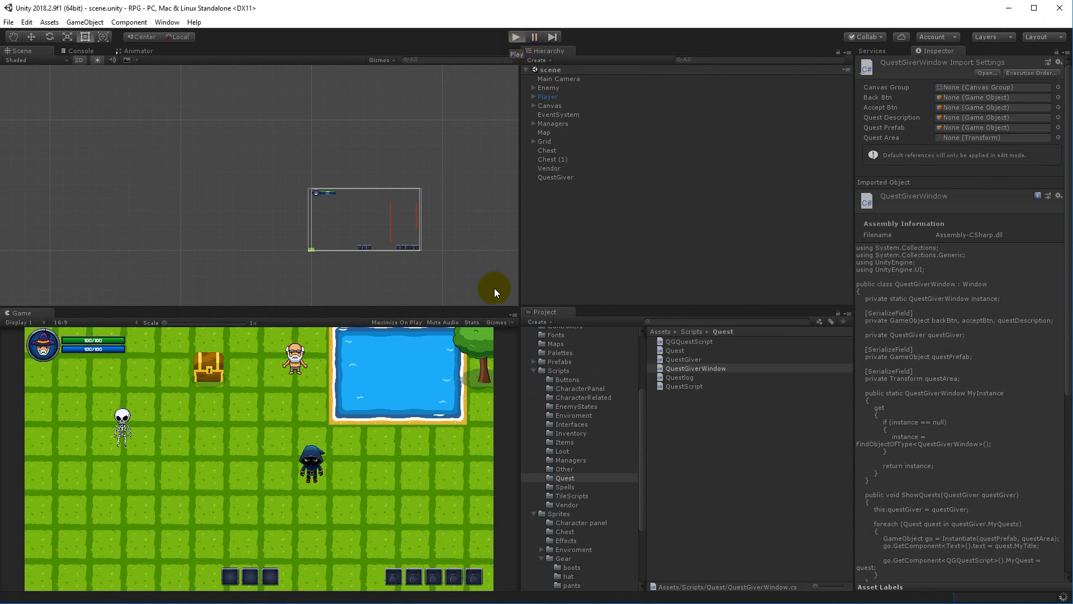
pyautogui.moveTo(503, 370)
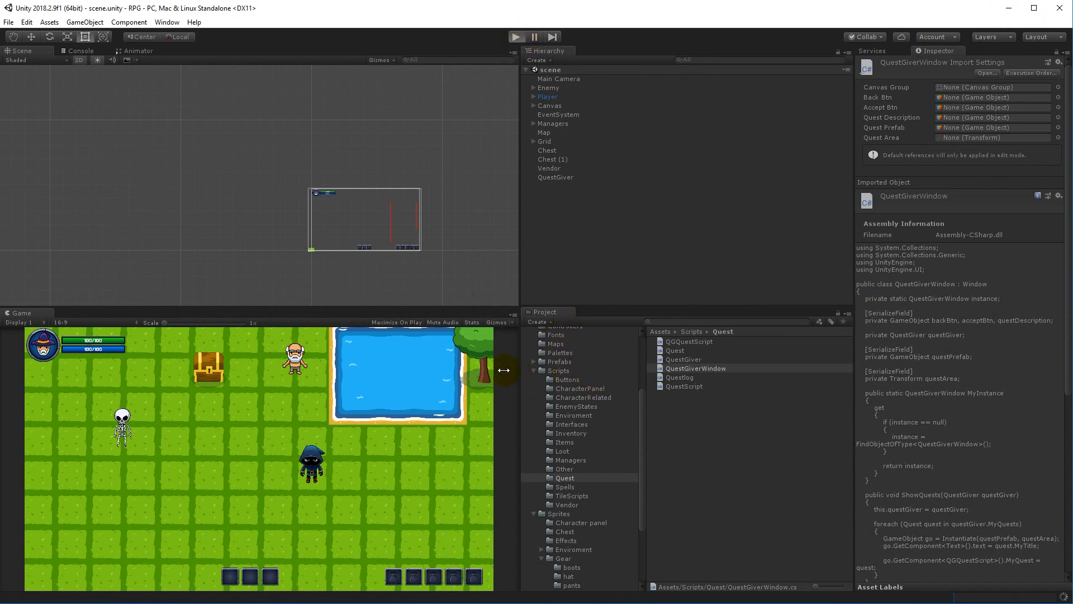
# Step: Stop Play mode and expand QuestGiverWindow in the scene to reach its BackBtn
pyautogui.click(516, 36)
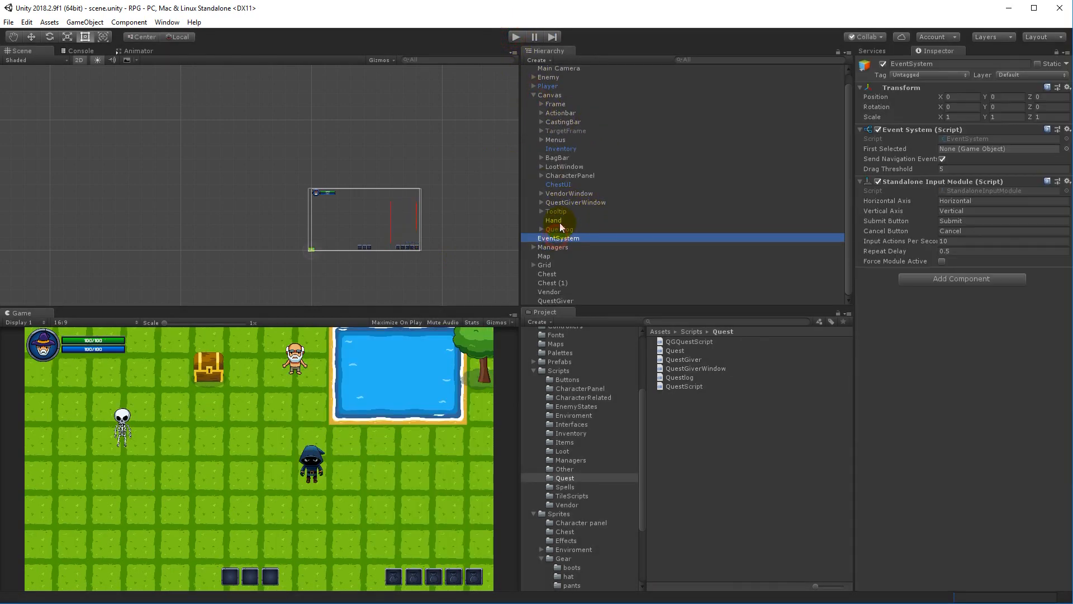
pyautogui.click(576, 202)
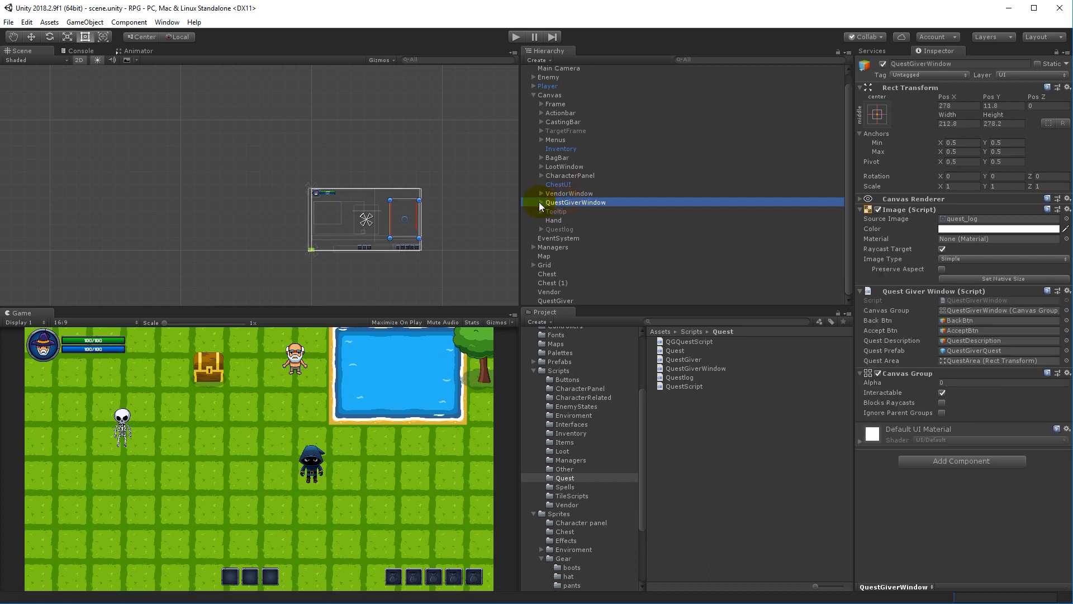
pyautogui.click(566, 246)
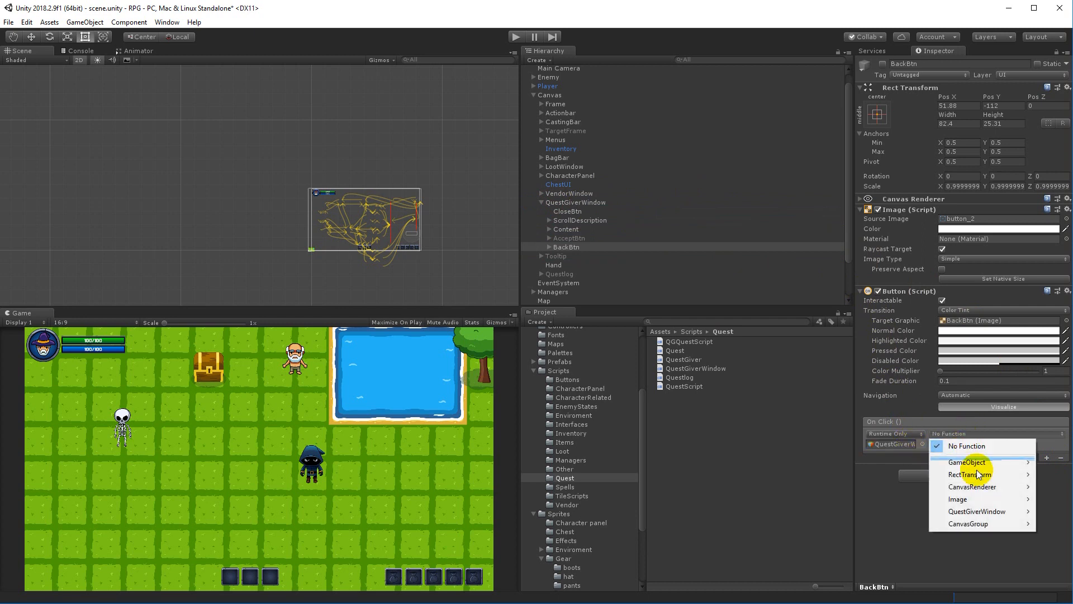
pyautogui.moveTo(977, 512)
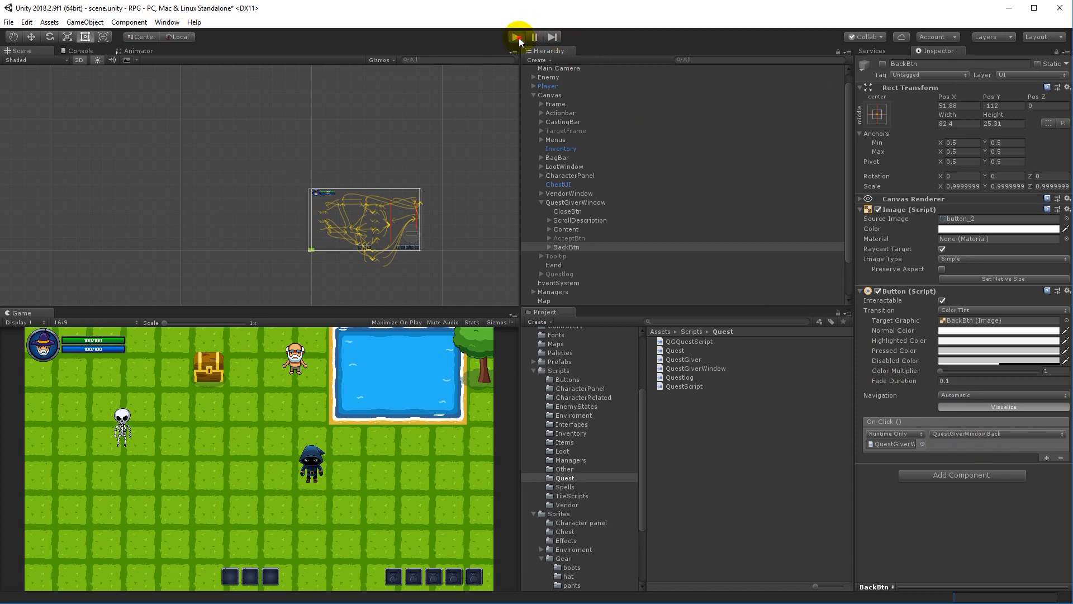
# Step: Run the game to test the quest window's Back button
pyautogui.click(514, 34)
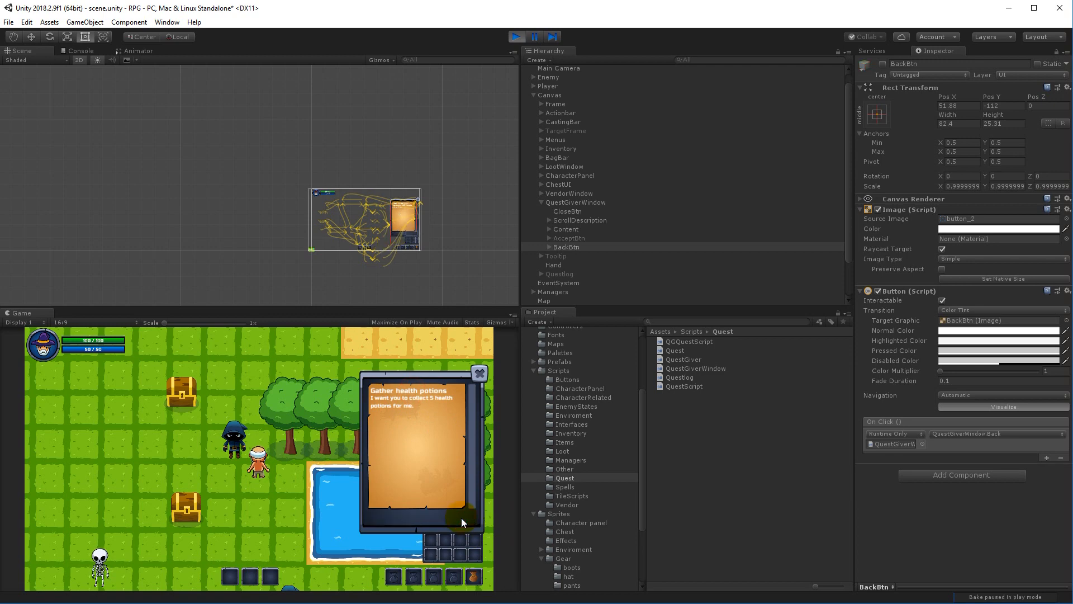
pyautogui.moveTo(388, 480)
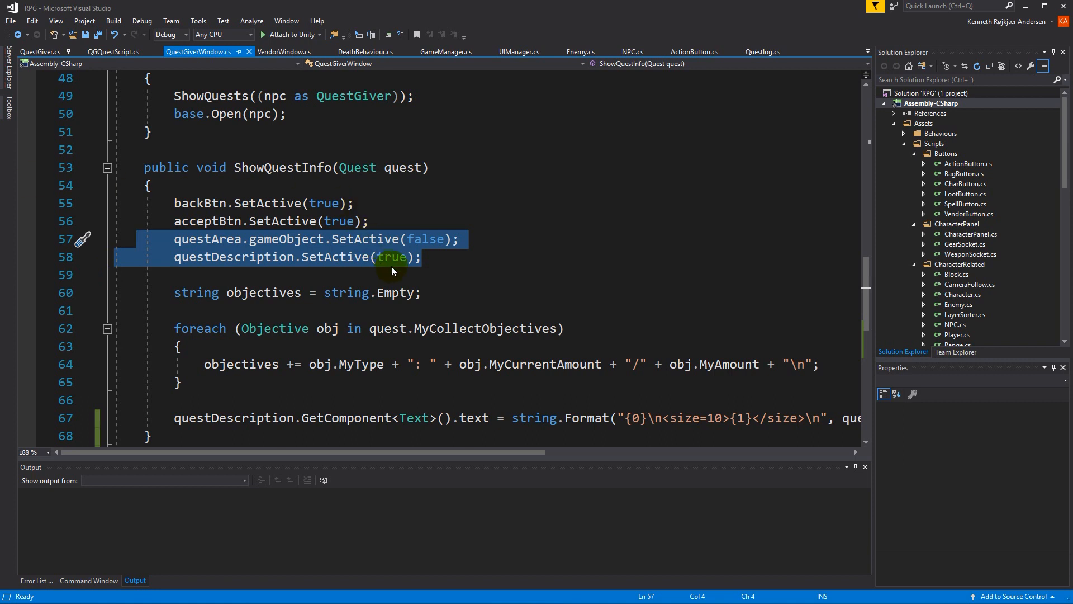
pyautogui.moveTo(300, 250)
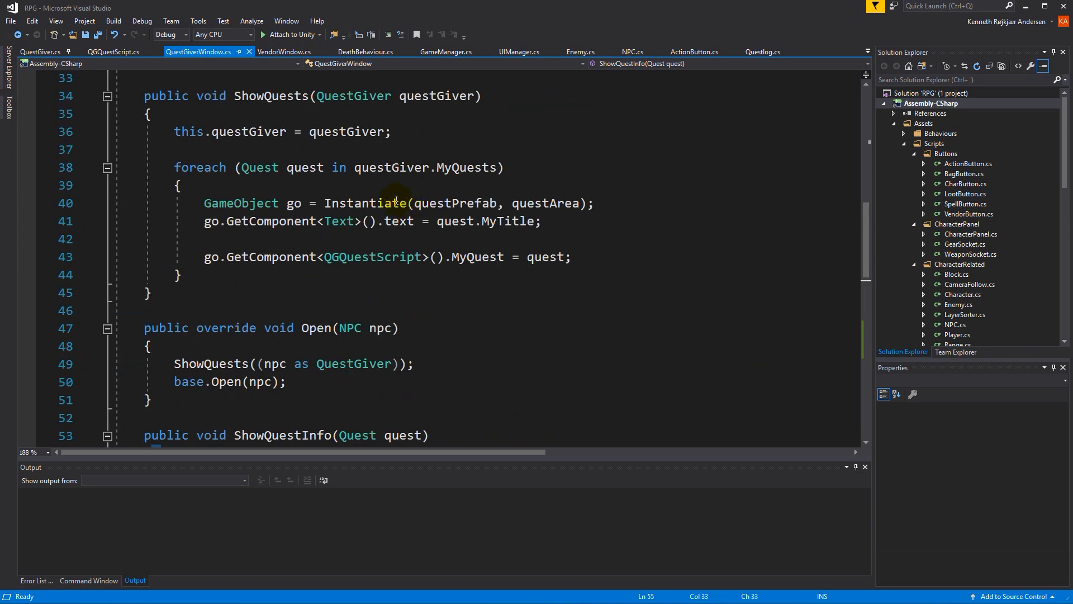
# Step: In ShowQuests set questArea active true and questDescription false, then save
pyautogui.scroll(3)
pyautogui.write('questArea.gameObject.SetActive(false);')
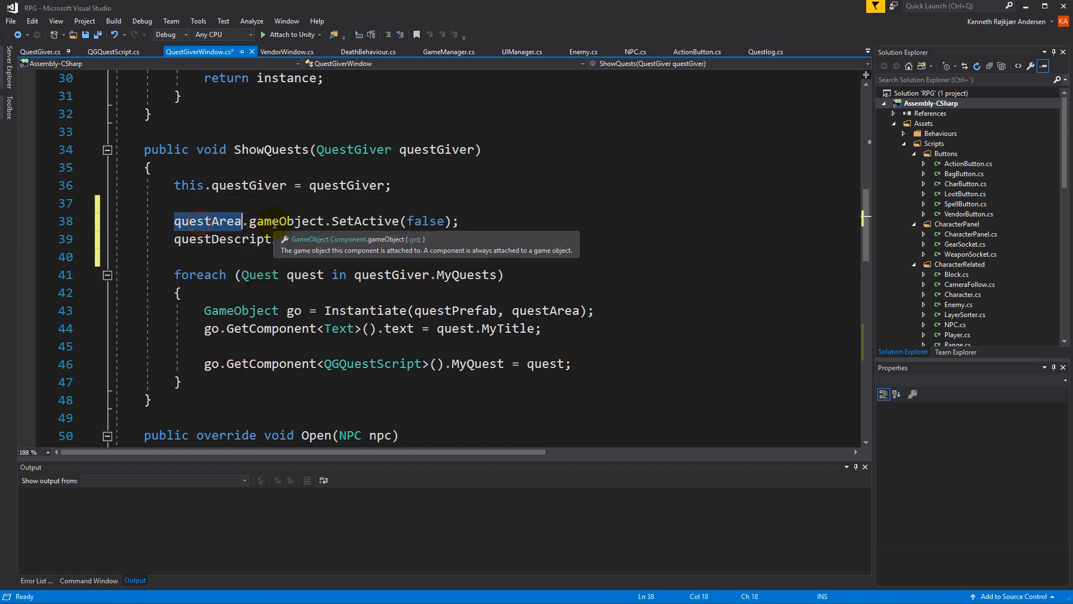
pyautogui.write('true')
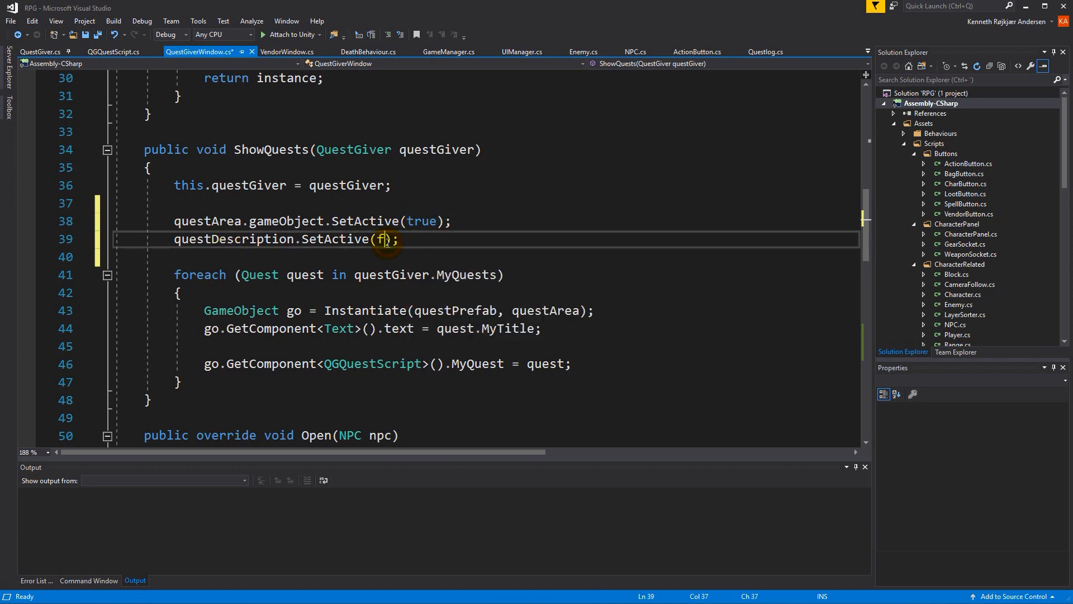
pyautogui.write('alse')
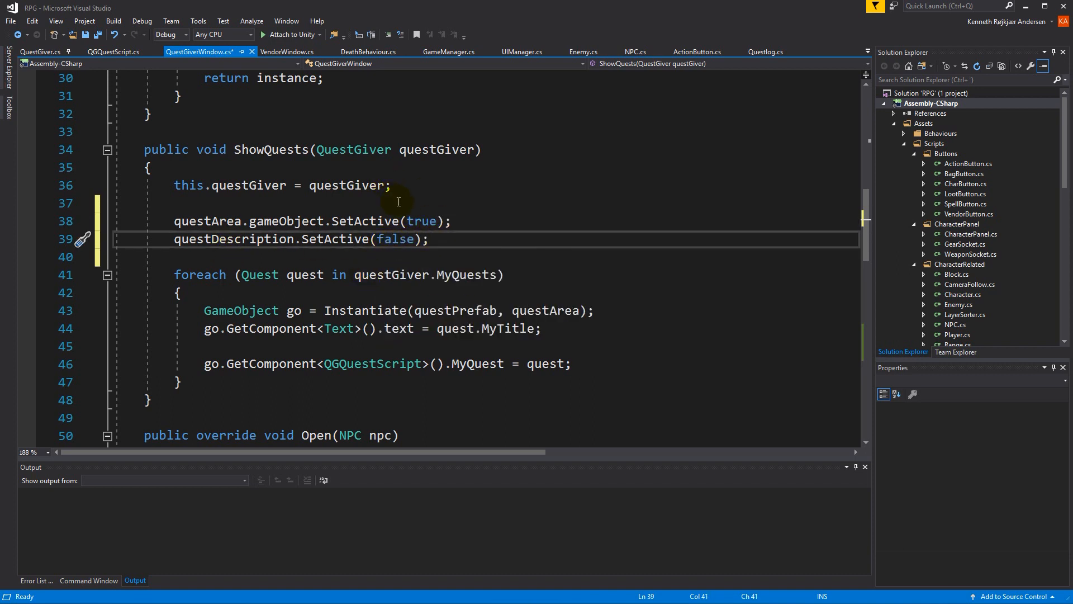
pyautogui.press('ctrl+s')
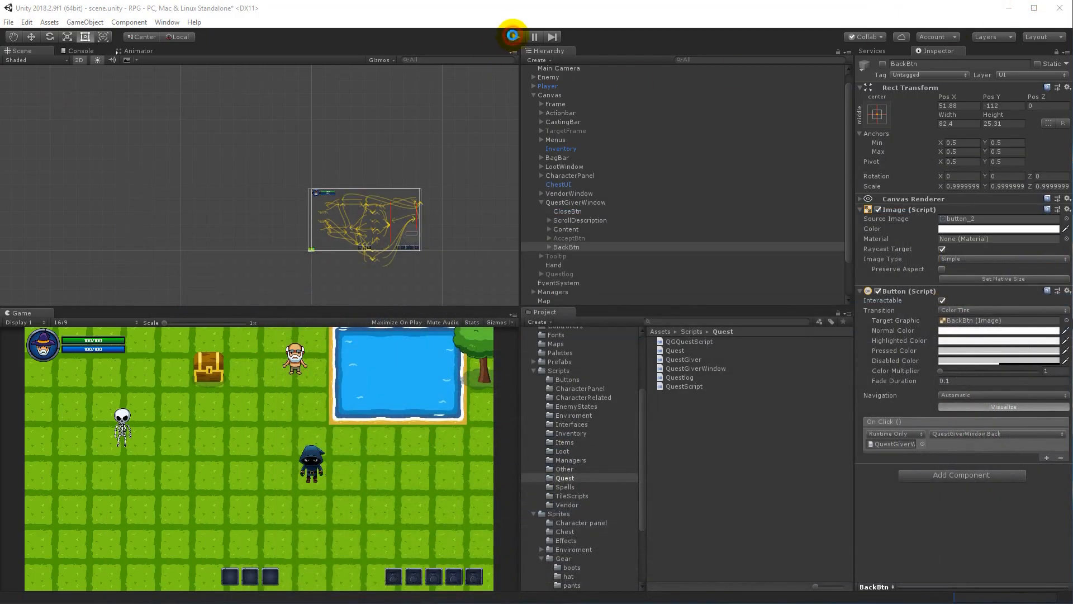
# Step: Play the game, view the Kill skeletons quest and go back to the list
pyautogui.click(514, 35)
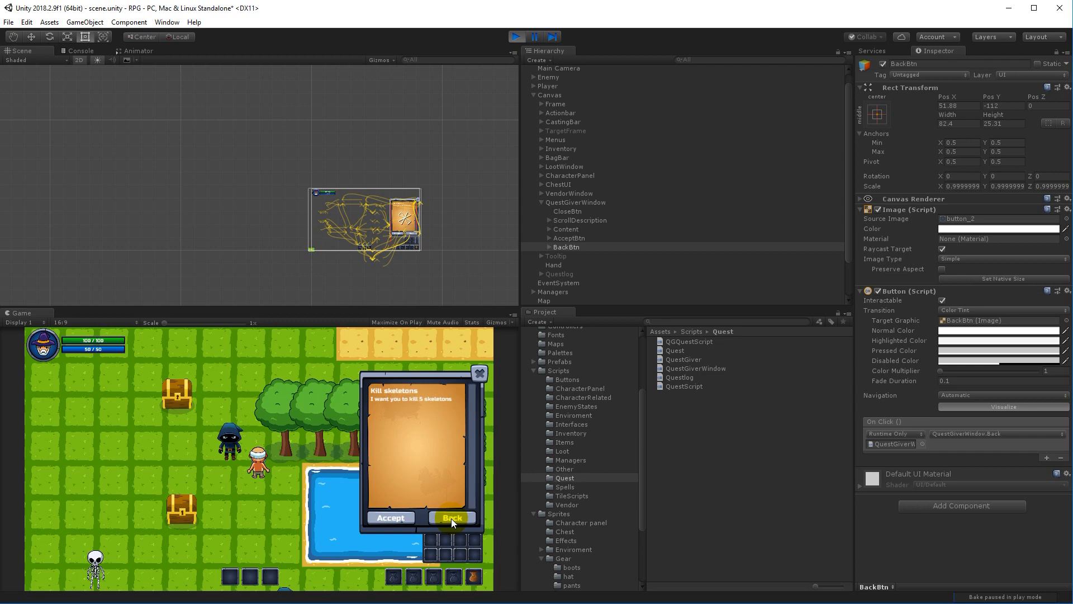
pyautogui.click(454, 517)
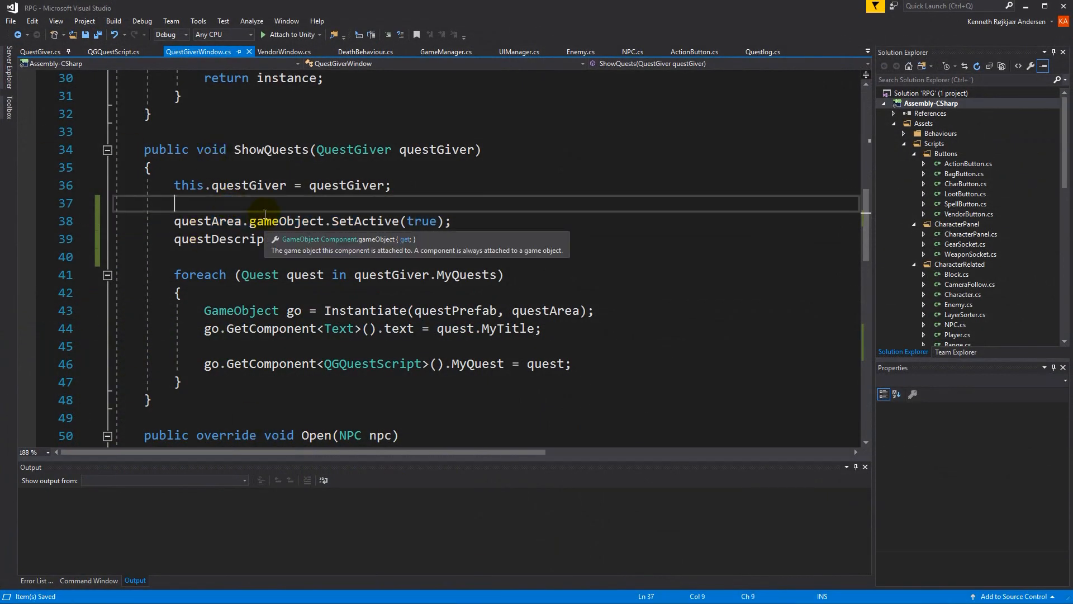
# Step: Start a foreach over GameObject go at the top of ShowQuests
pyautogui.write('f')
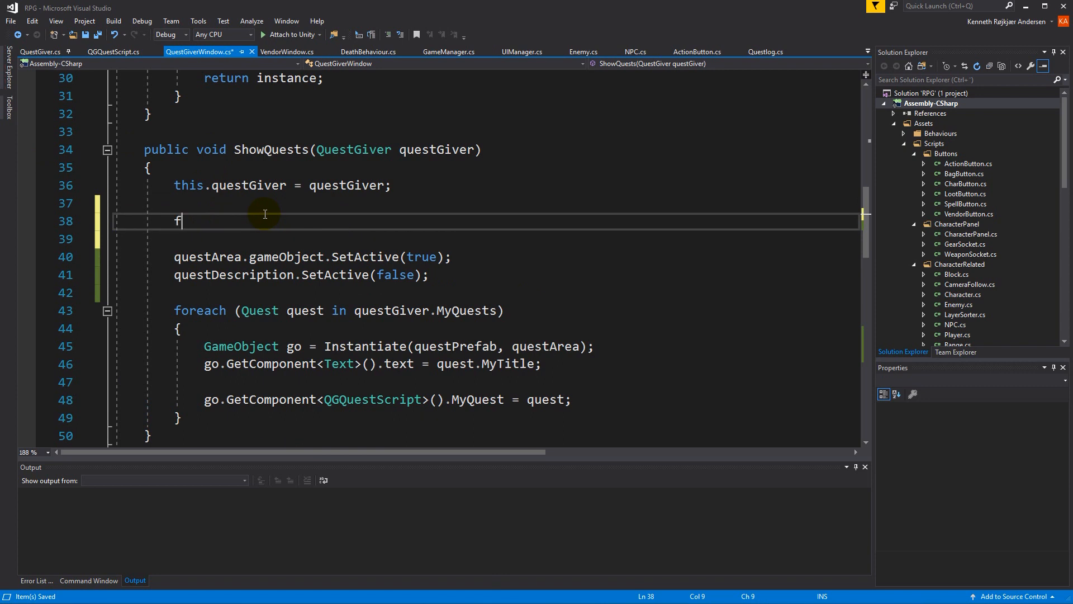
pyautogui.write('or')
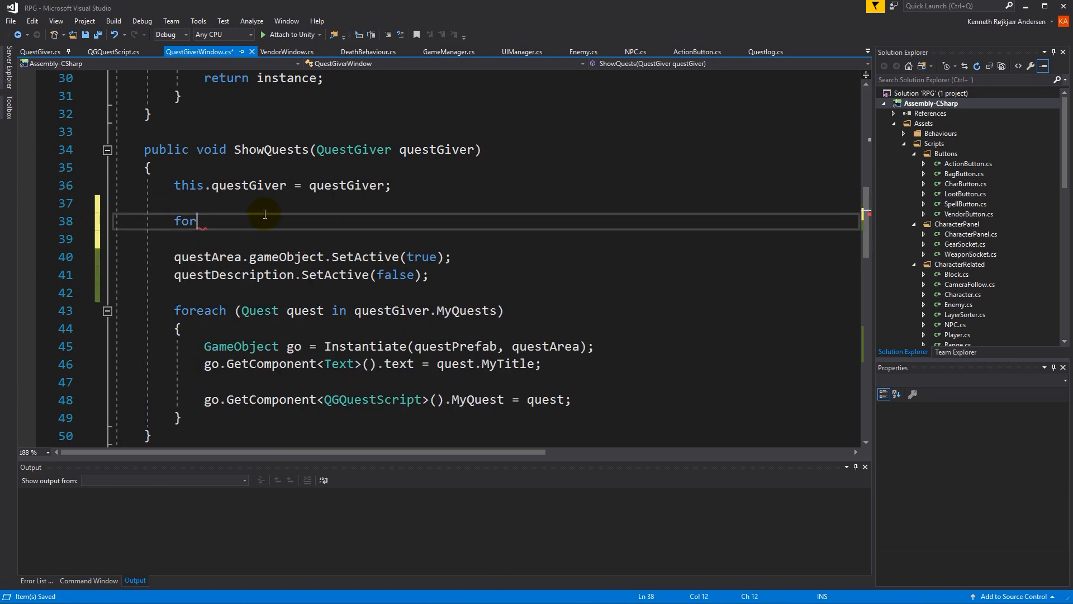
pyautogui.write('ea')
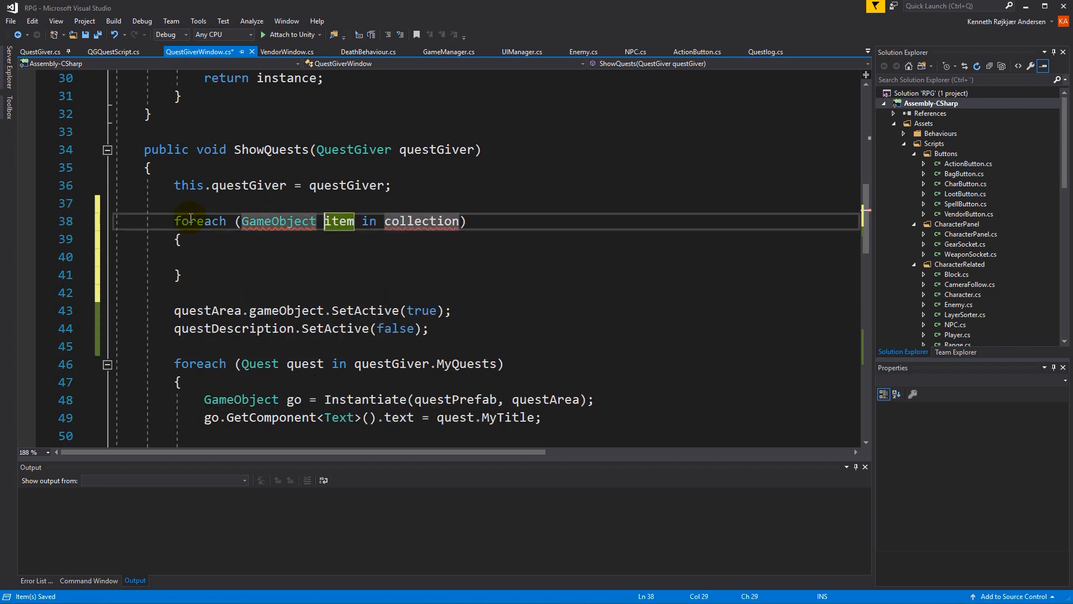
pyautogui.write('gp')
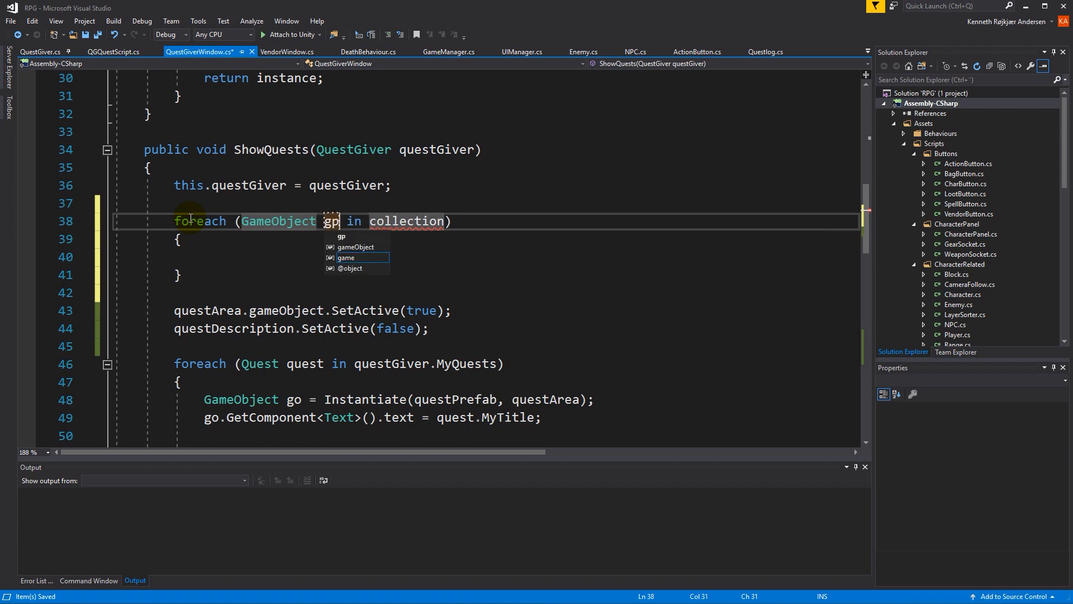
pyautogui.write('o')
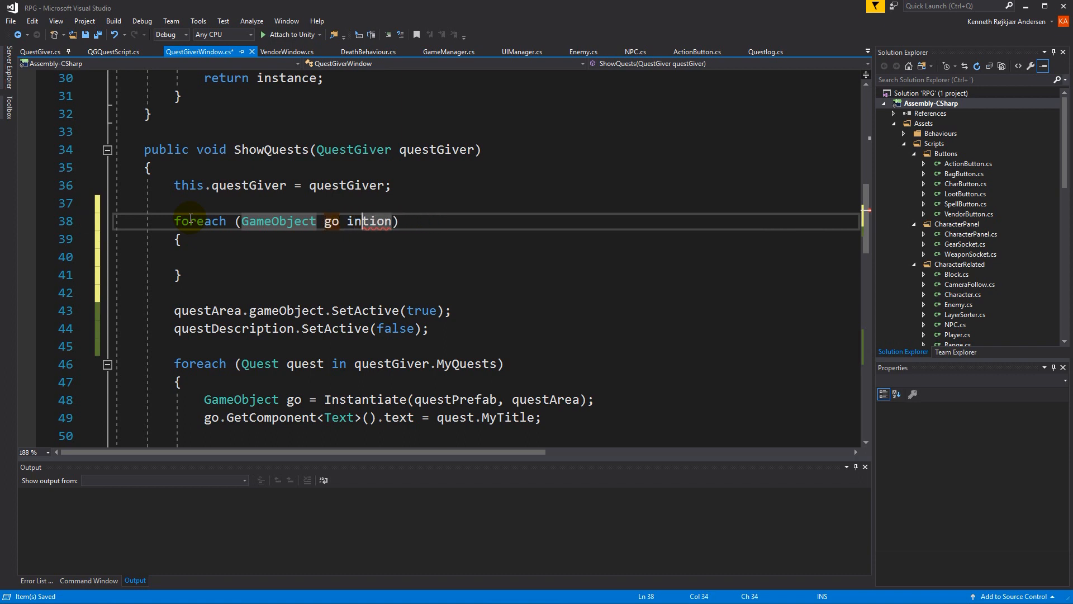
pyautogui.write('ques')
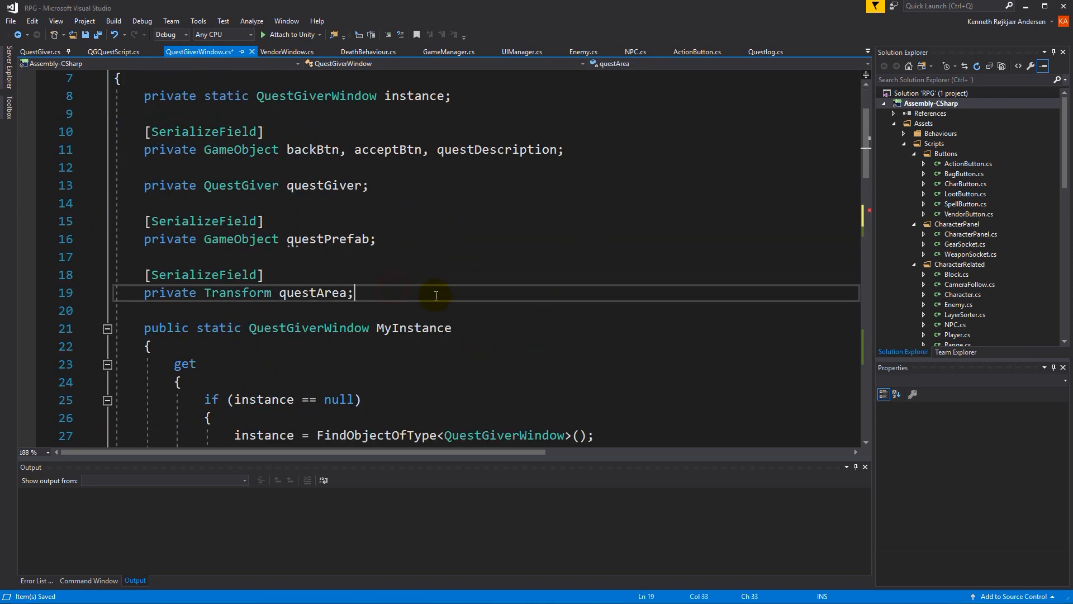
# Step: Declare private List<Quest> quests = new List<Quest>(); as a field
pyautogui.write('private List<>')
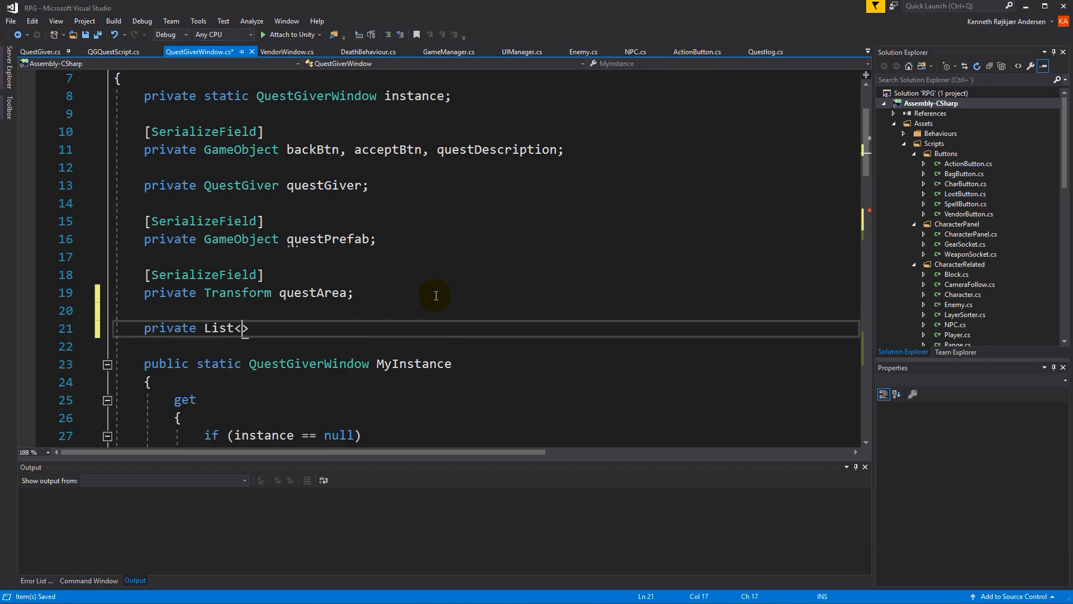
pyautogui.write('Quest')
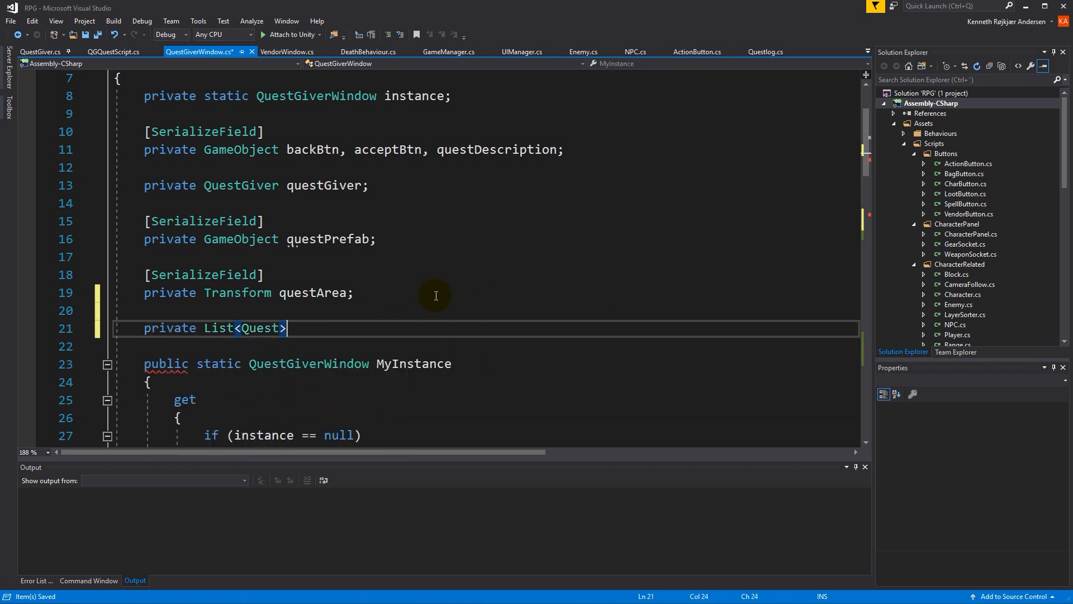
pyautogui.write('quests =')
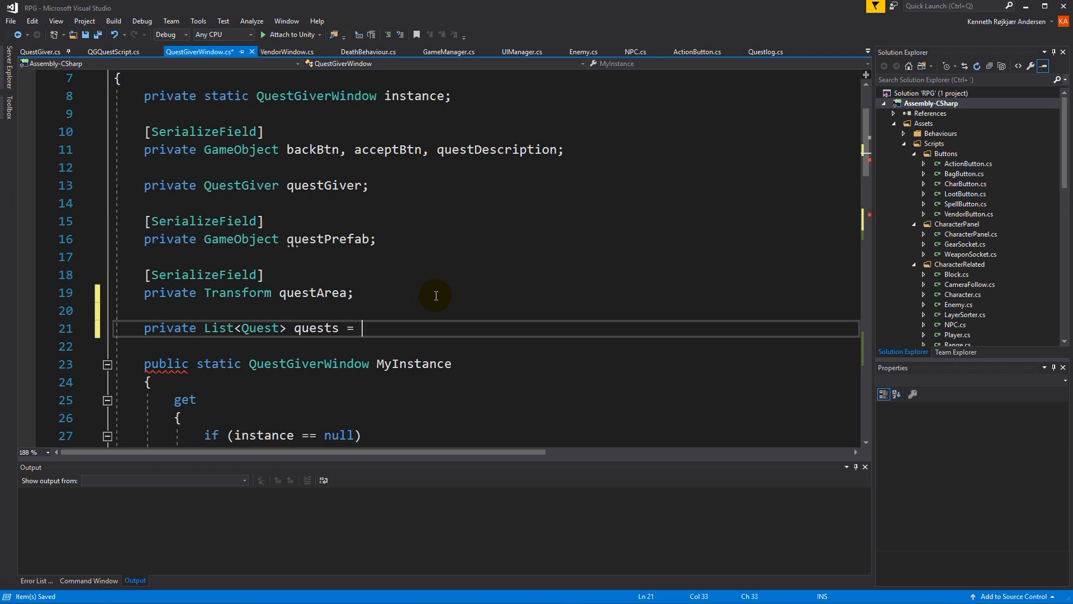
pyautogui.write('new List<Quest>')
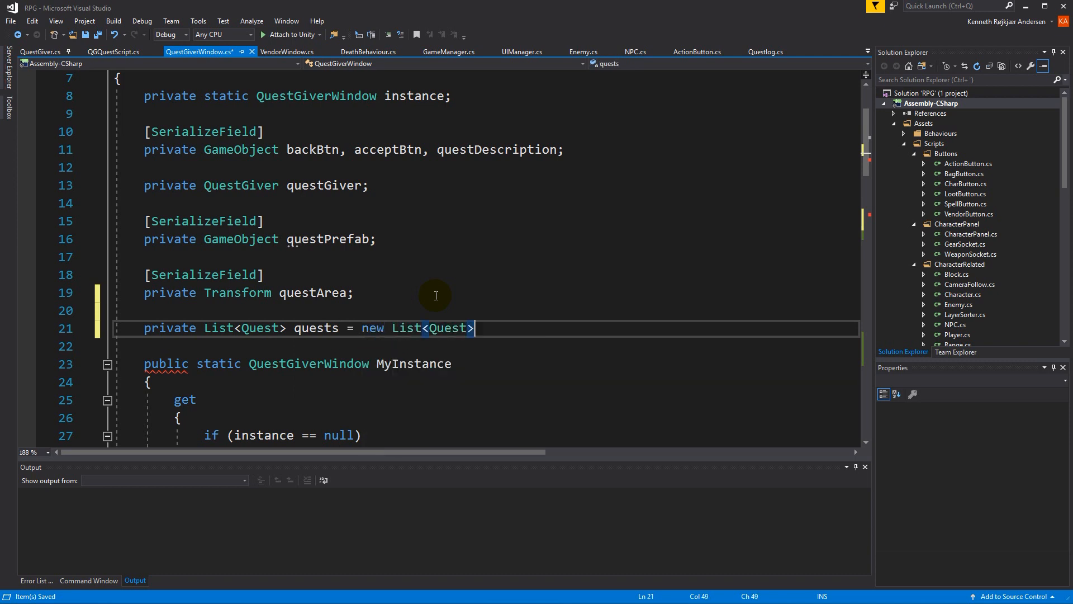
pyautogui.write('();')
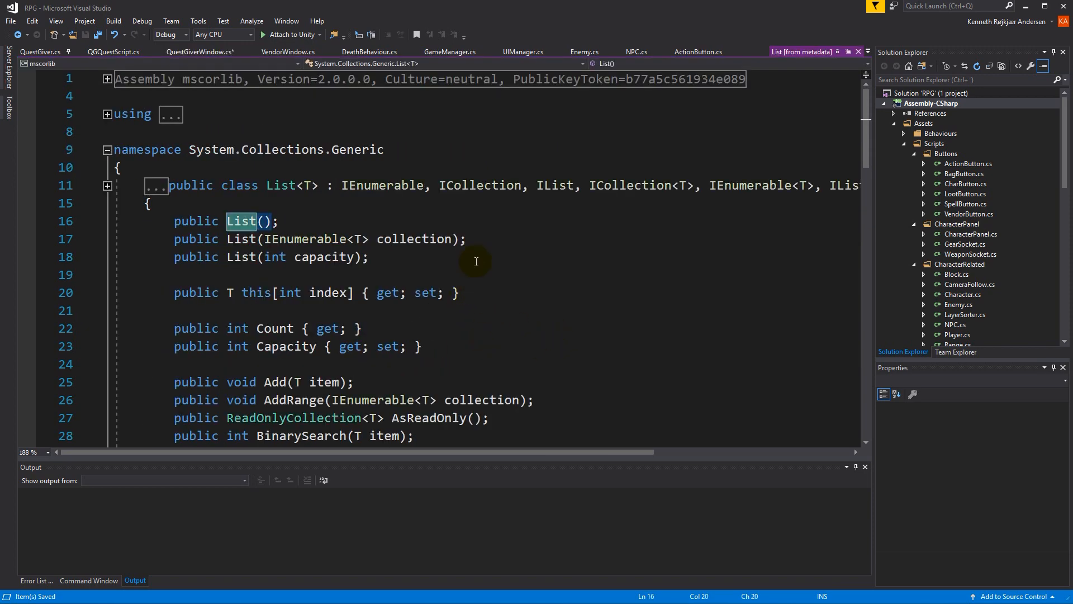
# Step: Add quests.Add(quest) inside the MyQuests loop of ShowQuests
pyautogui.click(204, 52)
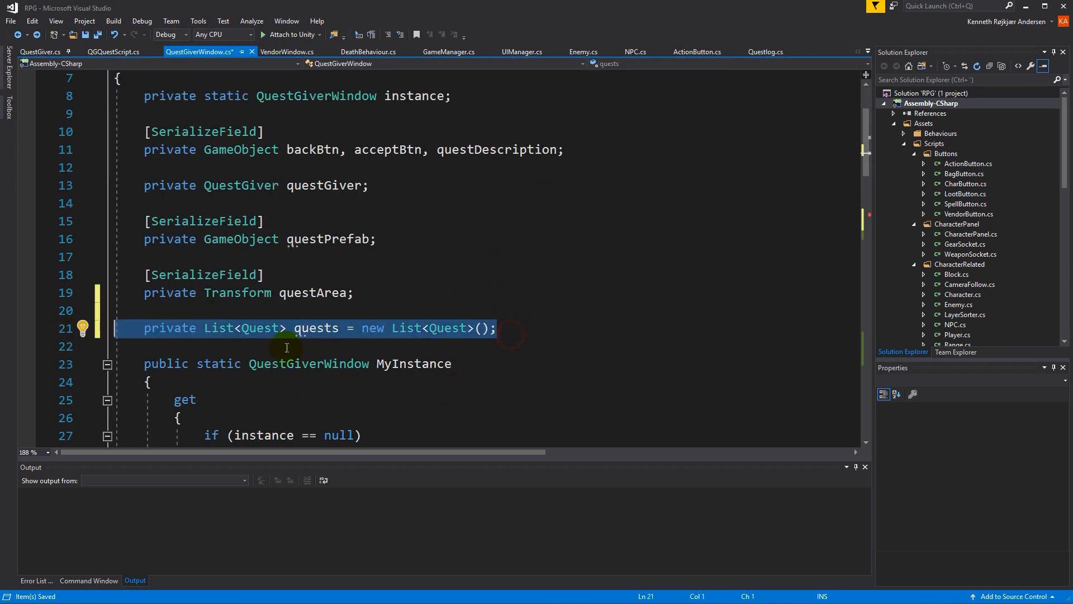
pyautogui.scroll(-3)
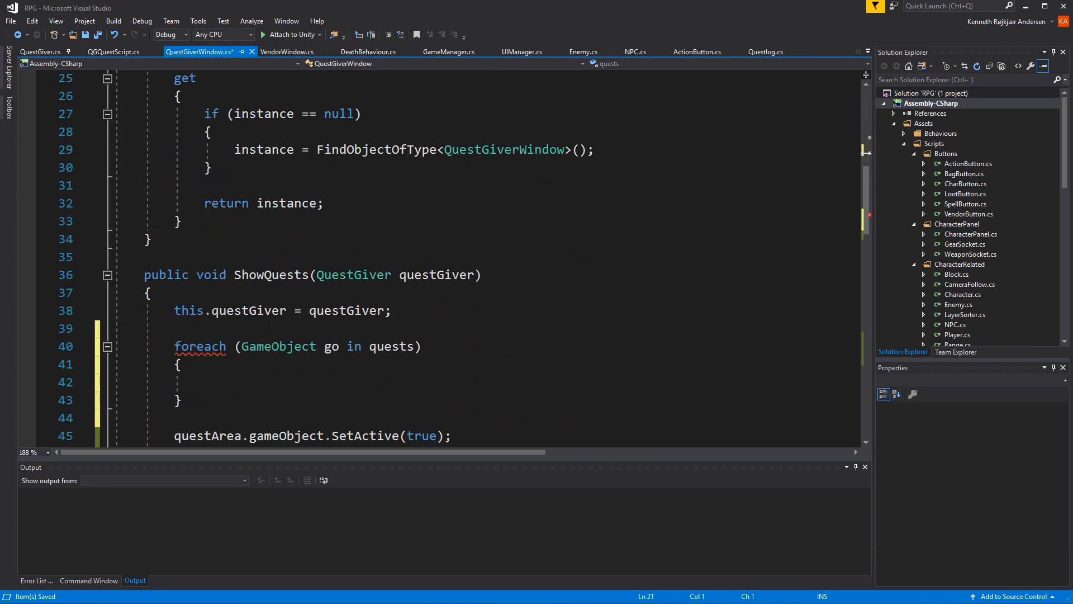
pyautogui.moveTo(432, 253)
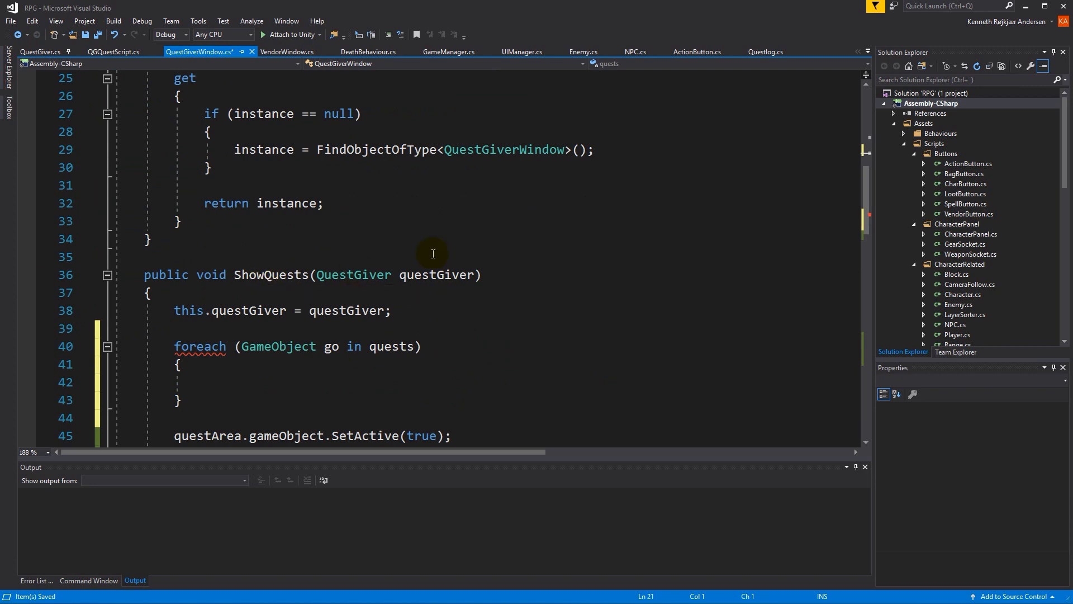
pyautogui.scroll(-3)
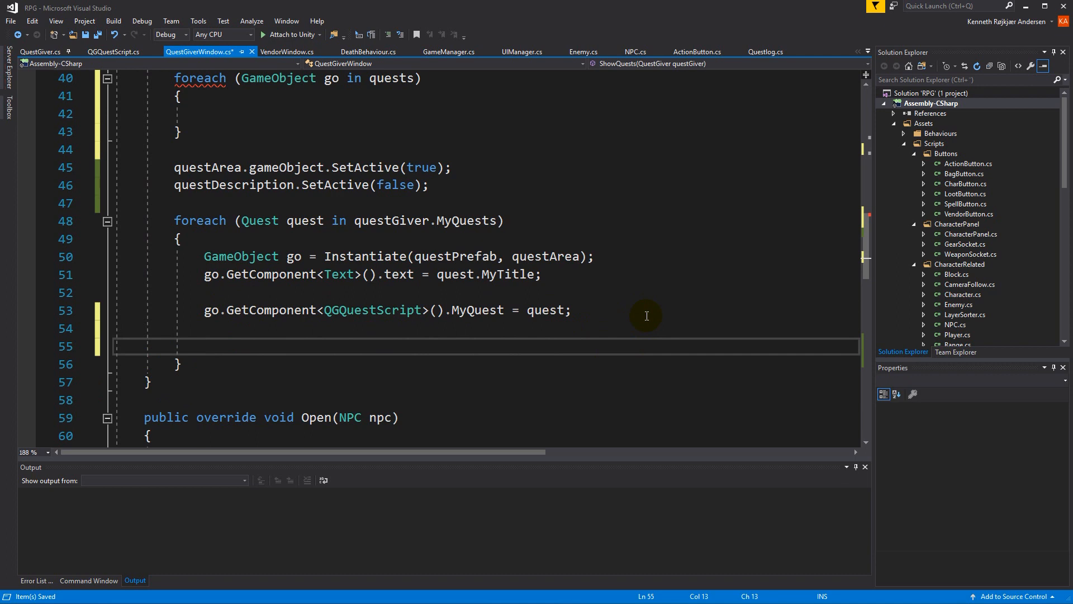
pyautogui.write('quests.a')
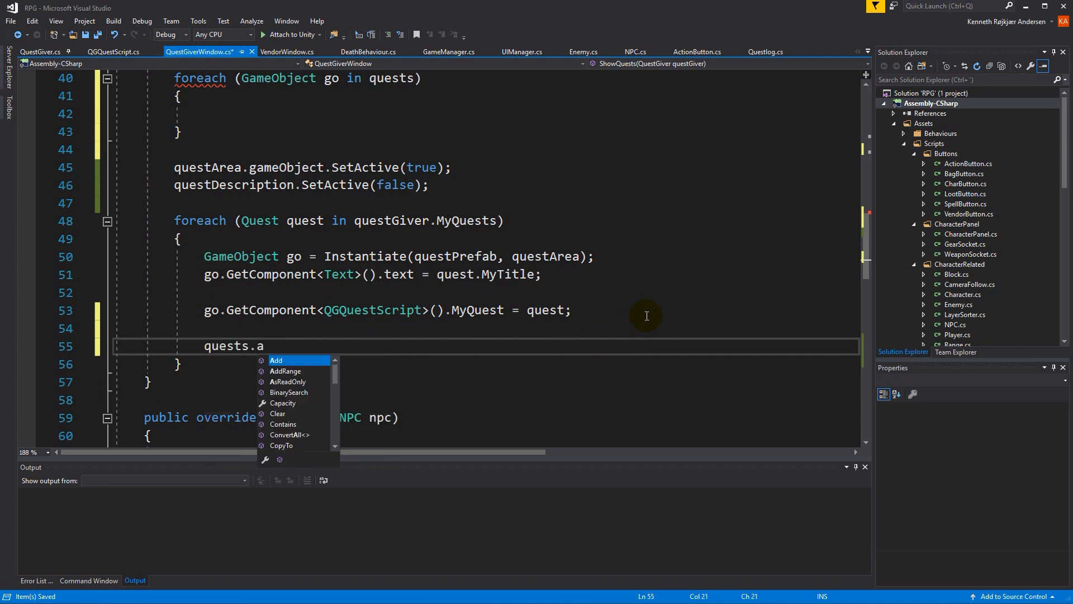
pyautogui.write('Add(quest);')
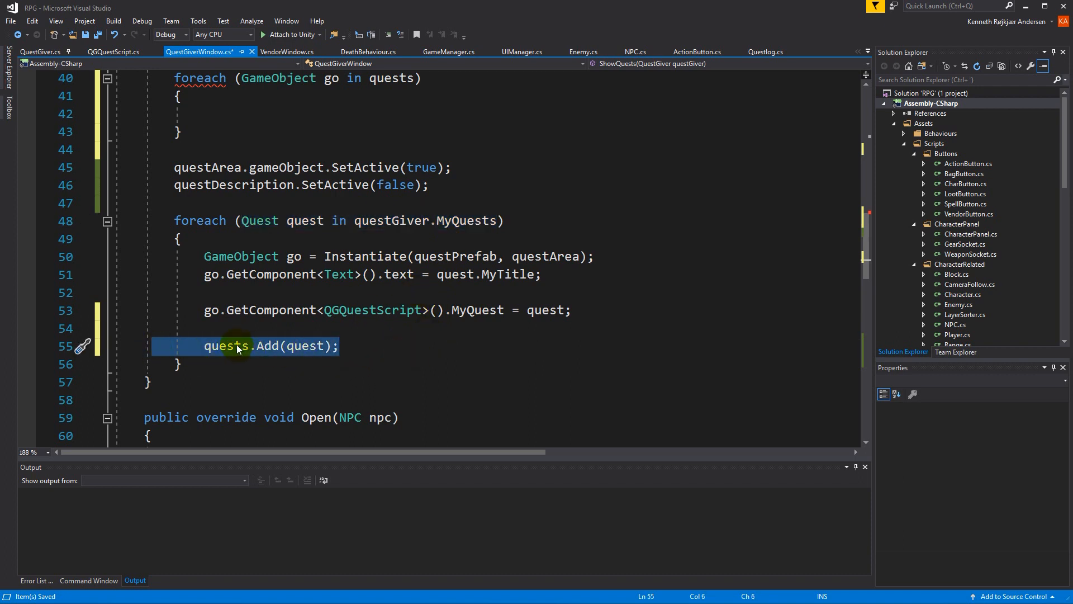
pyautogui.doubleClick(226, 347)
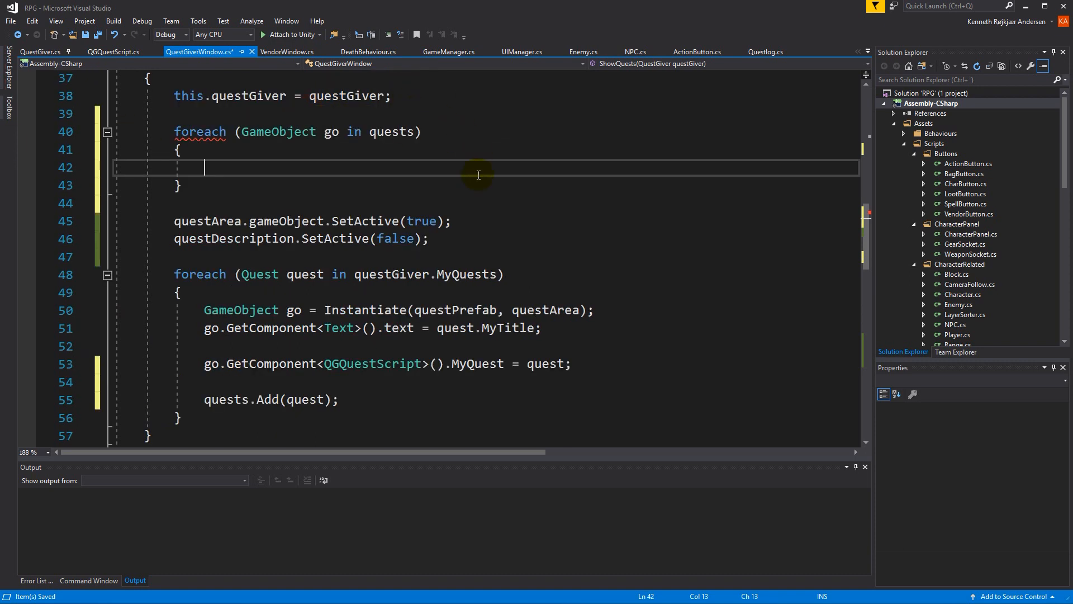
# Step: Destroy each old go in the loop, make quests a GameObject list, and add go instead of quest
pyautogui.write('Destroy')
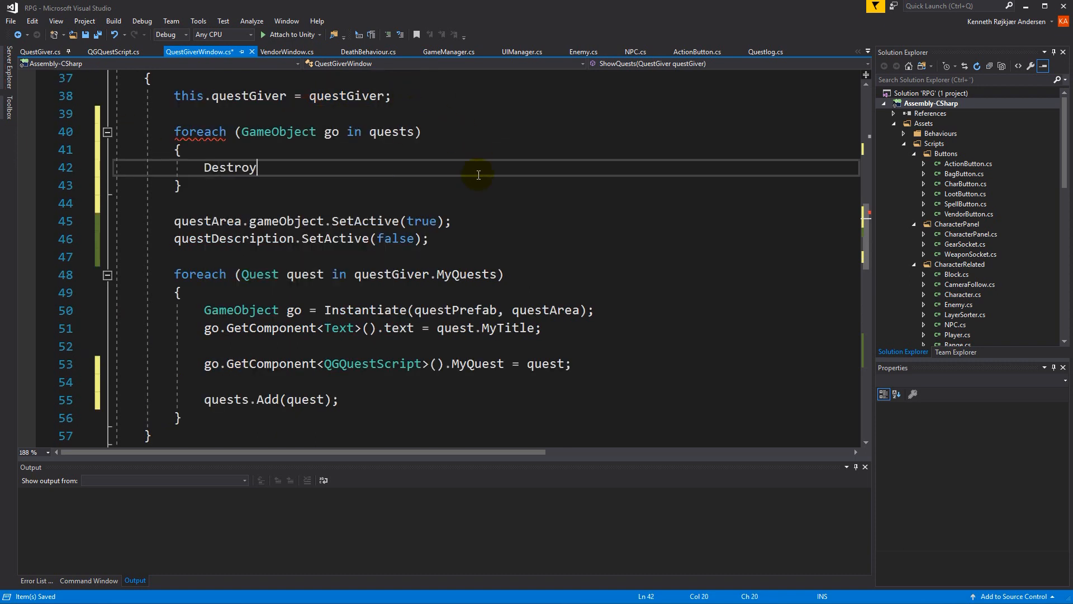
pyautogui.write('(go)')
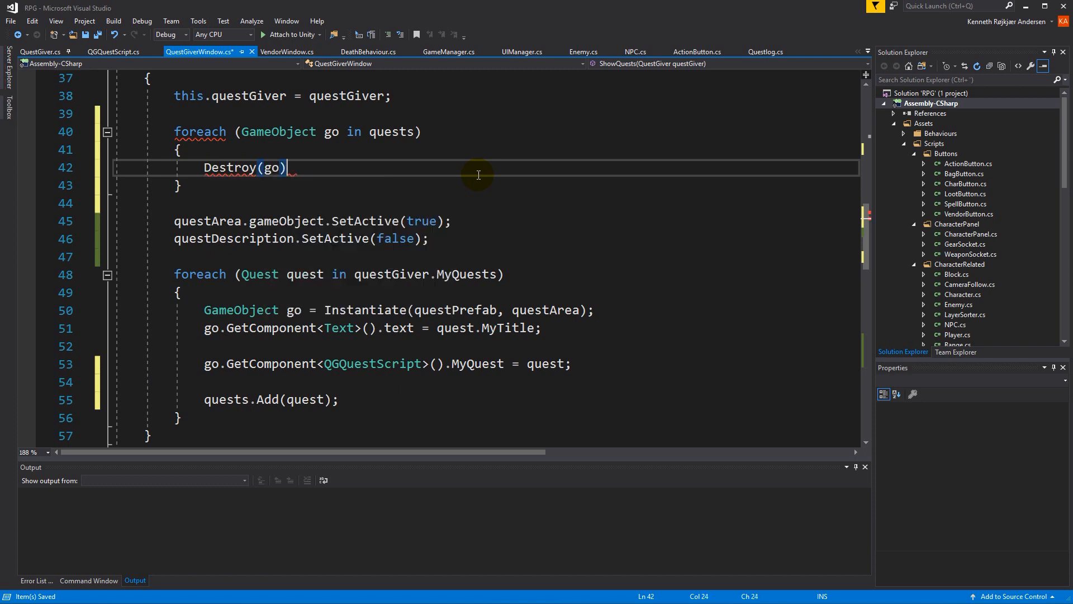
pyautogui.write(';')
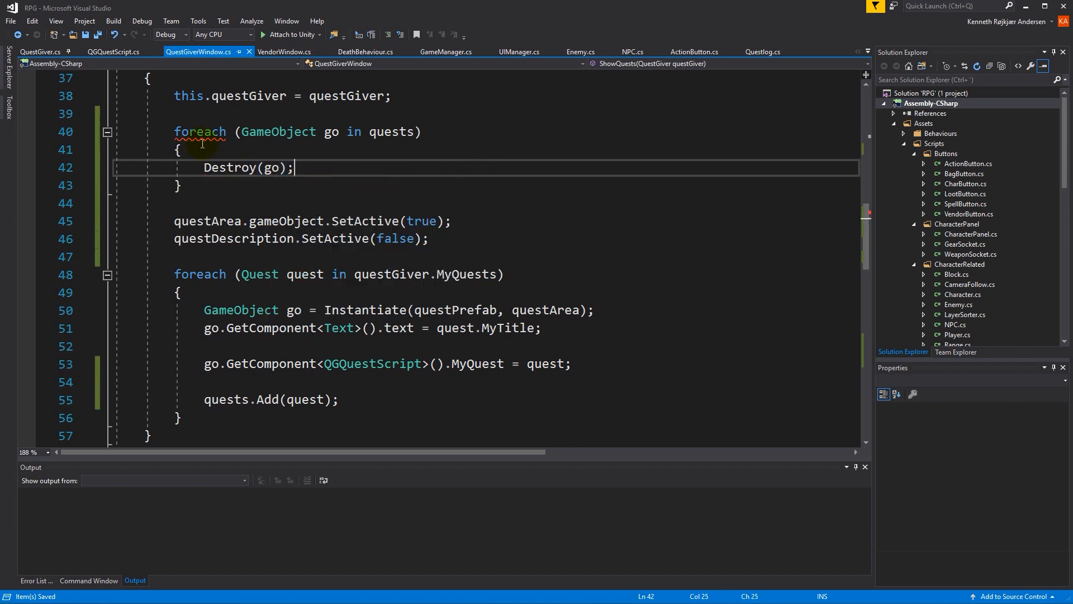
pyautogui.moveTo(301, 132)
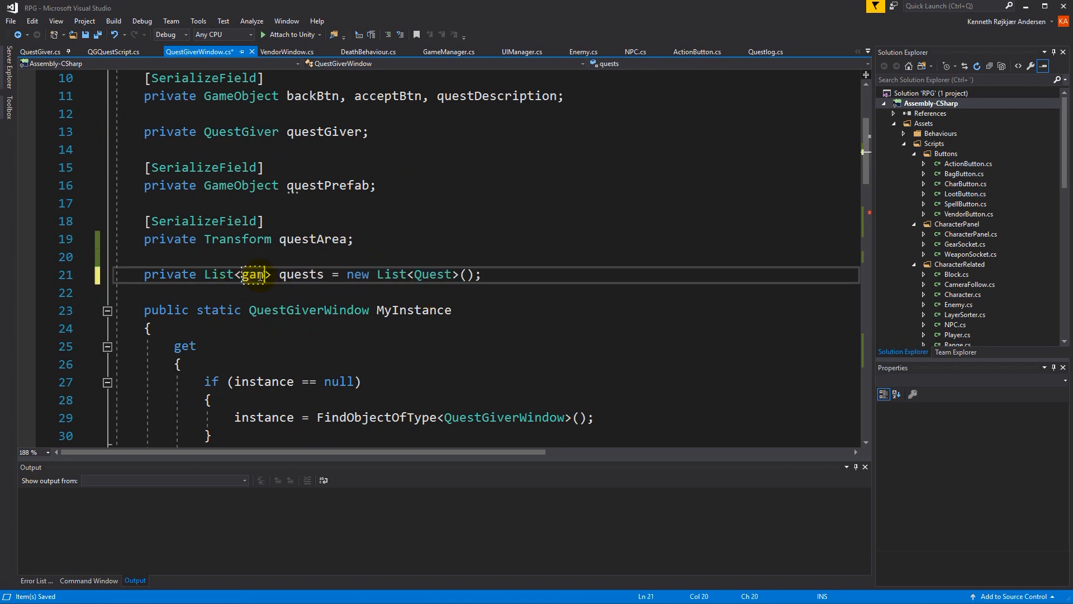
pyautogui.write('GameObject')
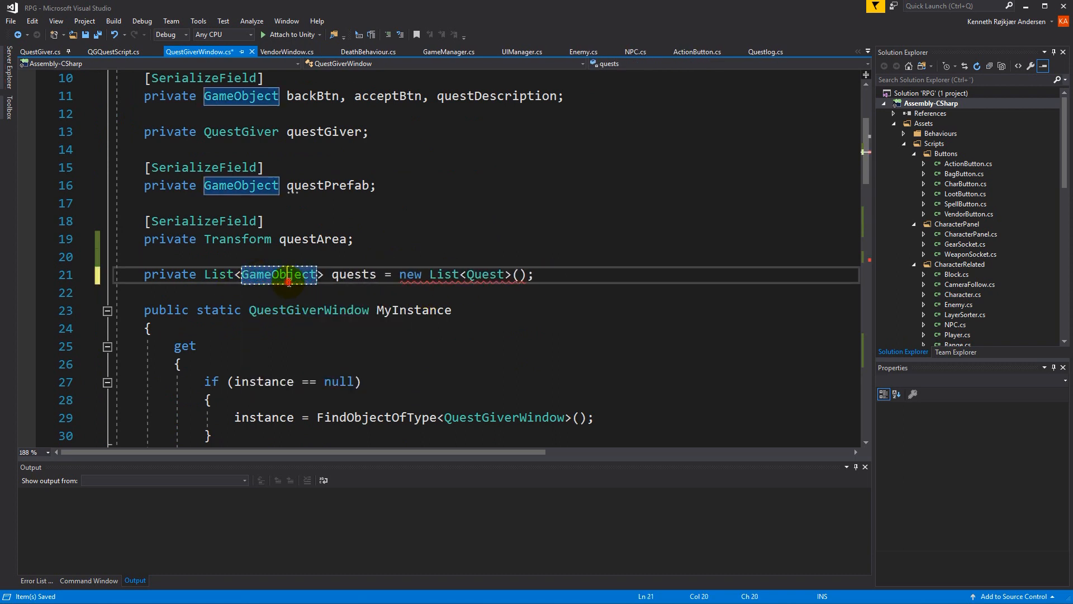
pyautogui.scroll(-3)
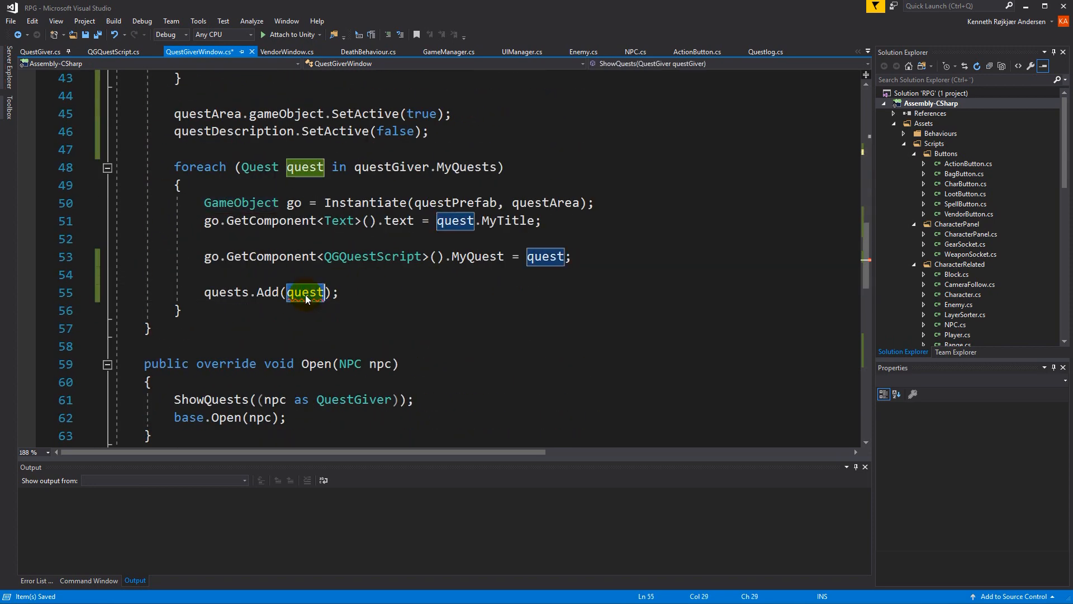
pyautogui.write('go')
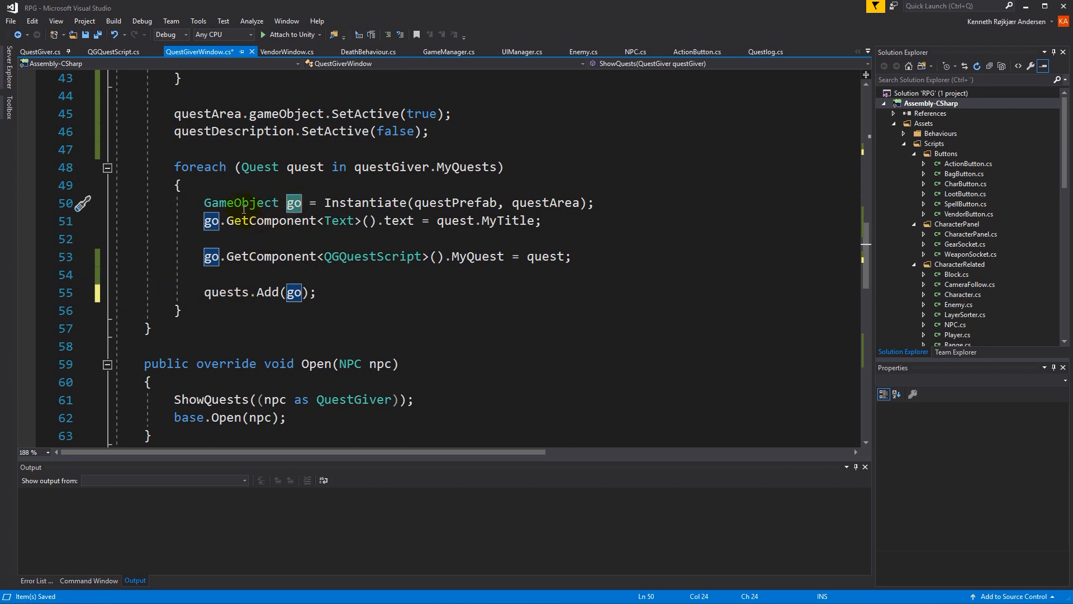
pyautogui.moveTo(293, 292)
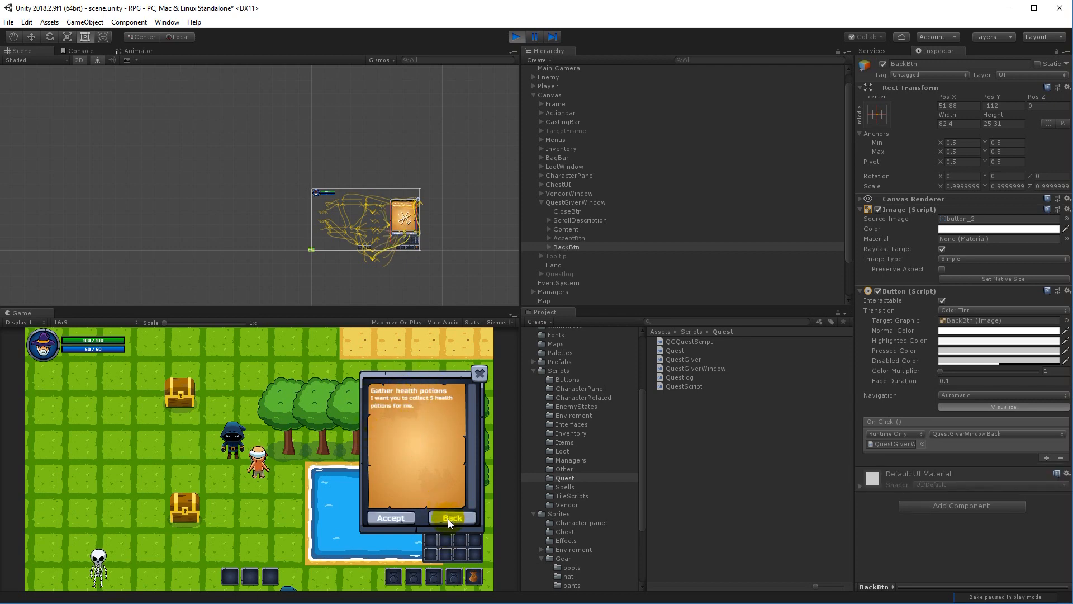
# Step: In Play mode, go back from two quests' details to confirm the list relists correctly
pyautogui.click(451, 518)
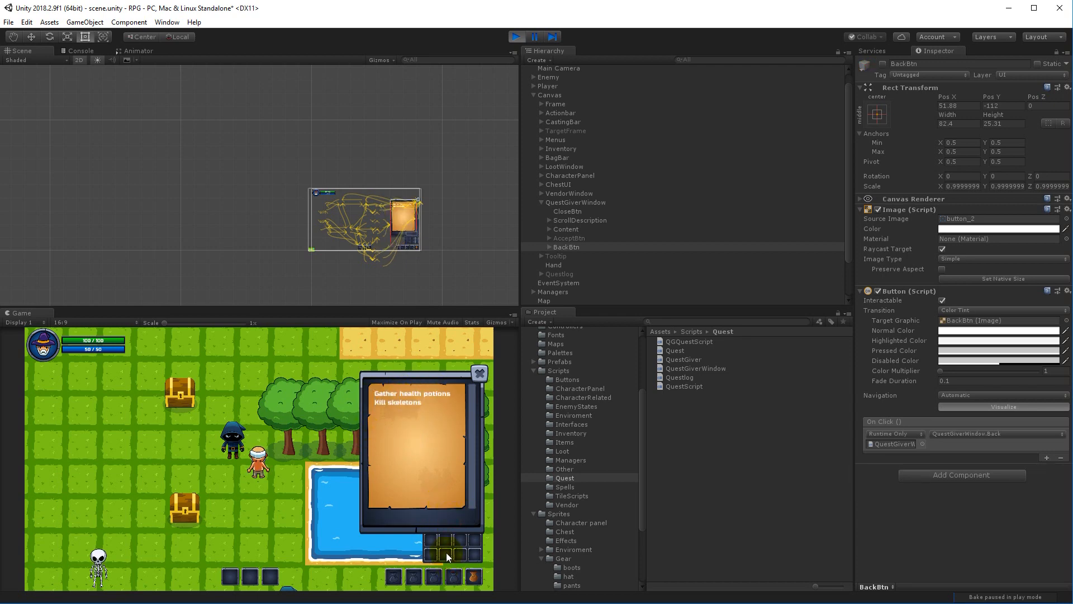
pyautogui.moveTo(400, 398)
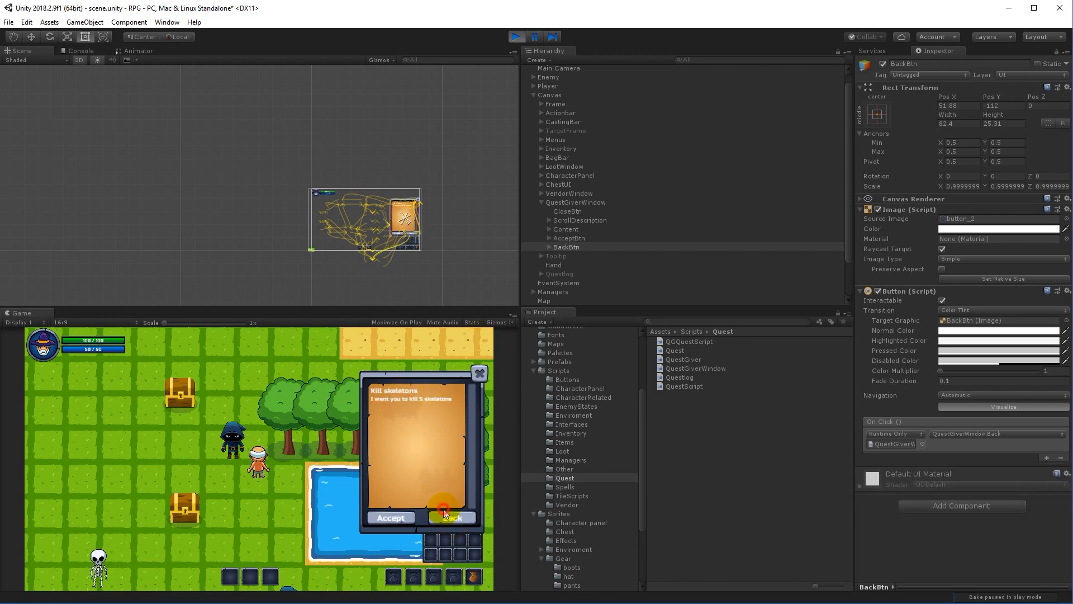
pyautogui.click(453, 517)
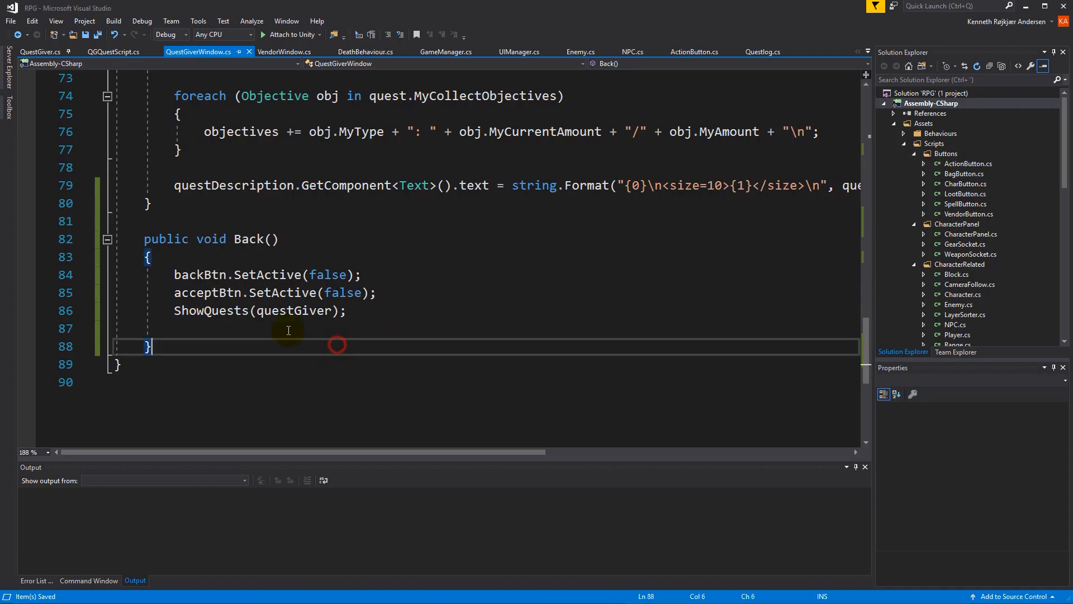
# Step: Write public void Accept() calling Questlog.MyInstance.AcceptQuest(selectedQuest);
pyautogui.write('public void Accept(')
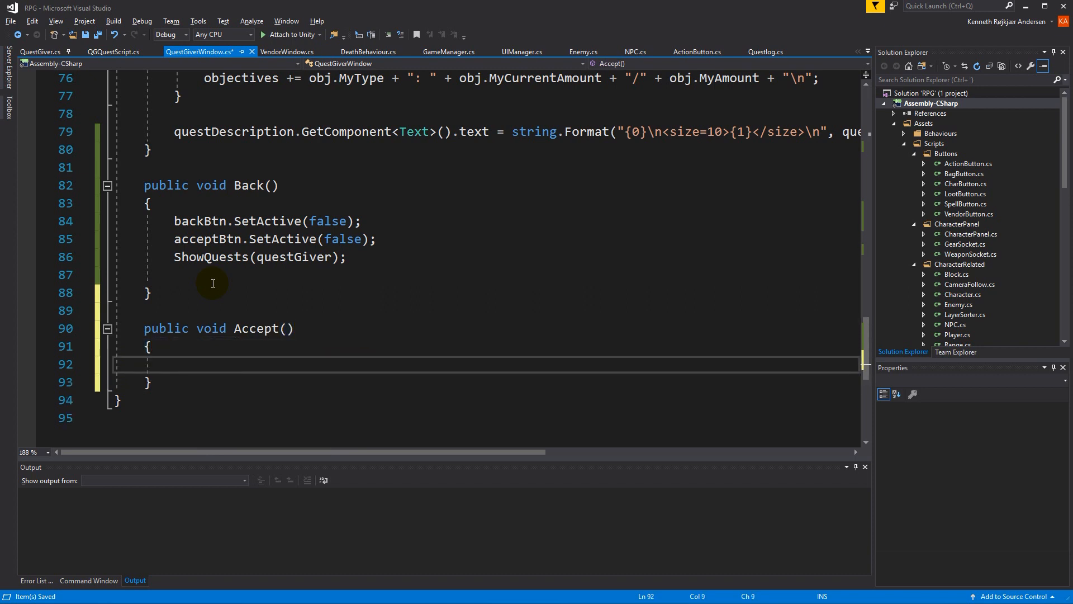
pyautogui.write('quests')
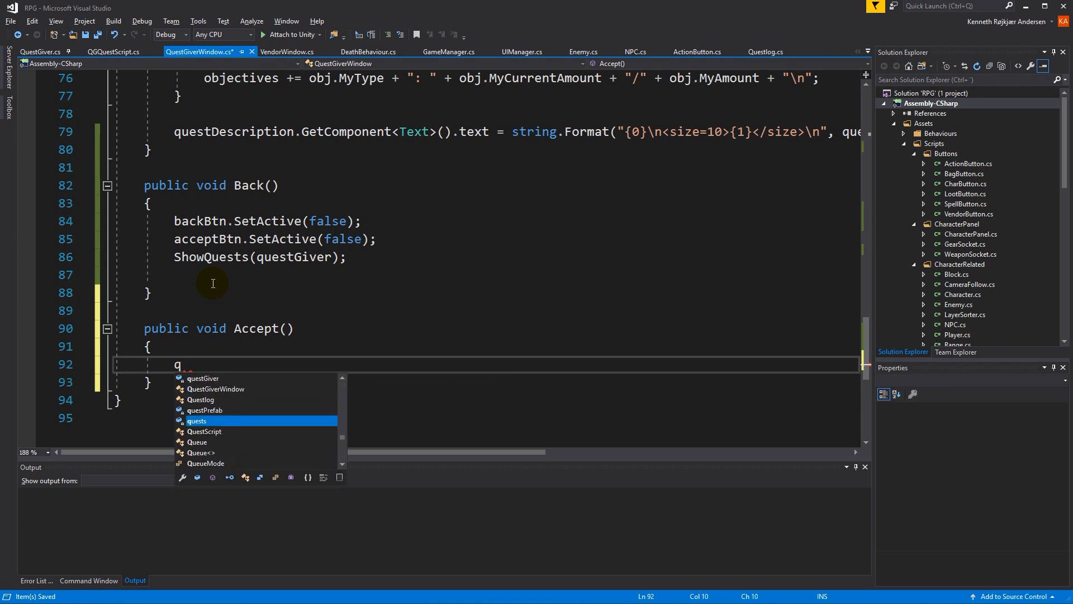
pyautogui.write('Questlog.')
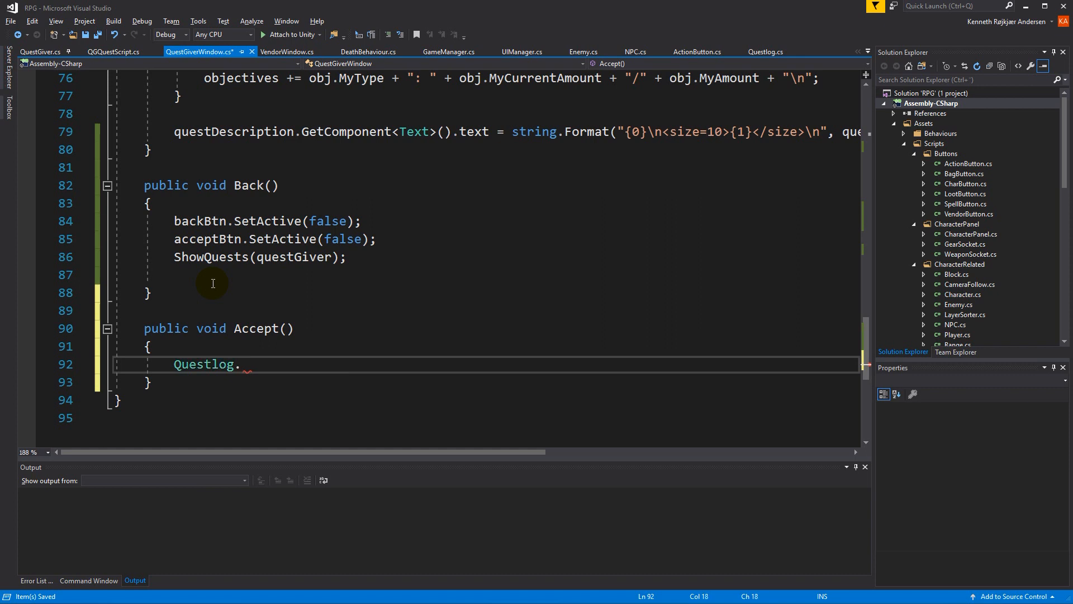
pyautogui.write('MyInstance.a')
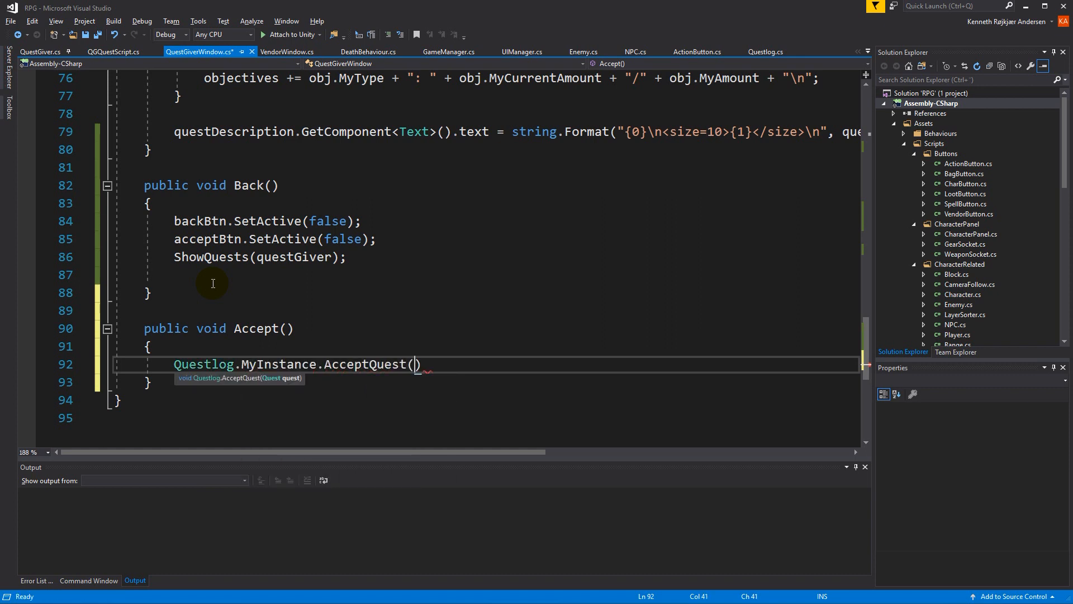
pyautogui.write('selectedQuest')
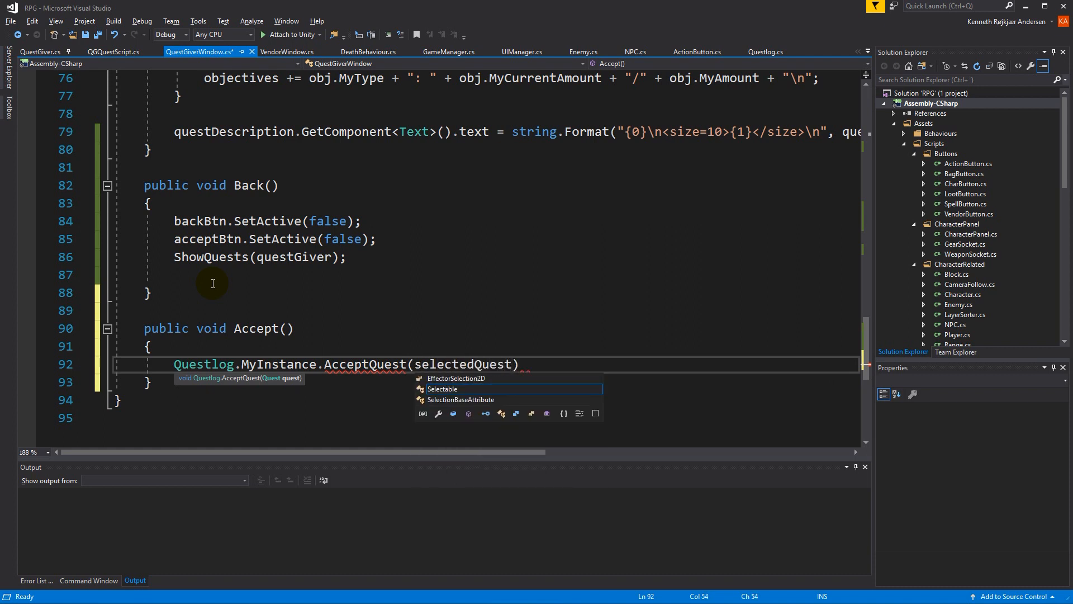
pyautogui.write(';')
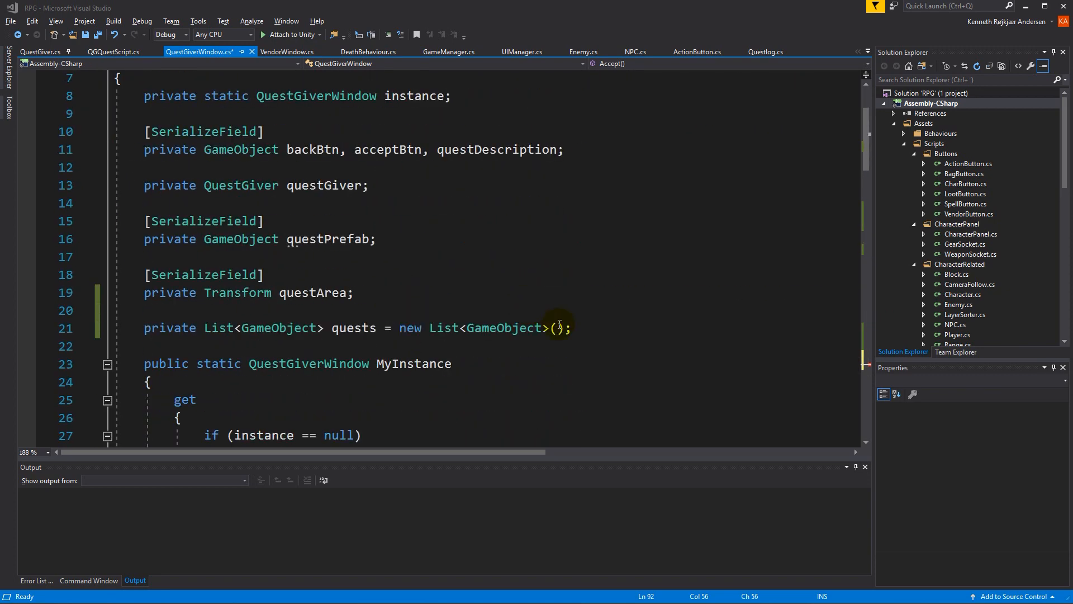
# Step: Declare the field private Quest selectedQuest; under the quests list
pyautogui.write('private')
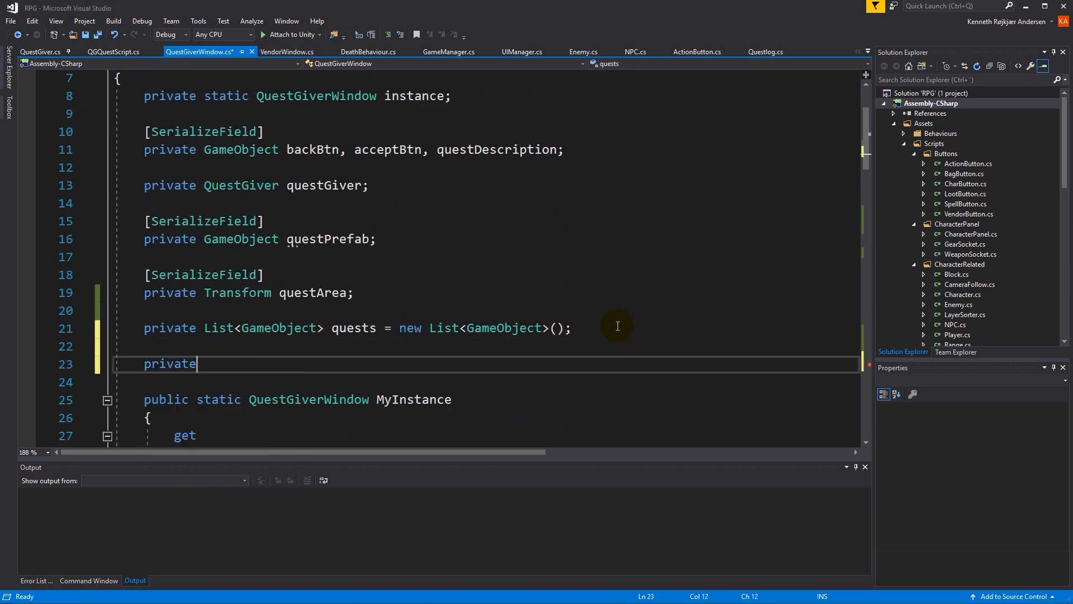
pyautogui.write('Quest')
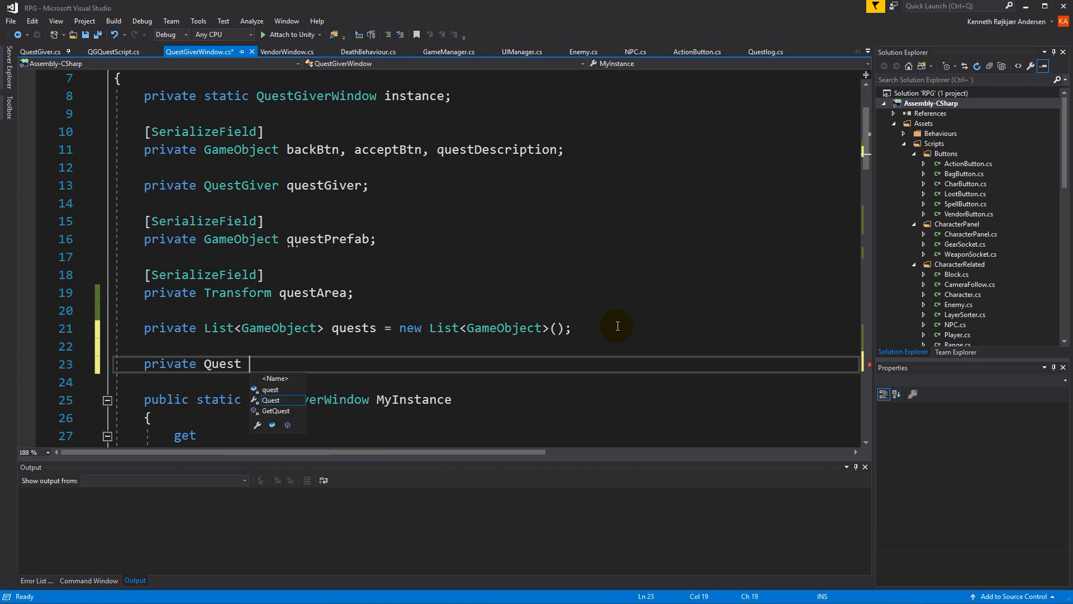
pyautogui.write('selectedQuest')
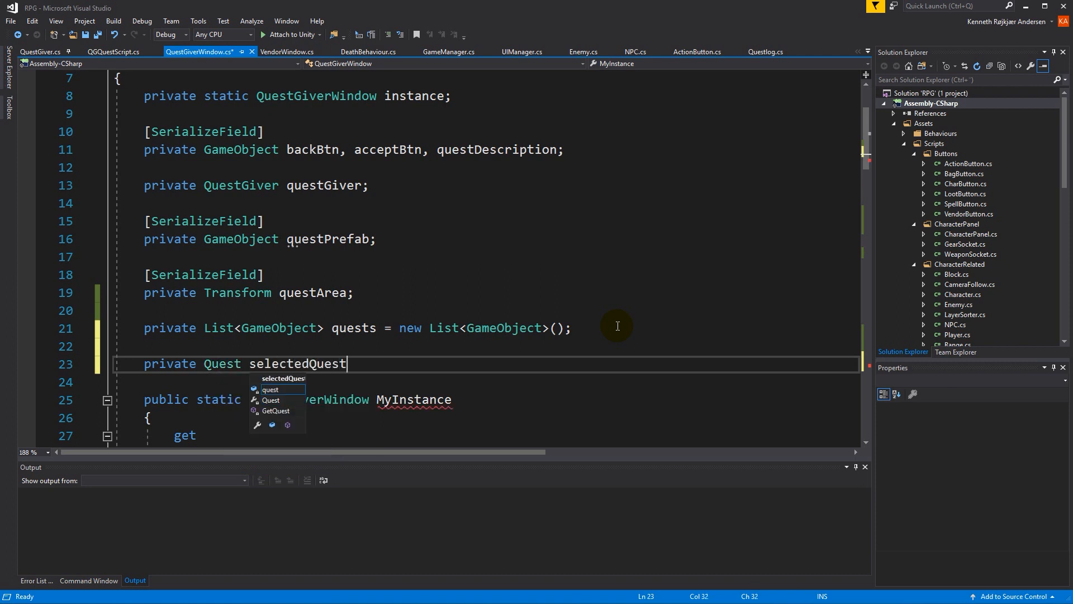
pyautogui.write(';')
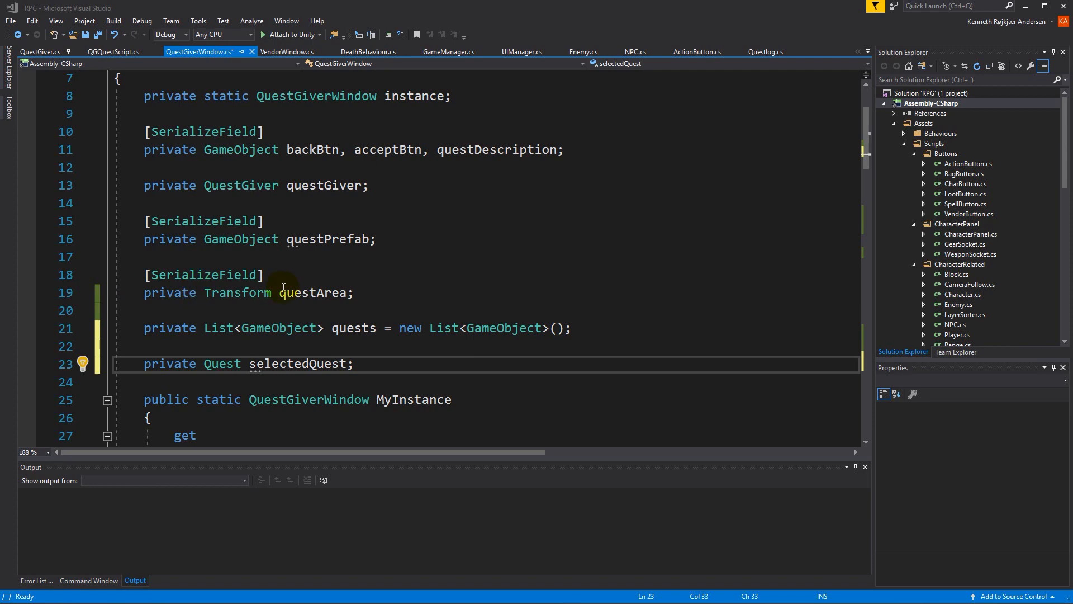
# Step: In ShowQuestInfo, store the shown quest with this.selectedQuest = quest;
pyautogui.scroll(-3)
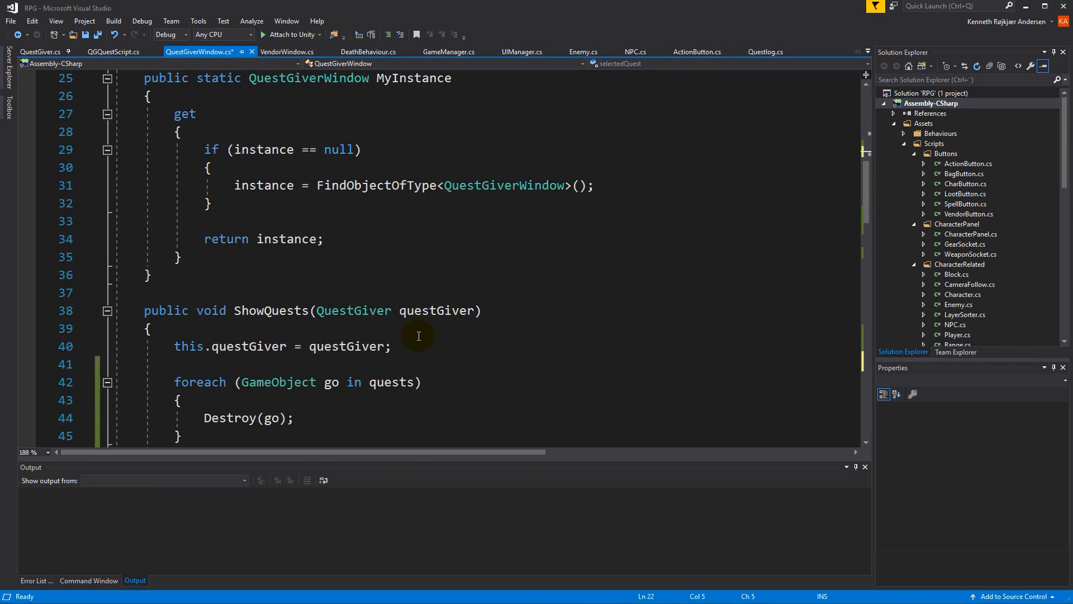
pyautogui.scroll(-3)
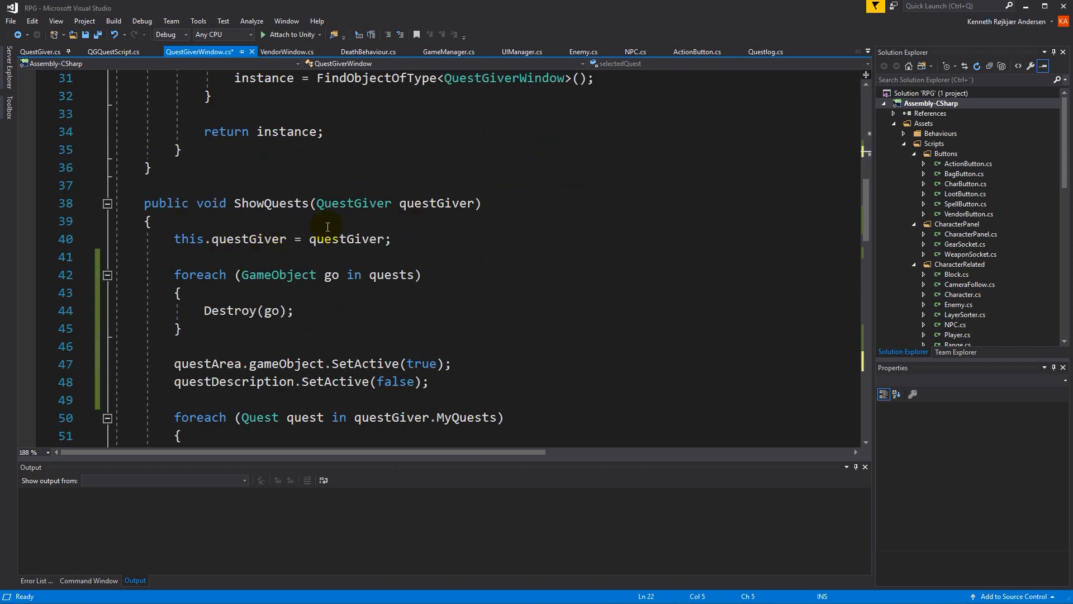
pyautogui.moveTo(404, 301)
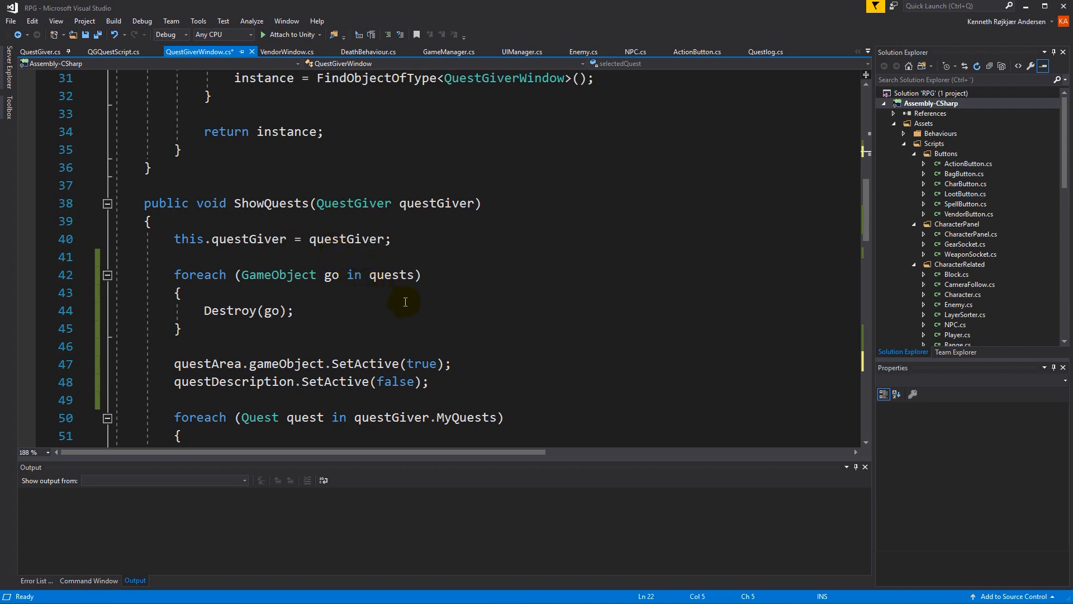
pyautogui.scroll(-3)
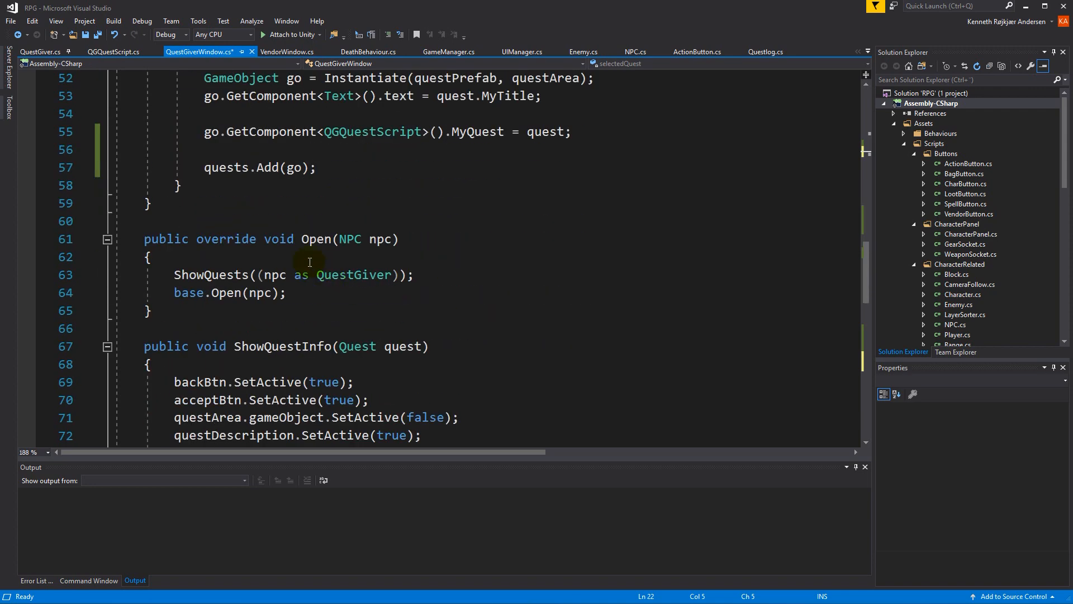
pyautogui.scroll(-3)
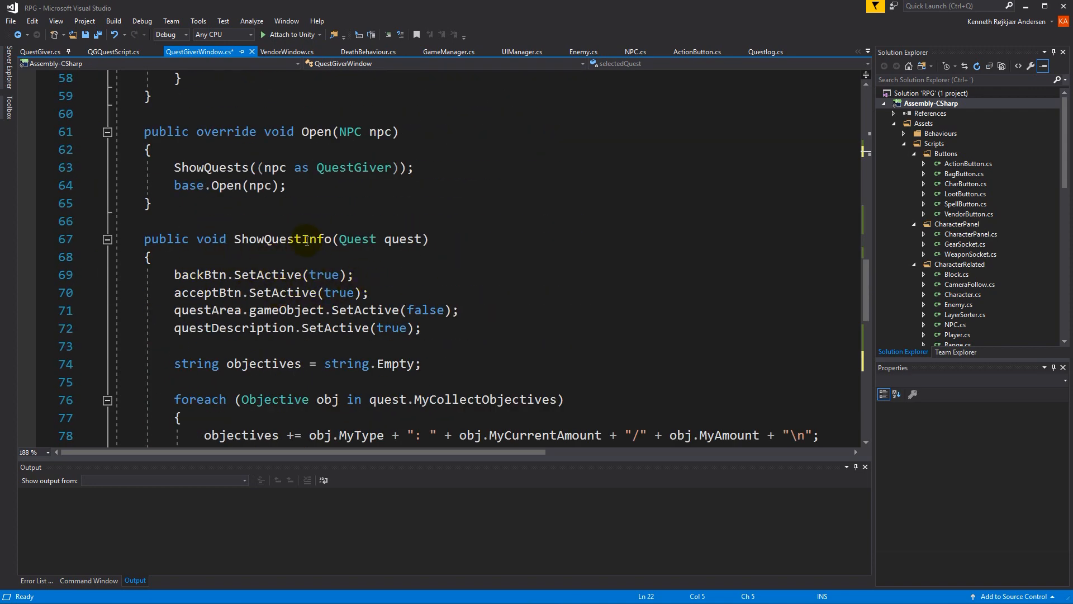
pyautogui.write('this.s')
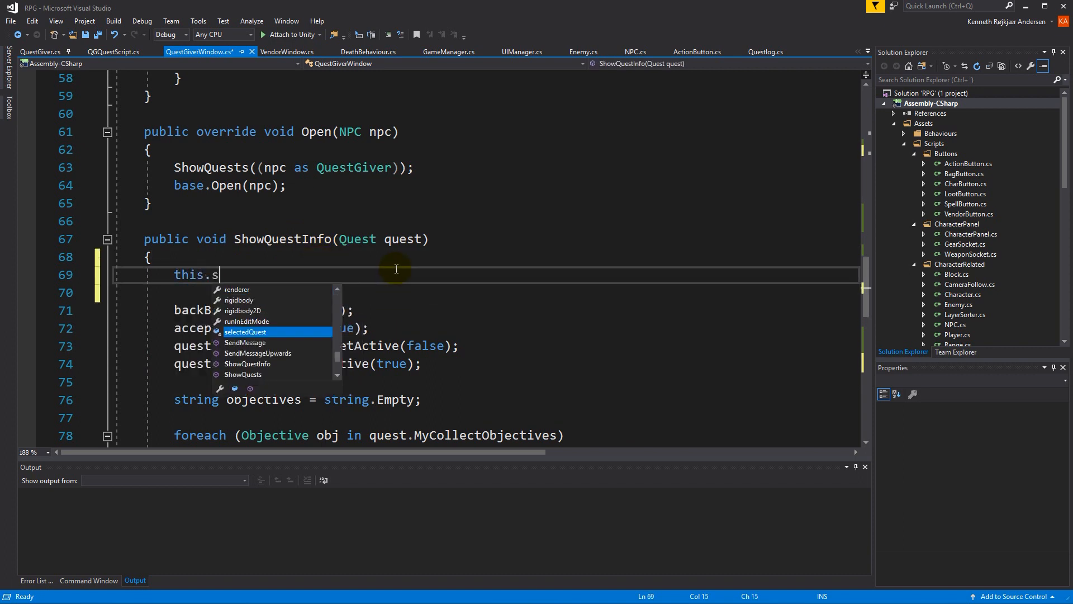
pyautogui.write('electedQuest = quest;')
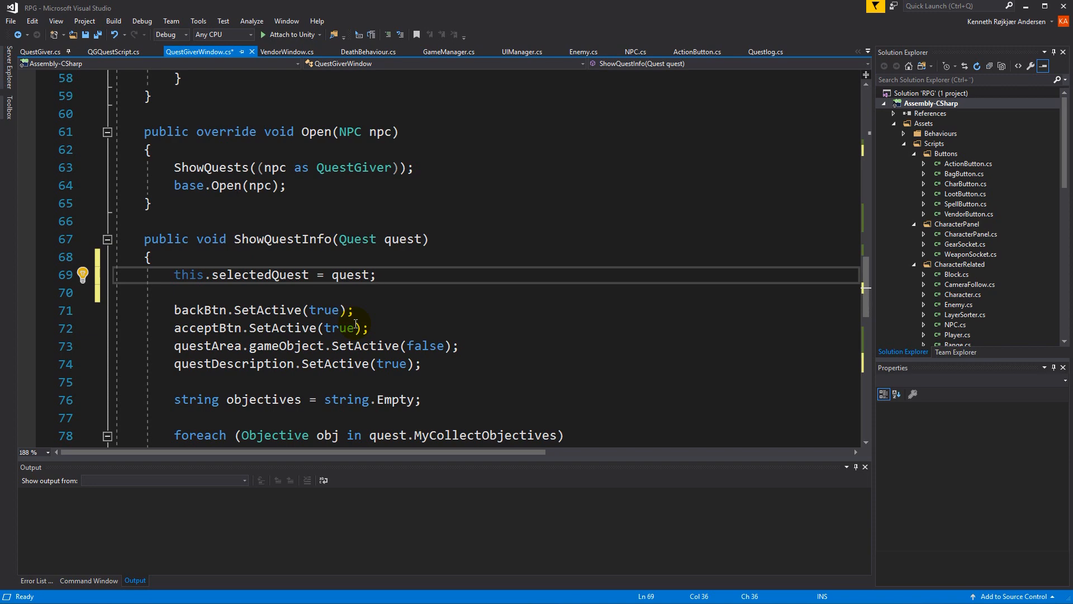
pyautogui.scroll(-3)
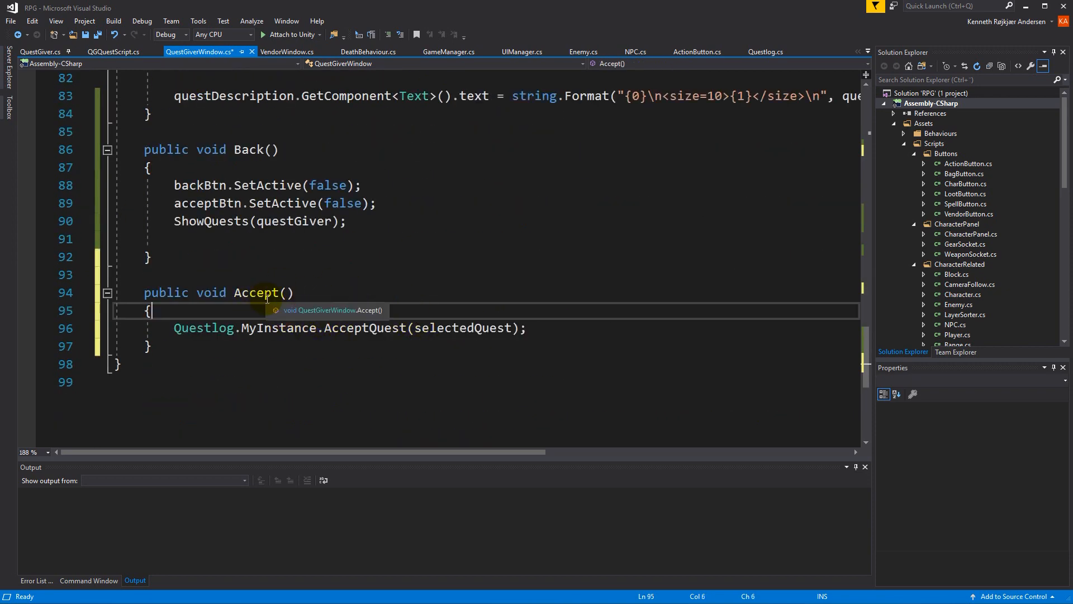
# Step: Add a Back(); call in Accept after the AcceptQuest line
pyautogui.doubleClick(460, 329)
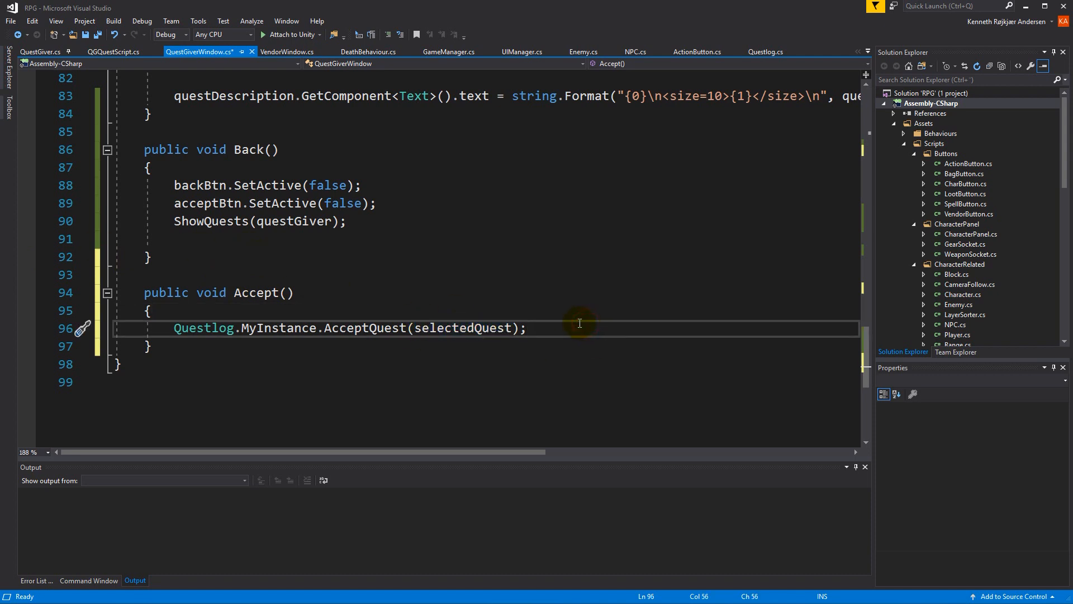
pyautogui.write('Back();')
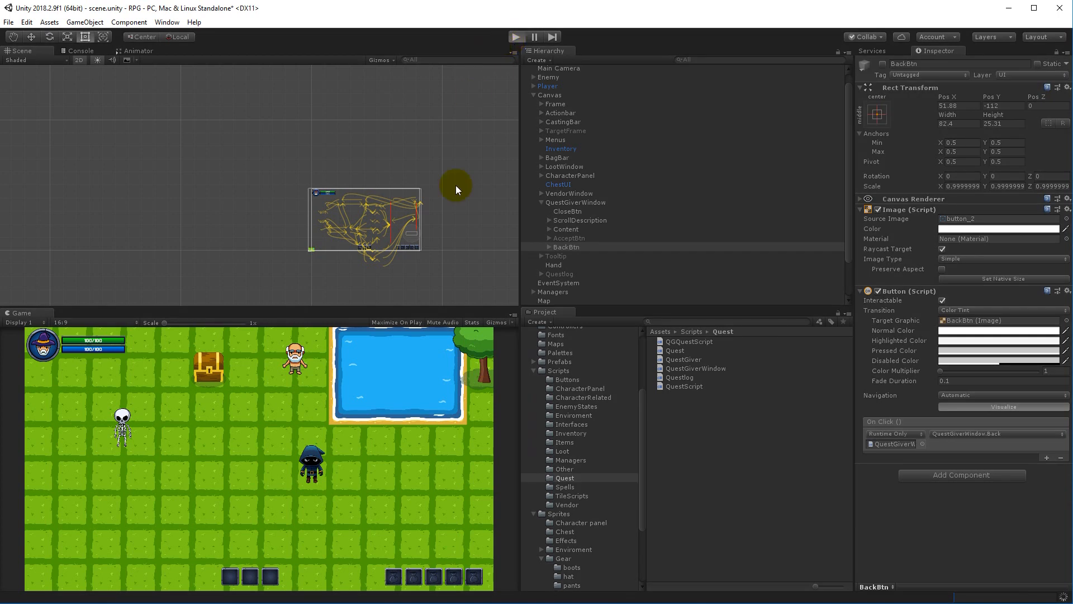
pyautogui.moveTo(427, 352)
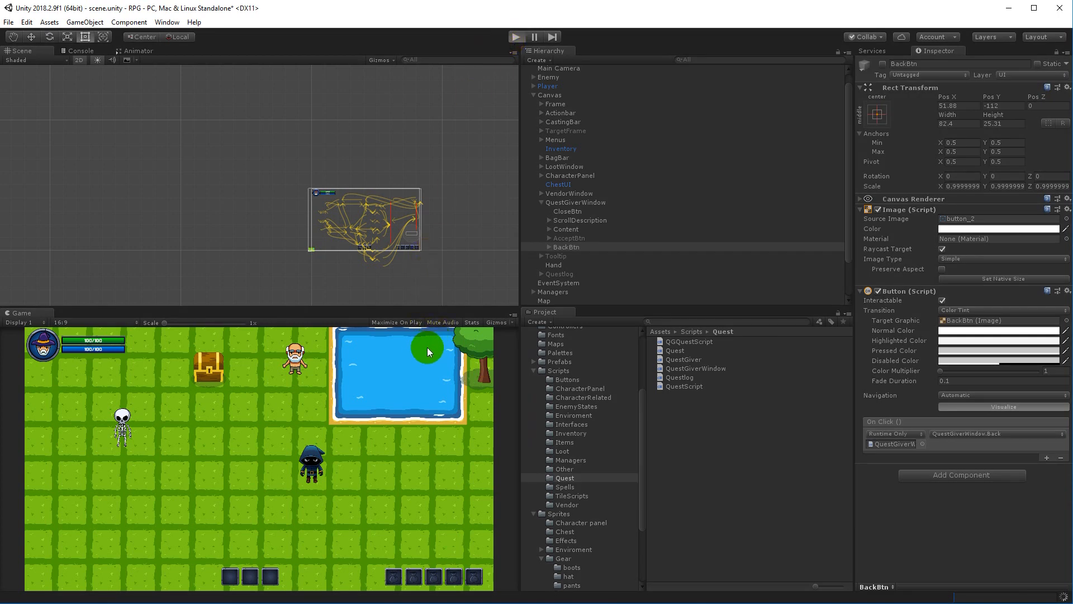
pyautogui.moveTo(351, 355)
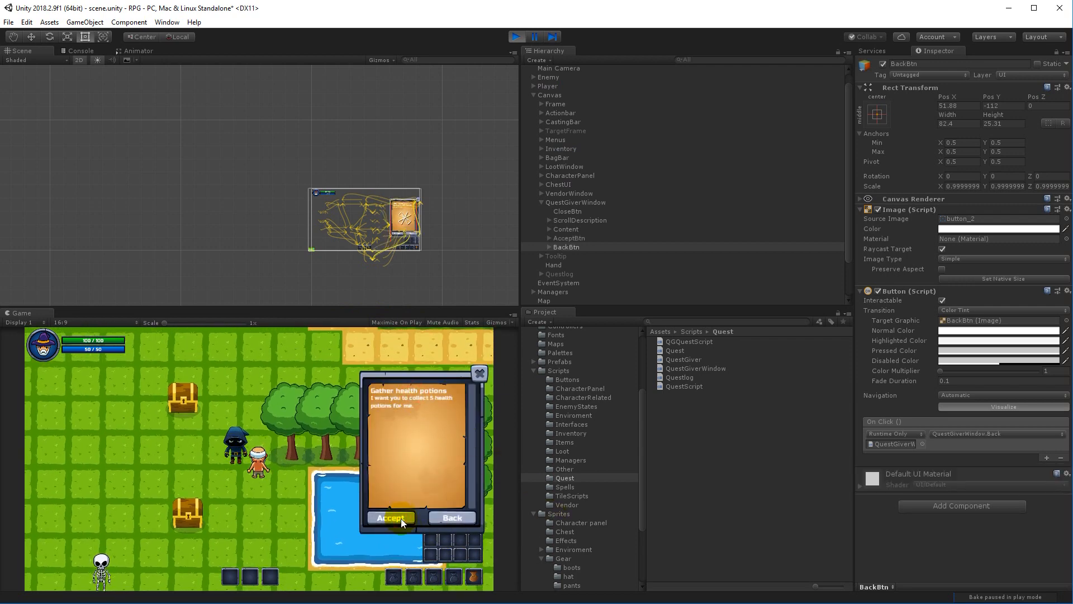
# Step: Stop the game and give AcceptBtn an On Click event for QuestGiverWindow.Accept
pyautogui.click(391, 517)
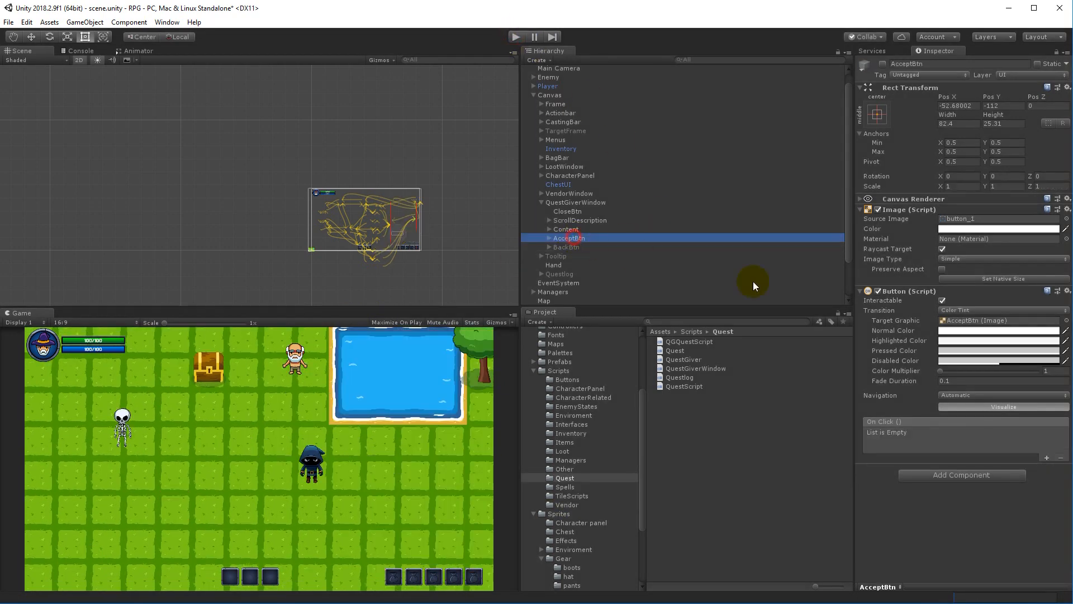
pyautogui.click(1045, 456)
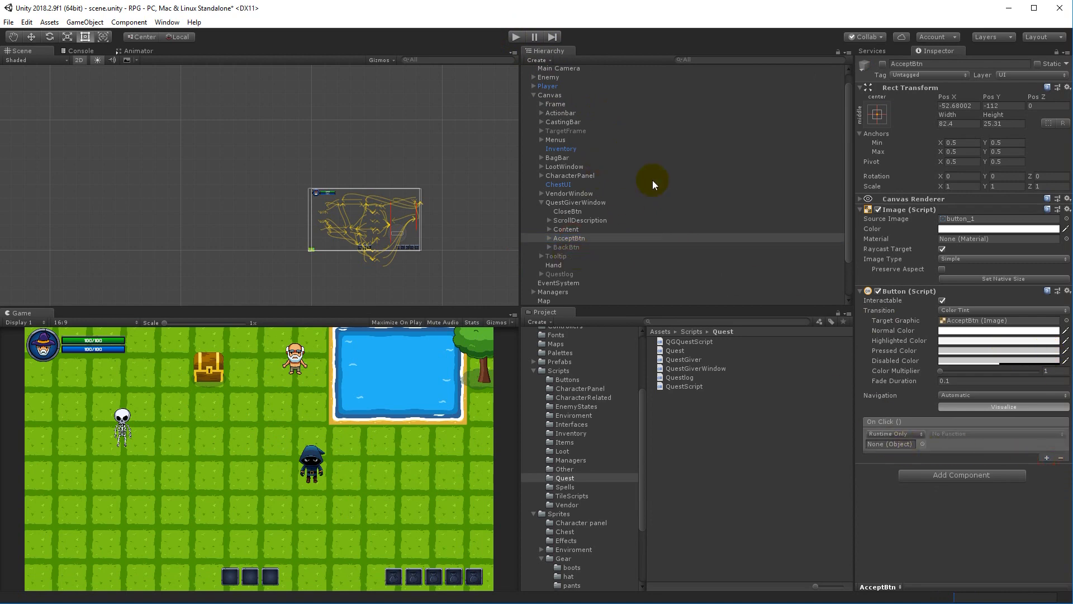
pyautogui.click(576, 203)
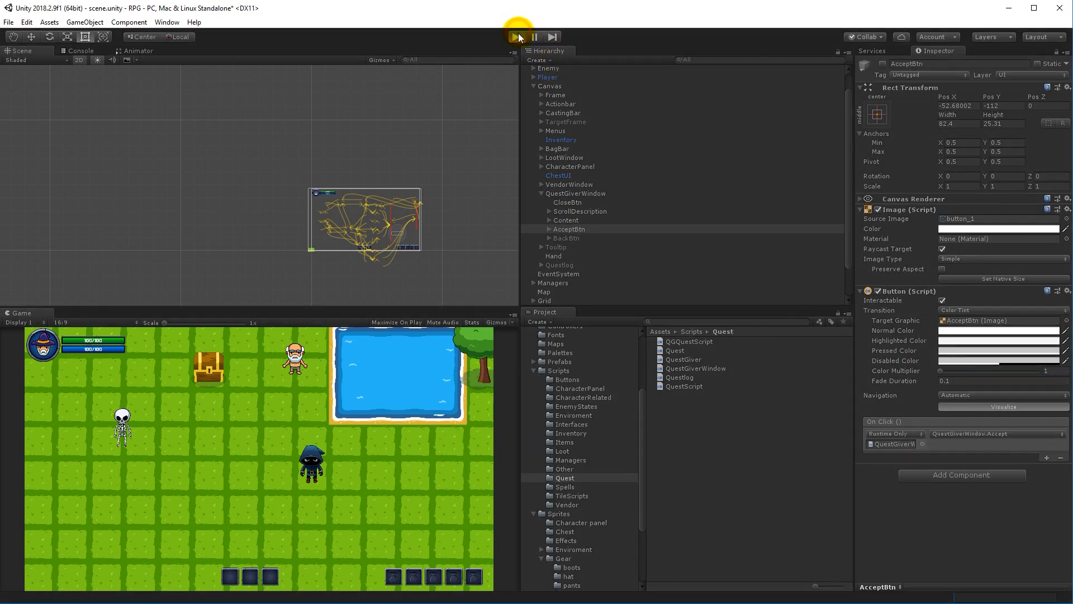
# Step: Run the game and accept the Gather health potions quest from the quest giver
pyautogui.click(515, 36)
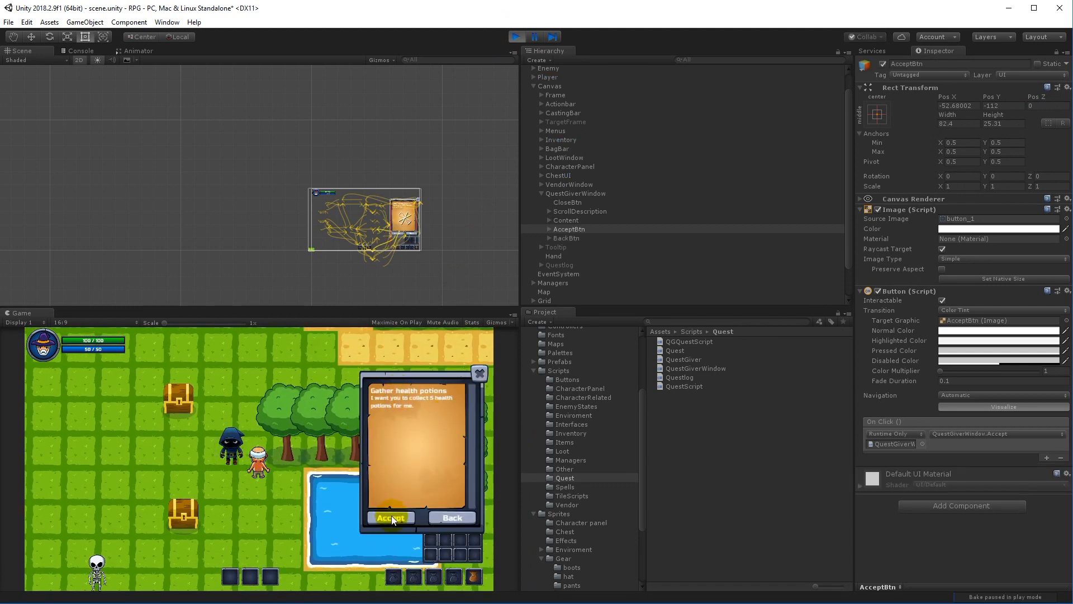
pyautogui.click(391, 517)
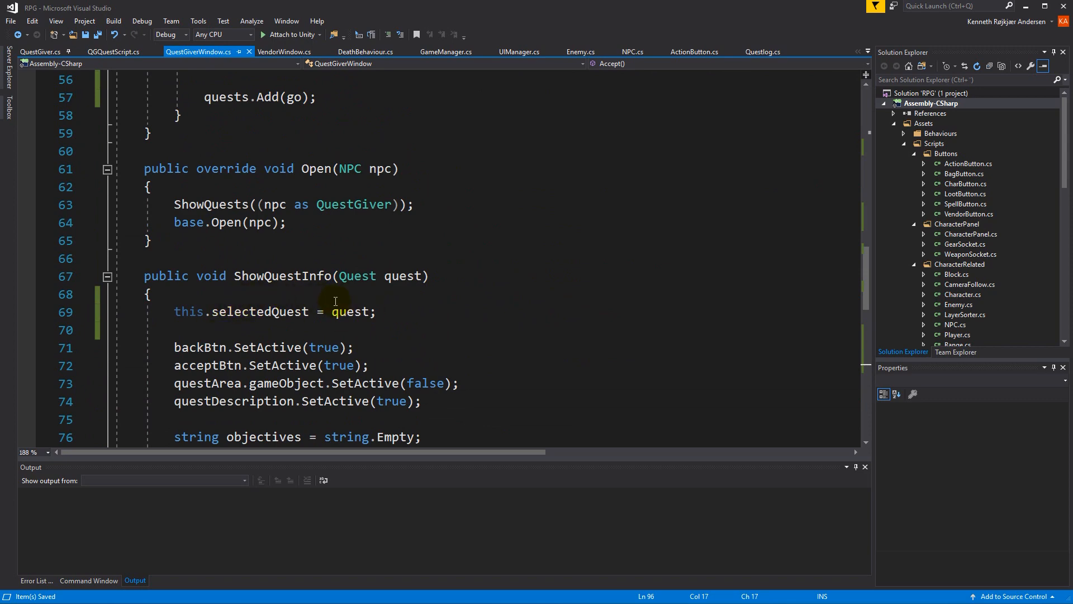
# Step: Scroll QuestGiverWindow.cs to the Accept method and set a breakpoint on its AcceptQuest line
pyautogui.scroll(-3)
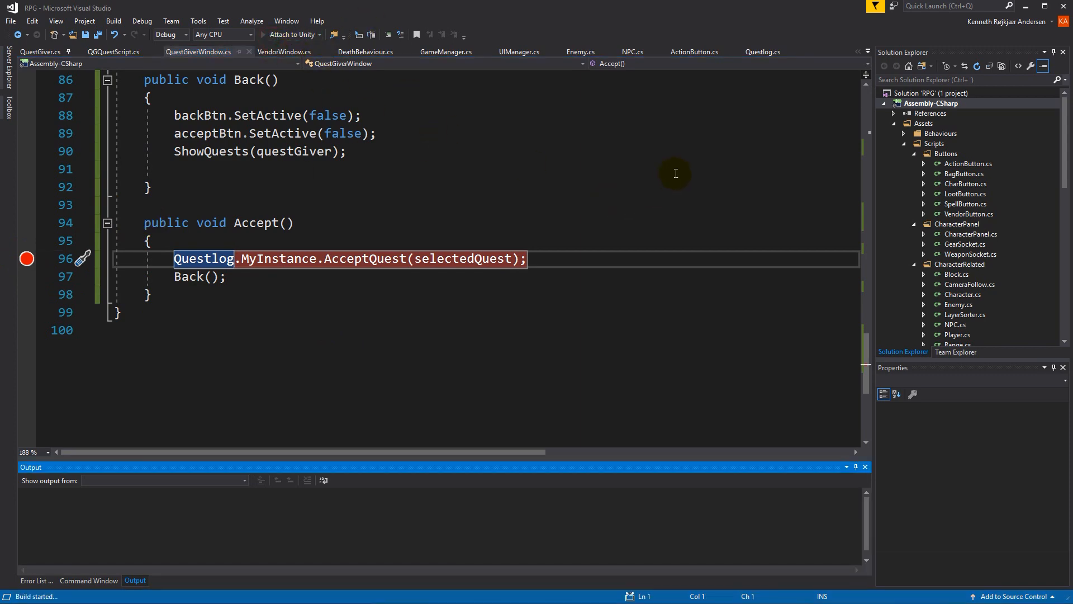
pyautogui.click(290, 34)
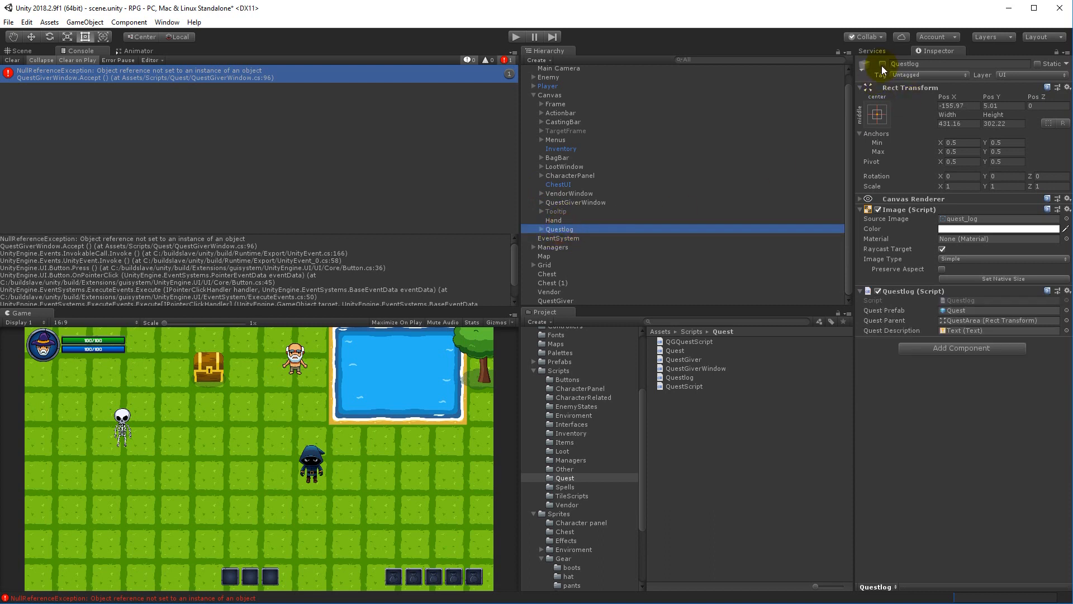
pyautogui.moveTo(627, 173)
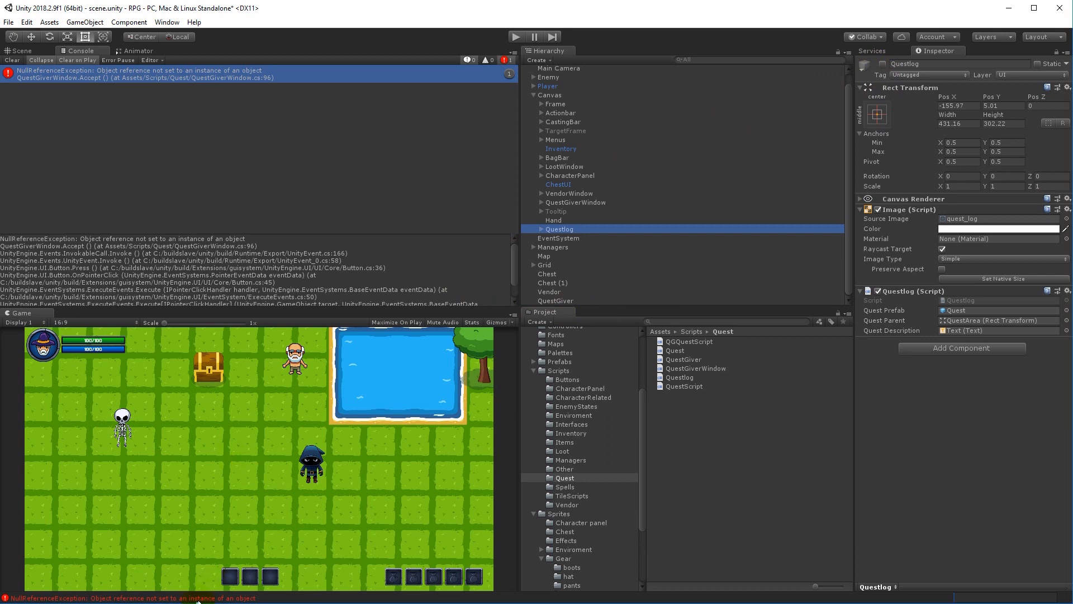
pyautogui.moveTo(533, 164)
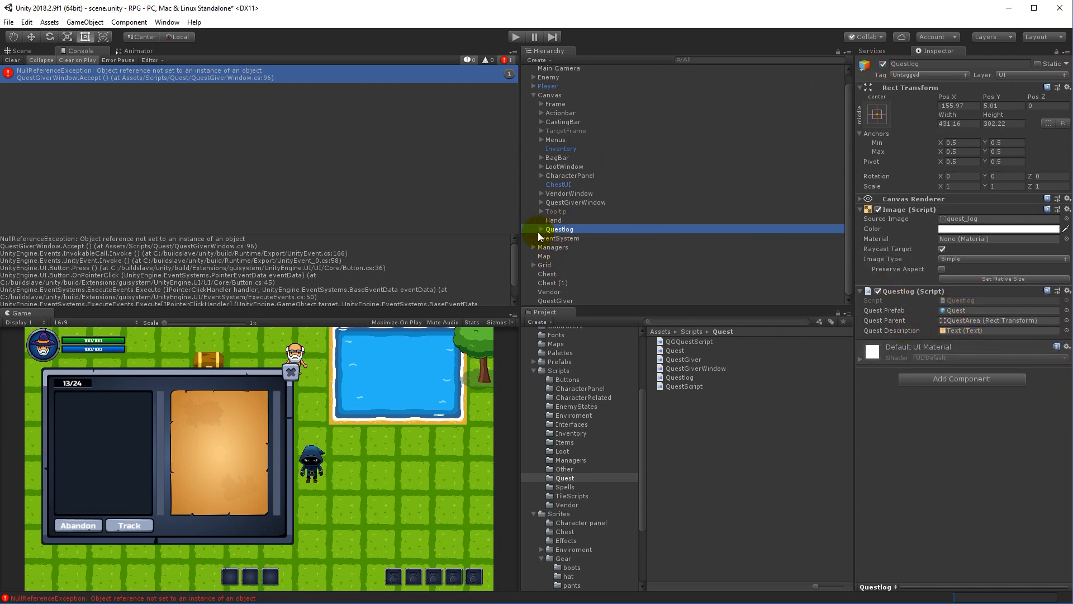
# Step: Expand the Questlog object in the Hierarchy to show CloseBtn, ScrollDescription and other children
pyautogui.click(541, 228)
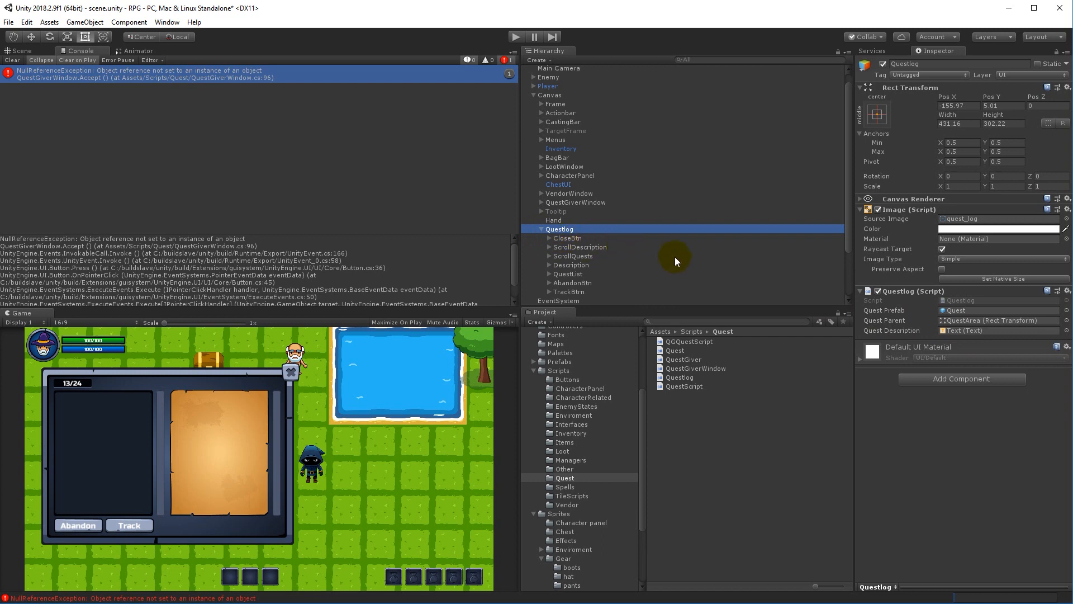
pyautogui.moveTo(700, 282)
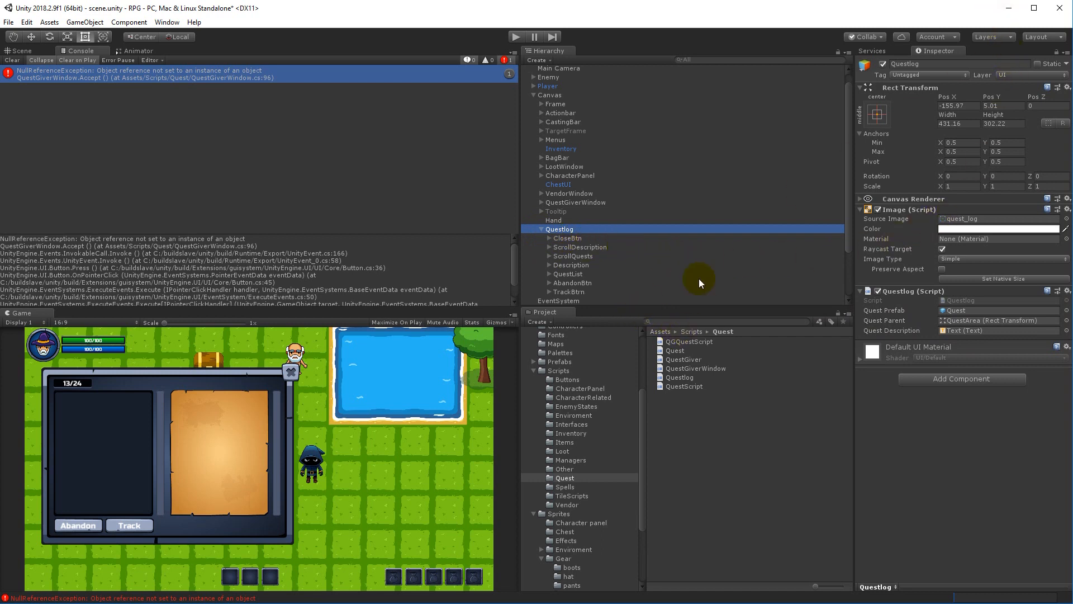
pyautogui.moveTo(811, 273)
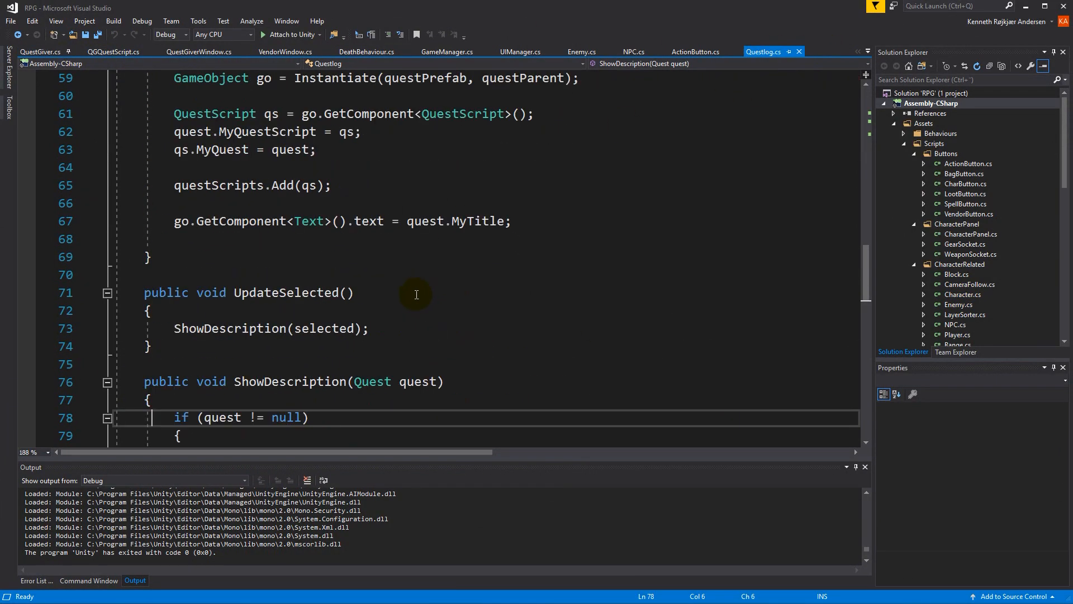
# Step: Declare [SerializeField] private CanvasGroup canvasGroup; below the questDescription field
pyautogui.scroll(-3)
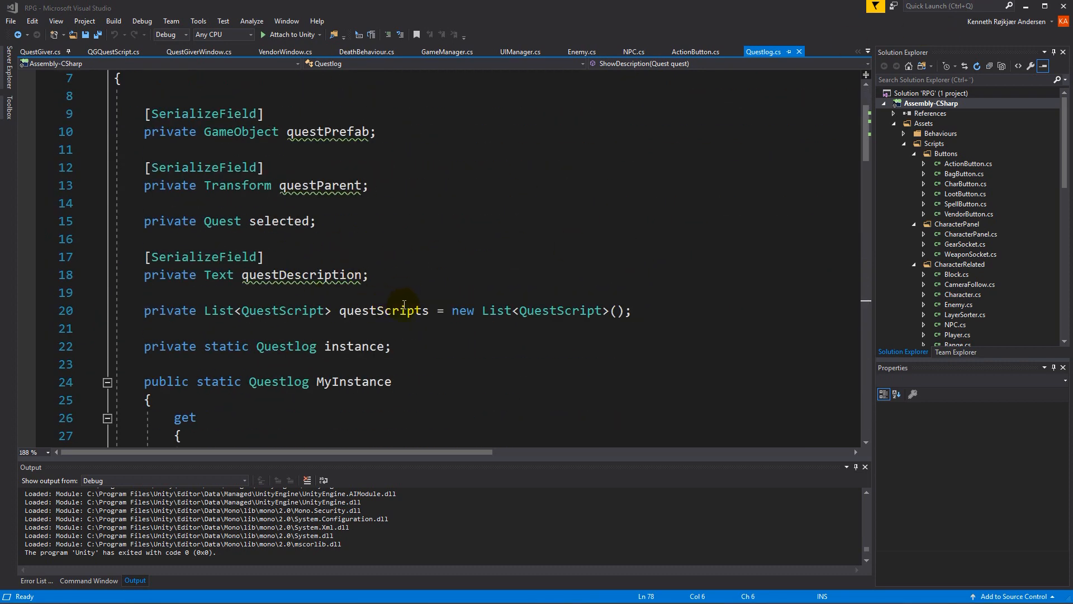
pyautogui.write('private')
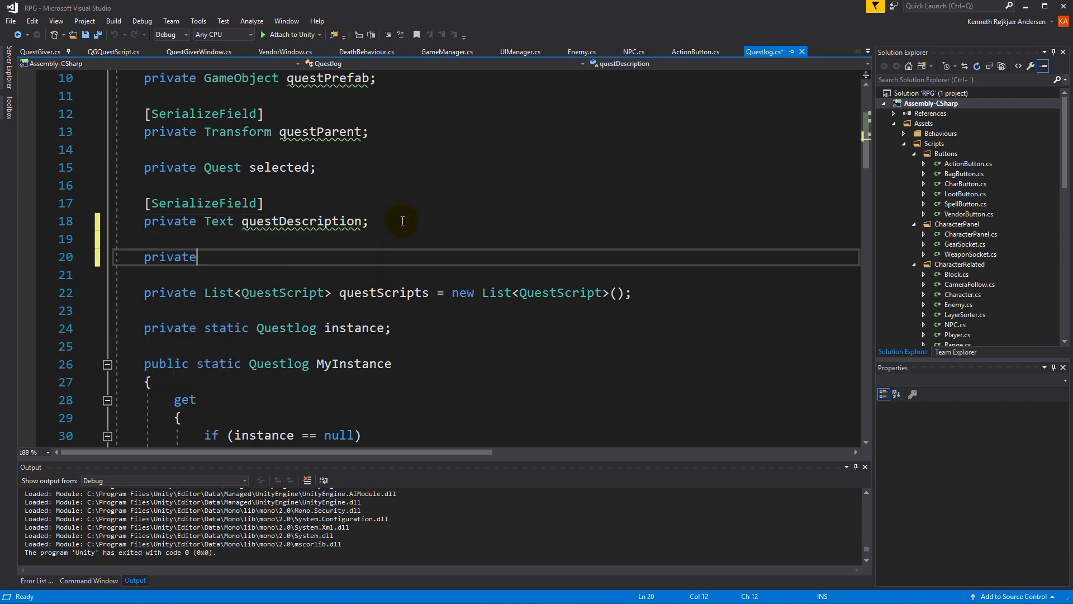
pyautogui.write('Canvas')
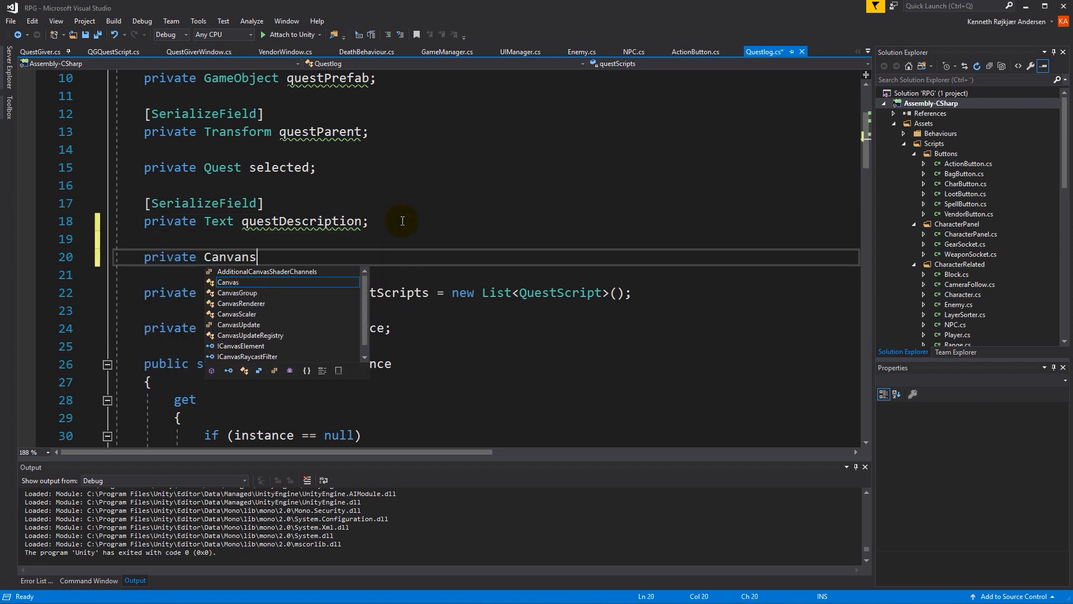
pyautogui.write('Group canvasGroup;')
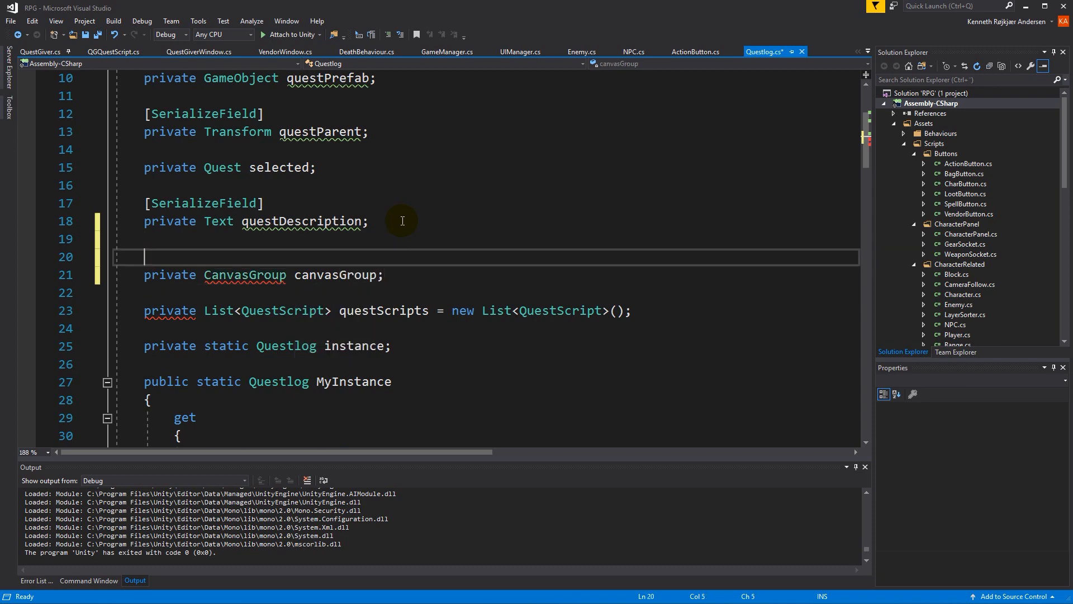
pyautogui.write('[SerializeField]')
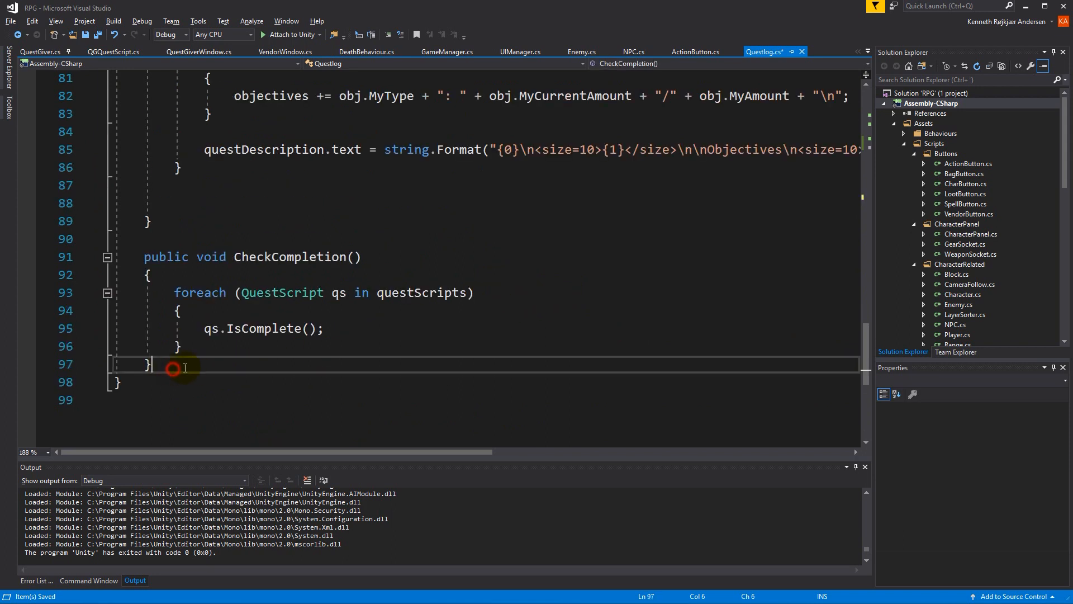
# Step: Write public void OpenClose() whose if-branch on canvasGroup.alpha == 1 sets alpha 0 and blocksRaycasts false
pyautogui.write('public void Op')
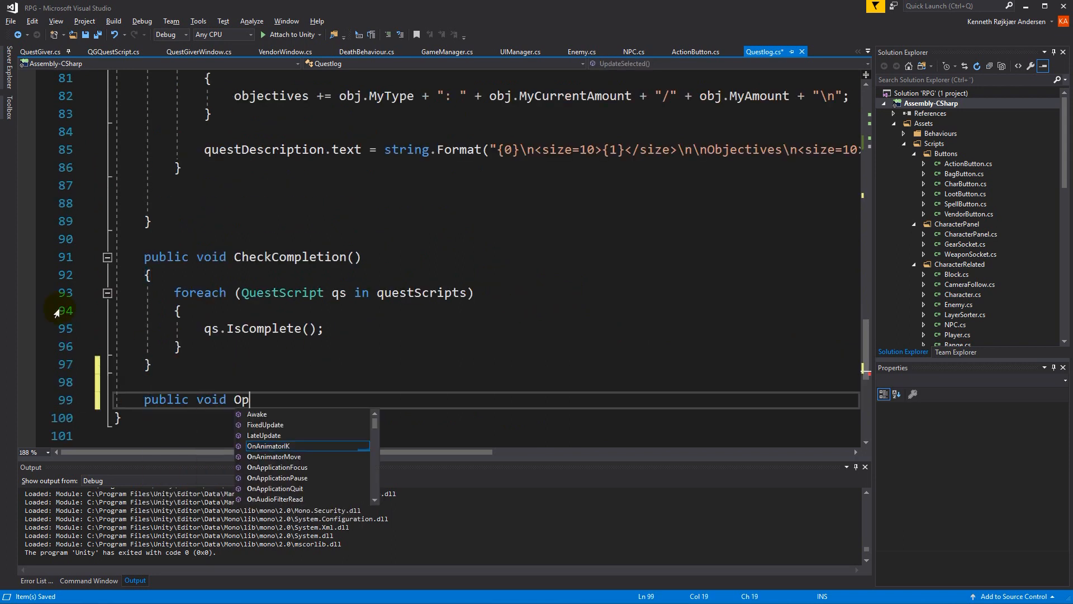
pyautogui.write('enClose()')
pyautogui.write('{')
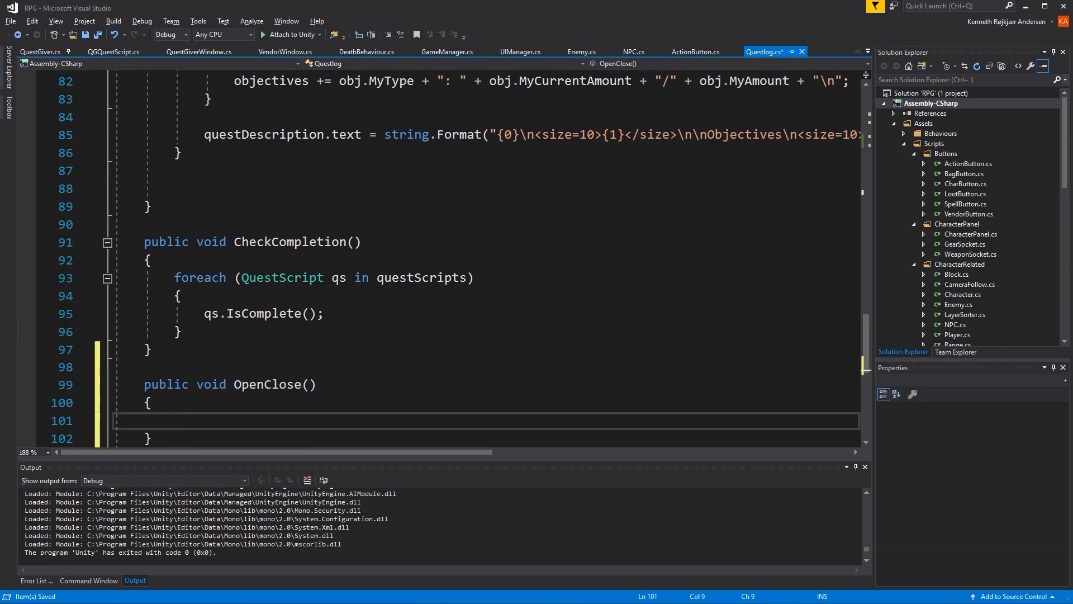
pyautogui.write('if (canvasGroup.alpha == 1')
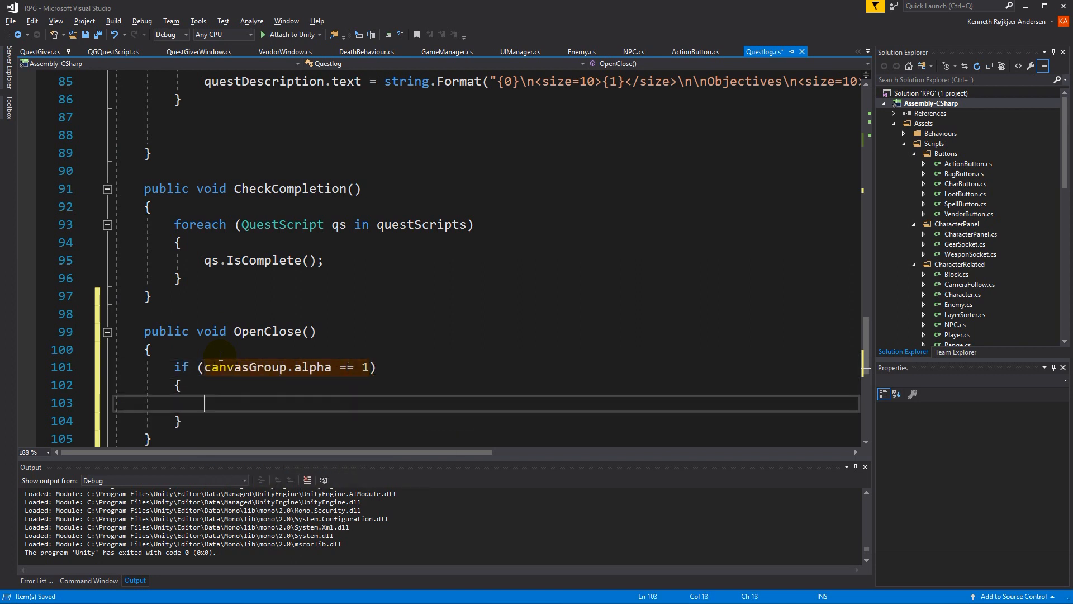
pyautogui.write('canvasGroup.')
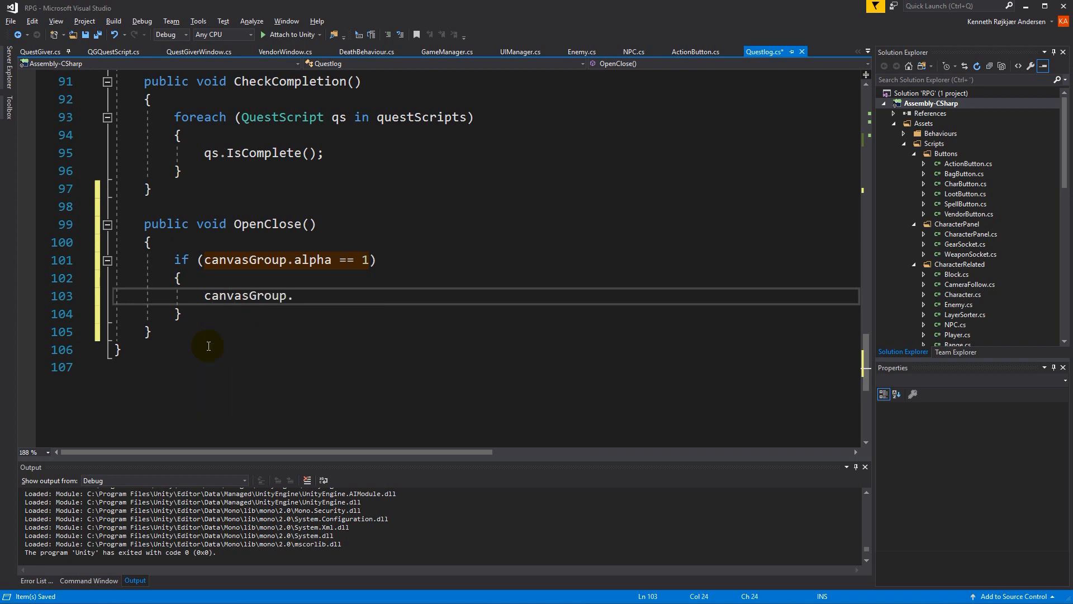
pyautogui.write('alpha = 0;')
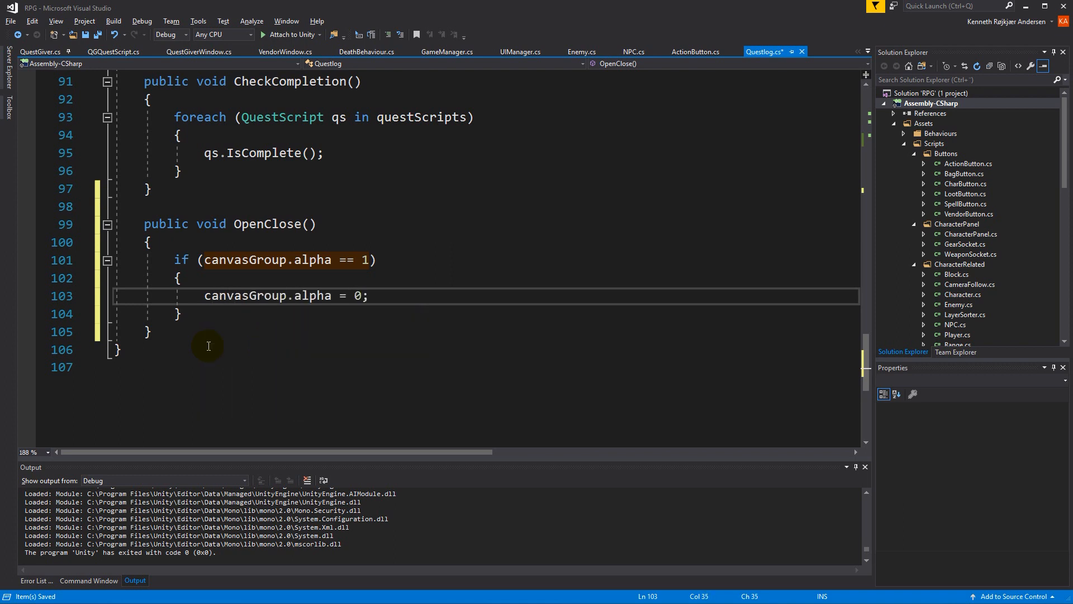
pyautogui.write('canvasGroup.')
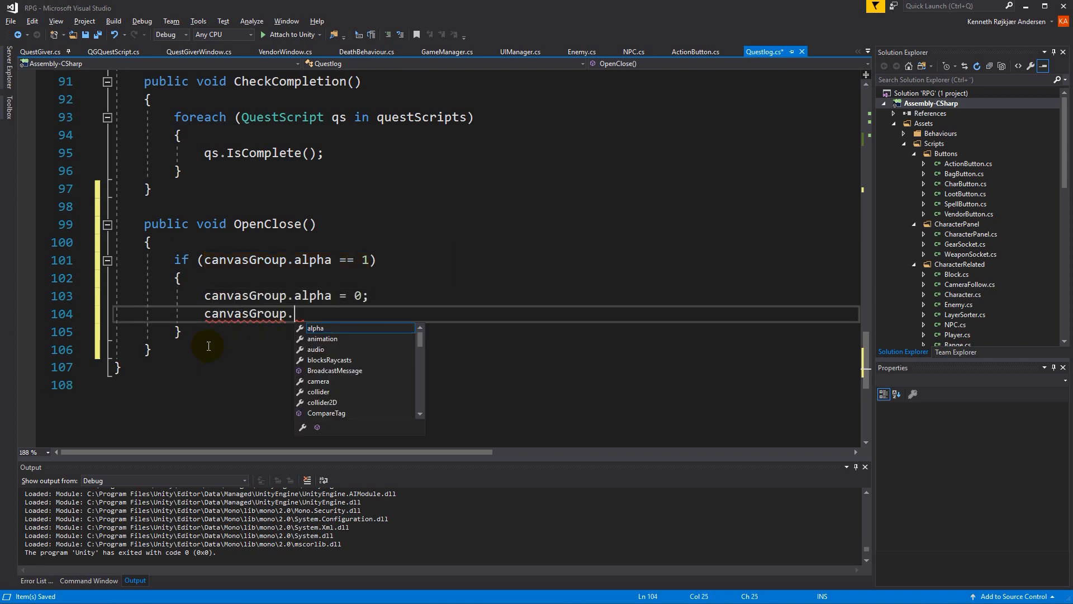
pyautogui.write('blocksRaycasts = false;')
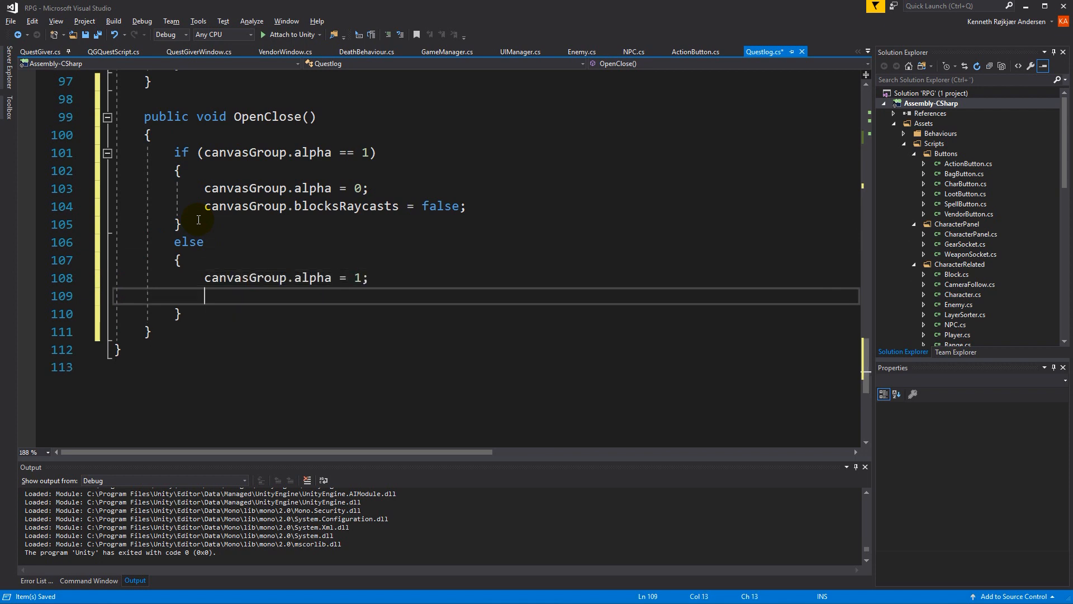
# Step: Complete the else branch setting alpha 1 and canvasGroup.blocksRaycasts = true
pyautogui.write('canvasGroup.blocksRaycasts')
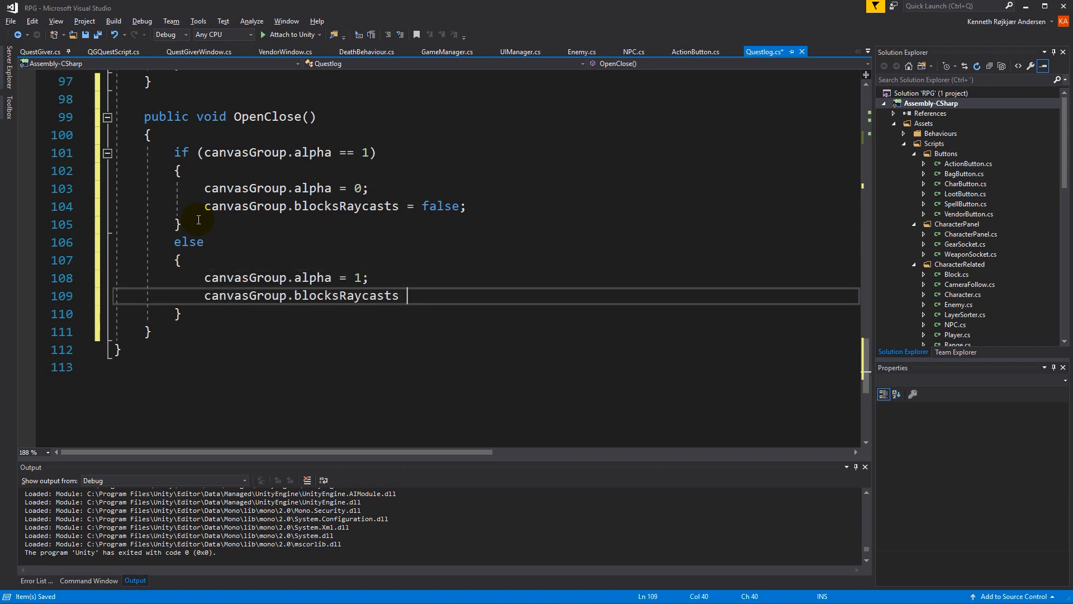
pyautogui.write('= trueM;')
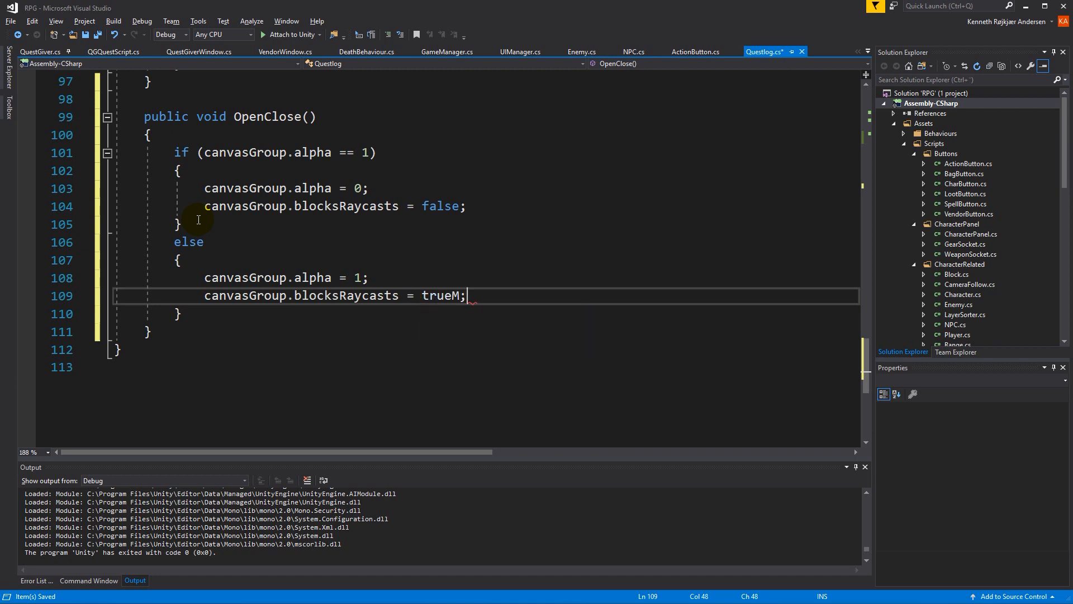
pyautogui.press('Backspace')
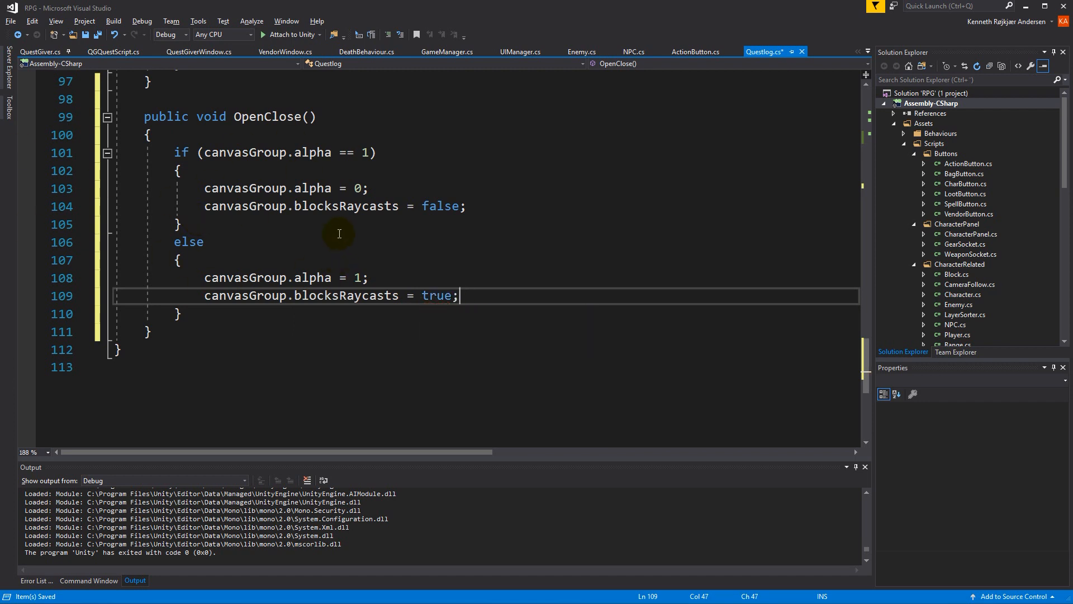
pyautogui.scroll(-3)
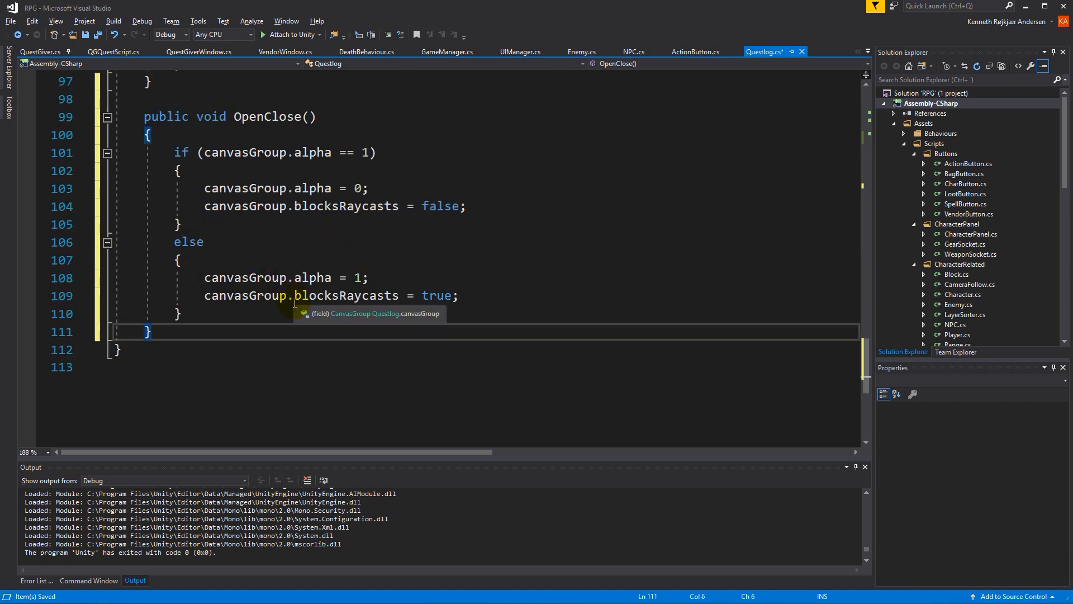
# Step: Add public void Close() hiding the canvasGroup, call Close() from OpenClose, and save
pyautogui.write('public void')
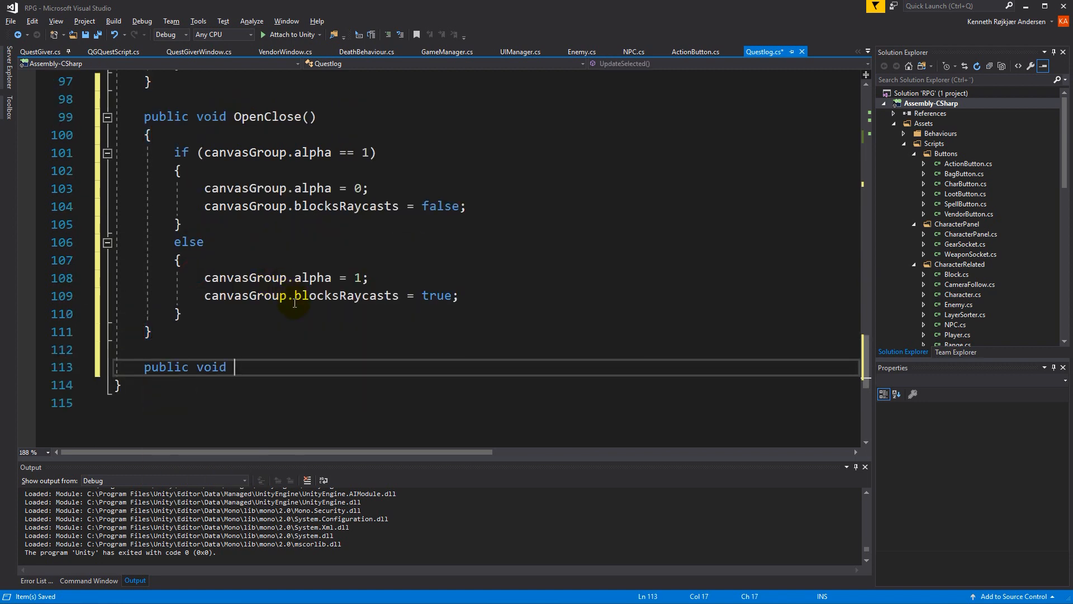
pyautogui.write('Close()')
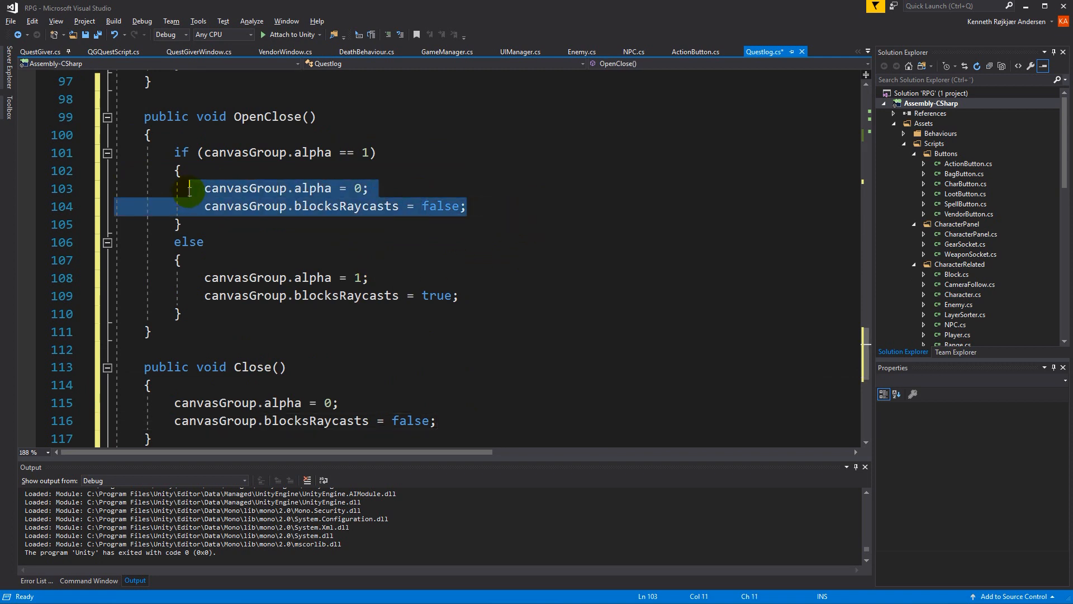
pyautogui.write('ClothSkinningCoefficien')
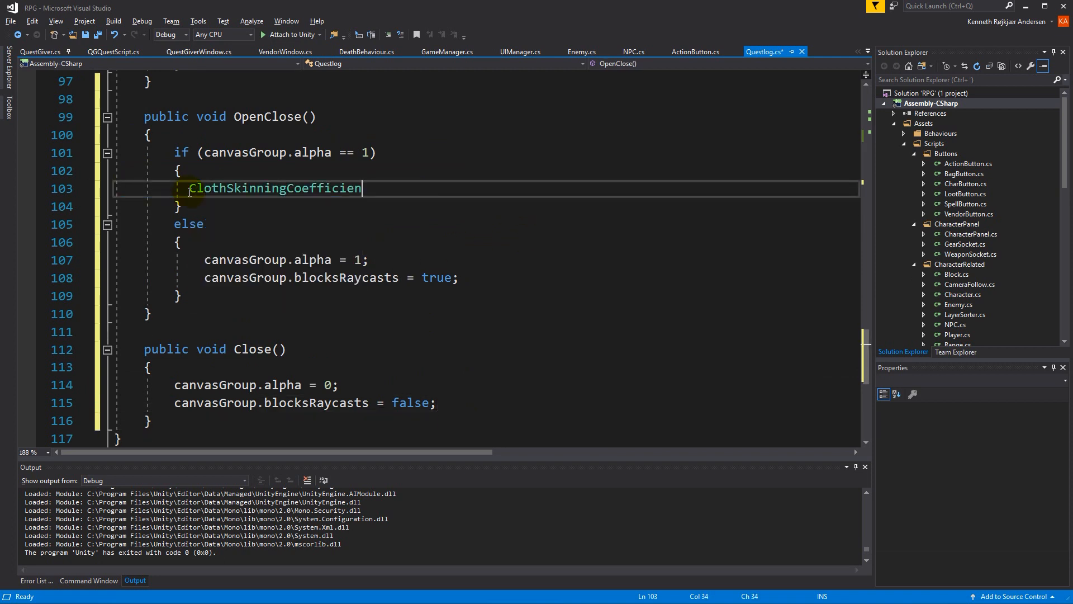
pyautogui.write('close();')
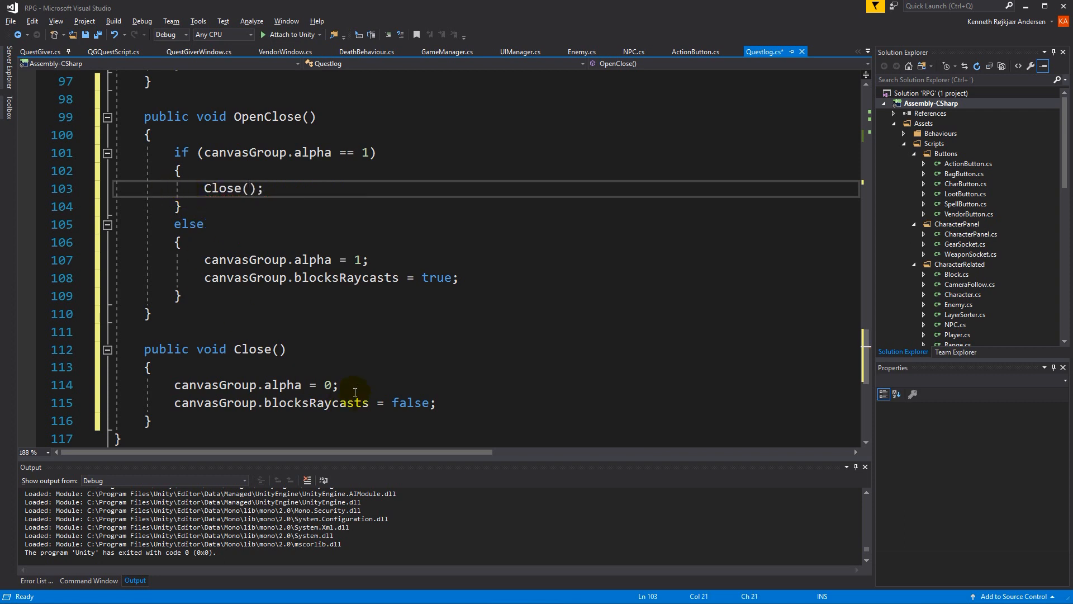
pyautogui.press('Ctrl+S')
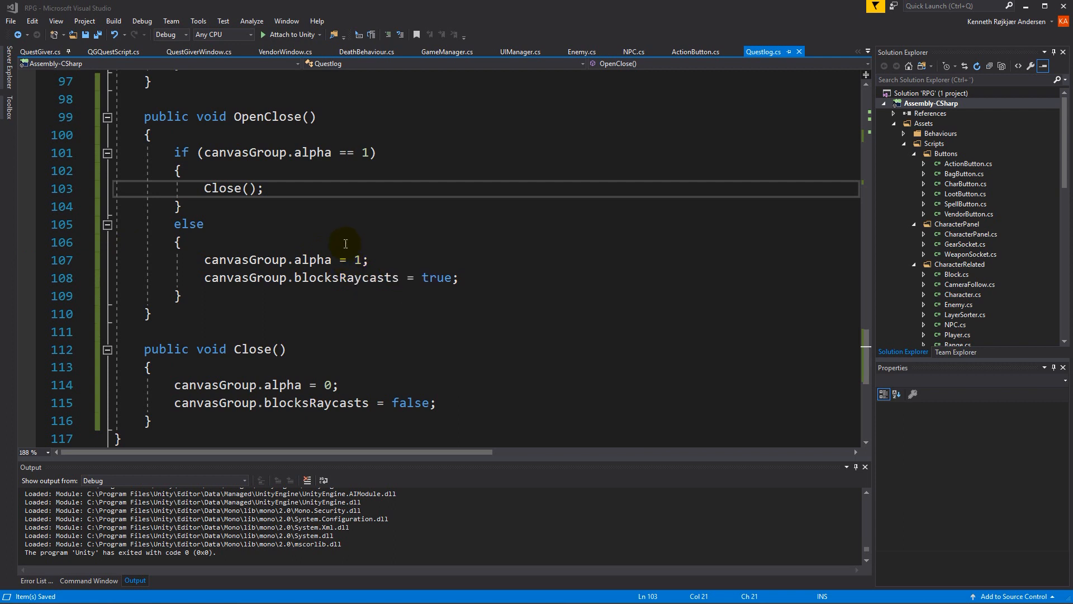
pyautogui.moveTo(355, 221)
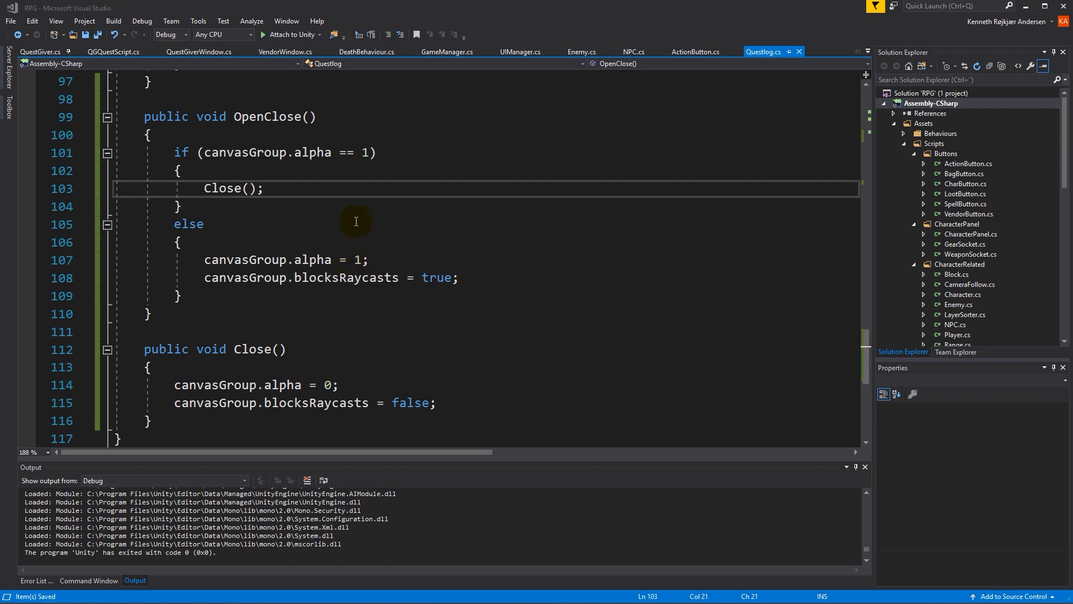
pyautogui.moveTo(291, 58)
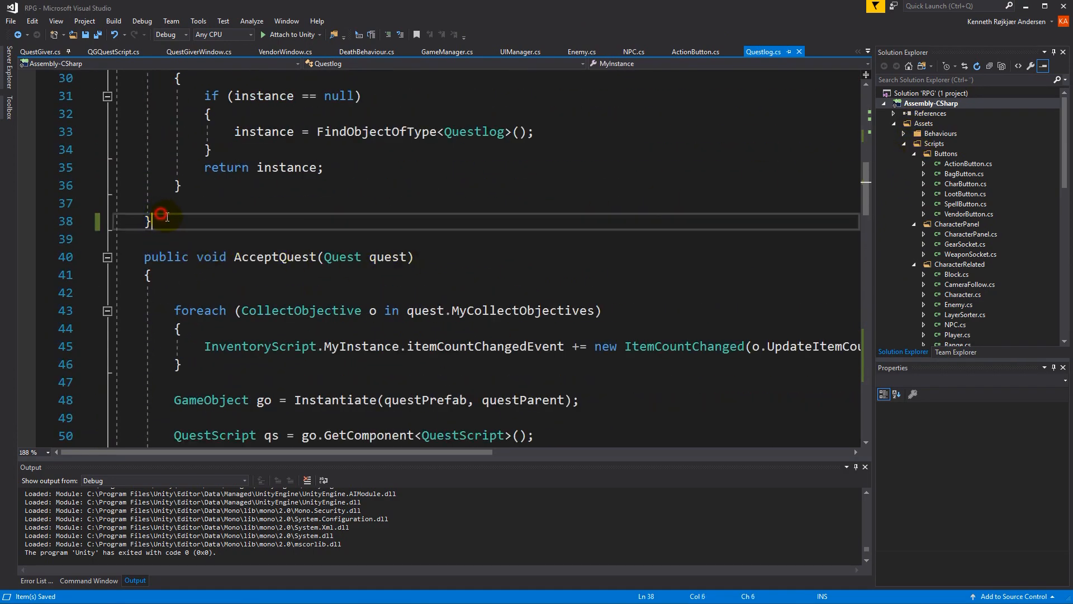
# Step: Write public void Update() calling OpenClose() when Input.GetKeyDown(KeyCode.L) is true
pyautogui.write('Ping')
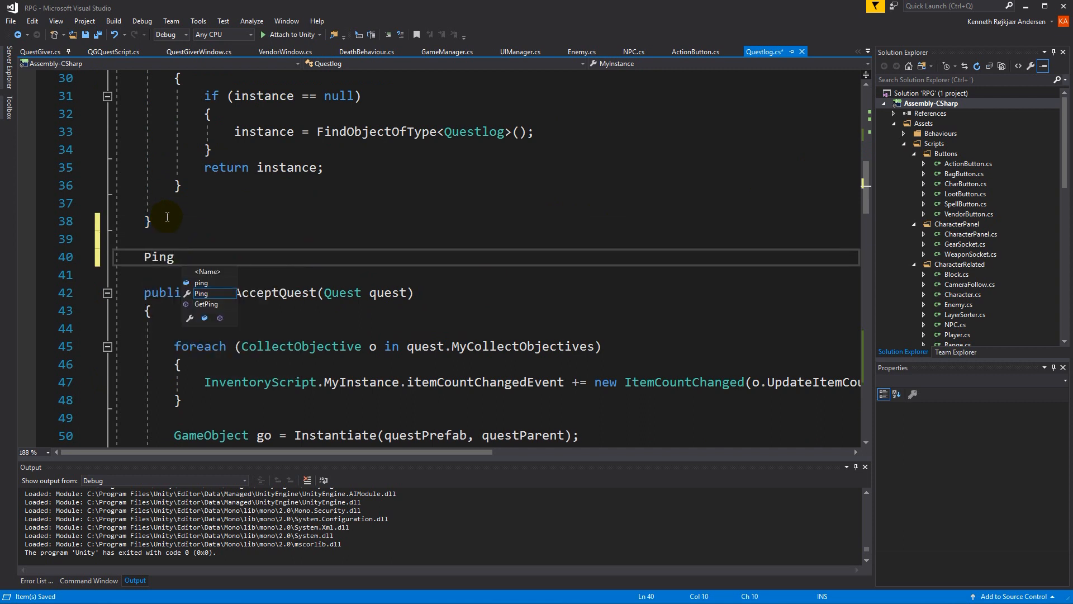
pyautogui.write('public void')
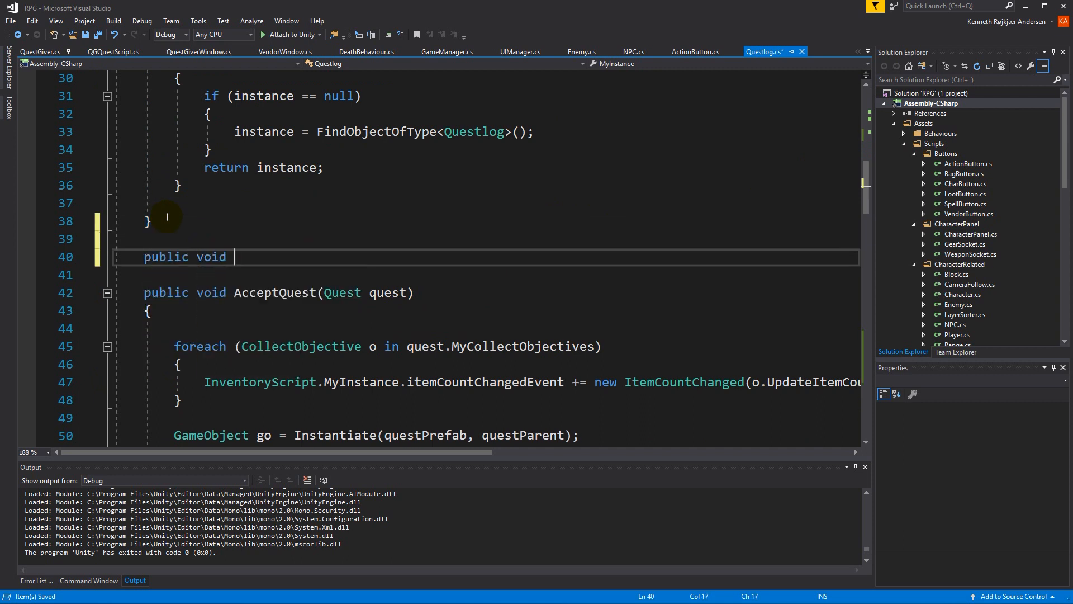
pyautogui.write('Update()')
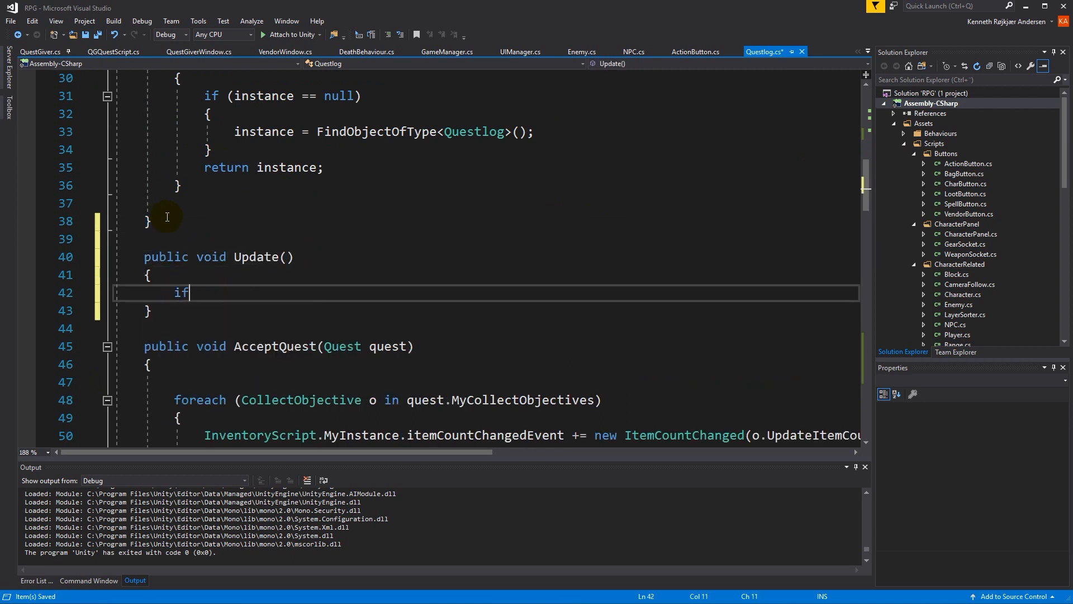
pyautogui.write('(Input.getke')
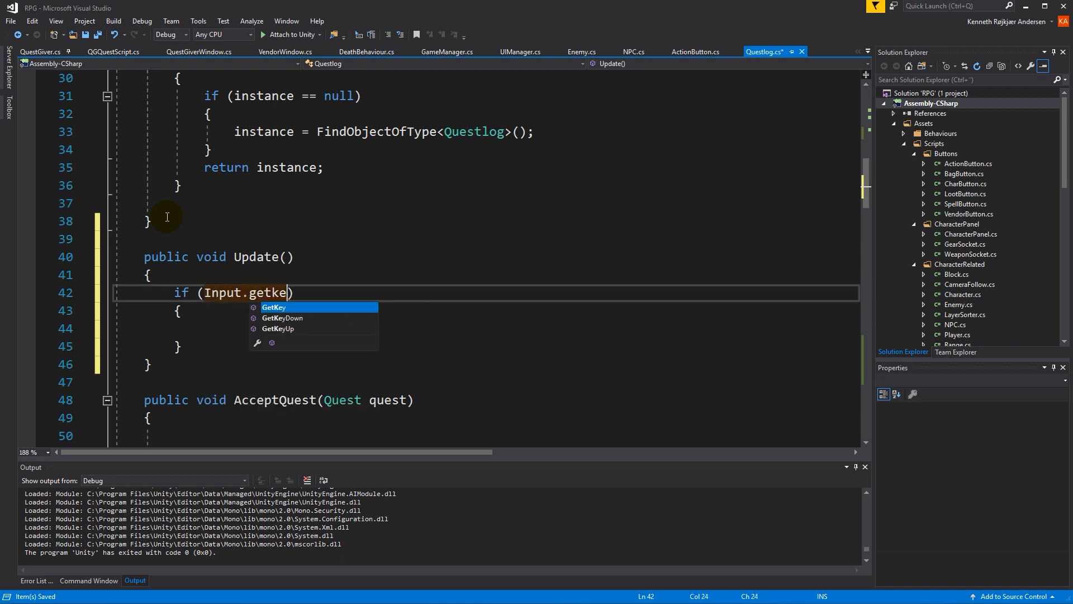
pyautogui.write('GetKeyDown(key')
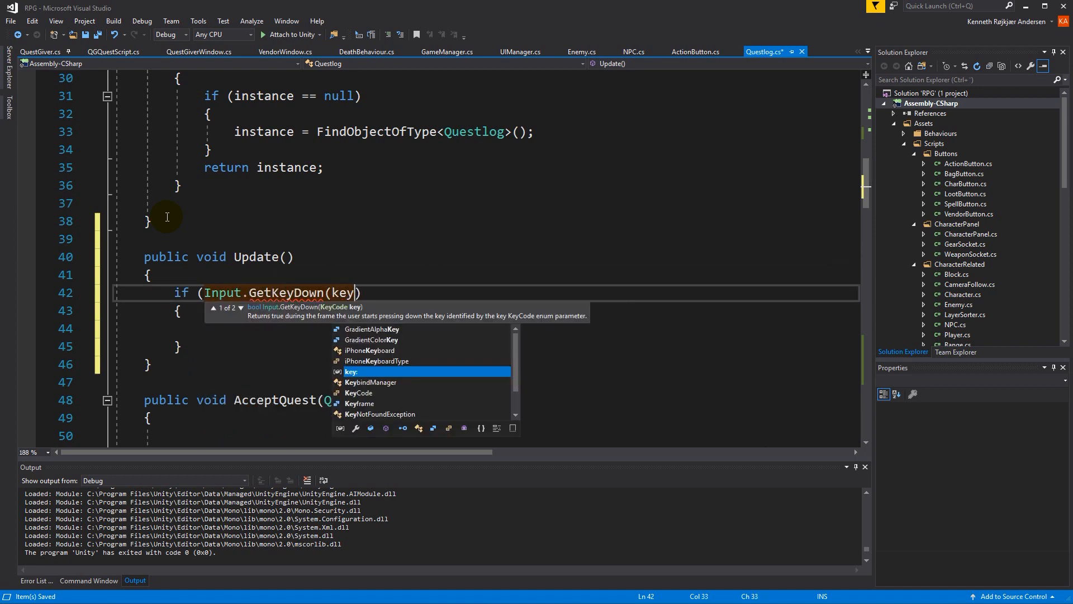
pyautogui.write('KeyCode.')
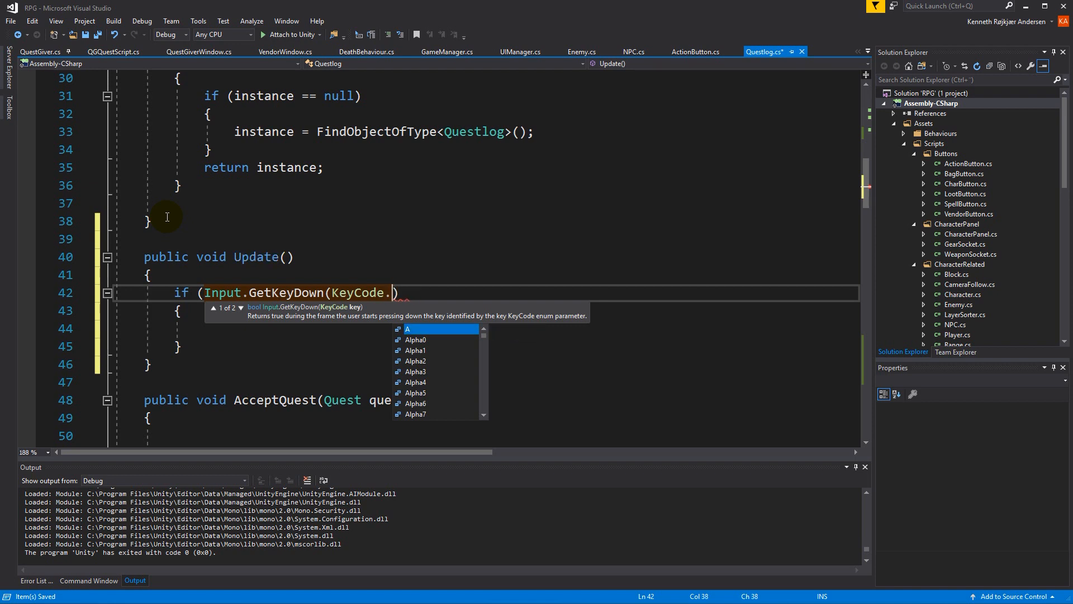
pyautogui.write('L')
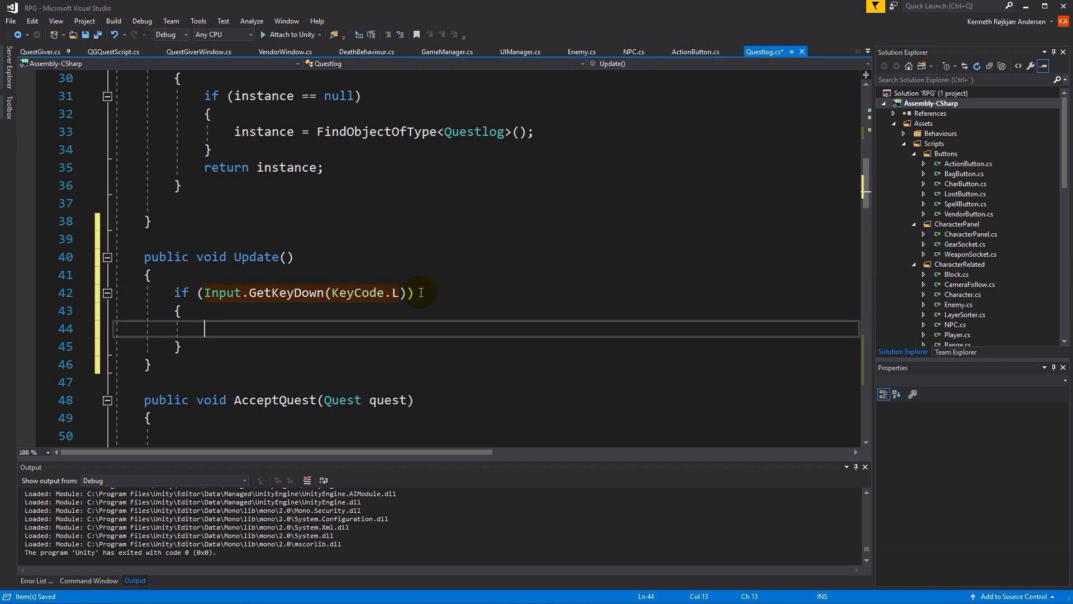
pyautogui.write('OpenClose')
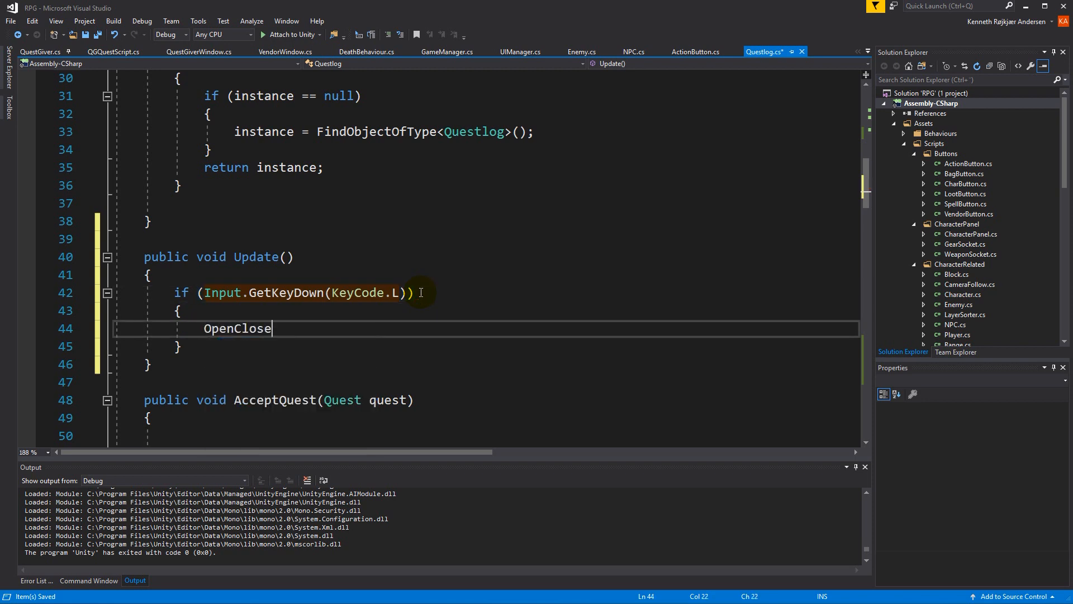
pyautogui.write('();')
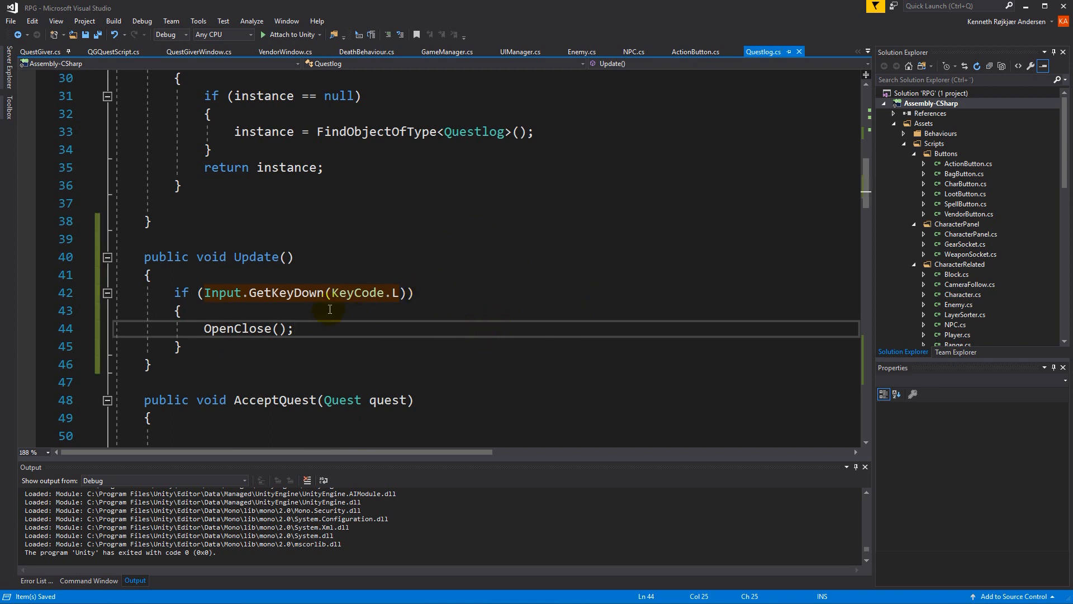
pyautogui.moveTo(1015, 233)
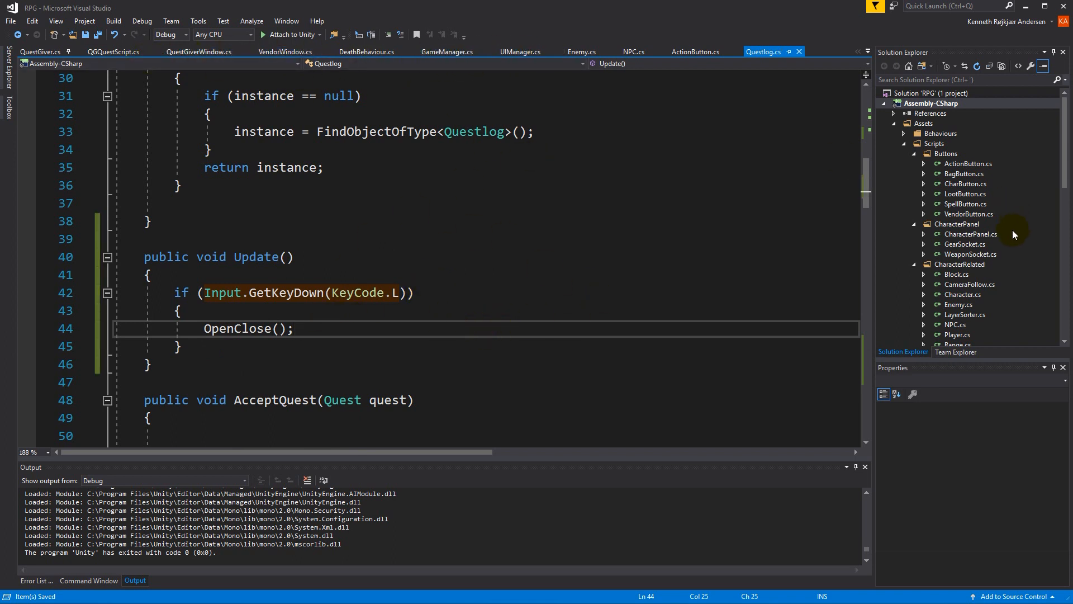
# Step: Search for InventoryScript to check its existing KeyCode.L health potion binding
pyautogui.scroll(-3)
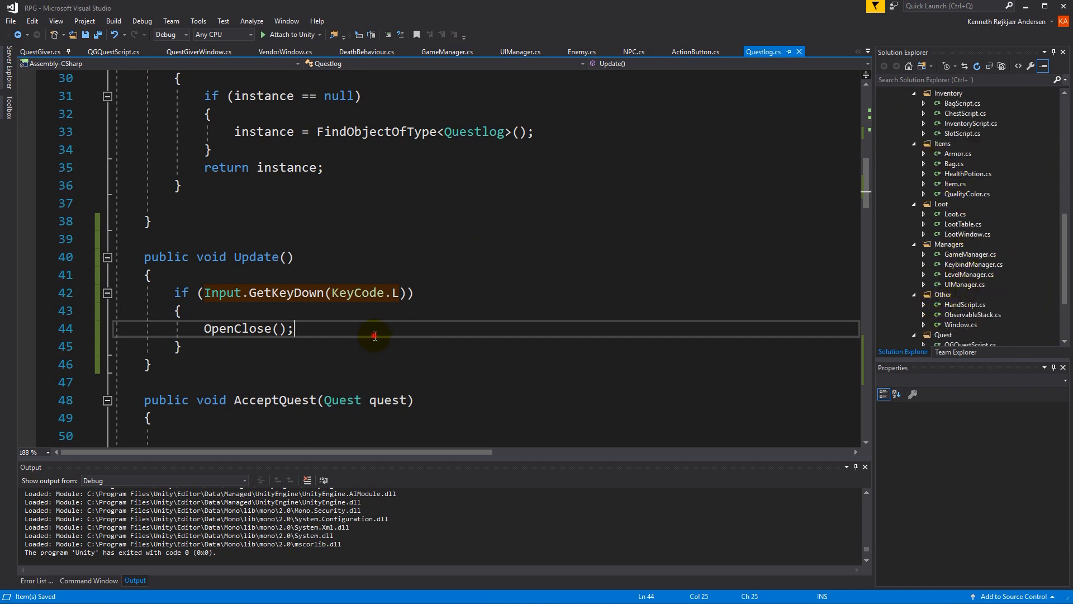
pyautogui.write('inventory')
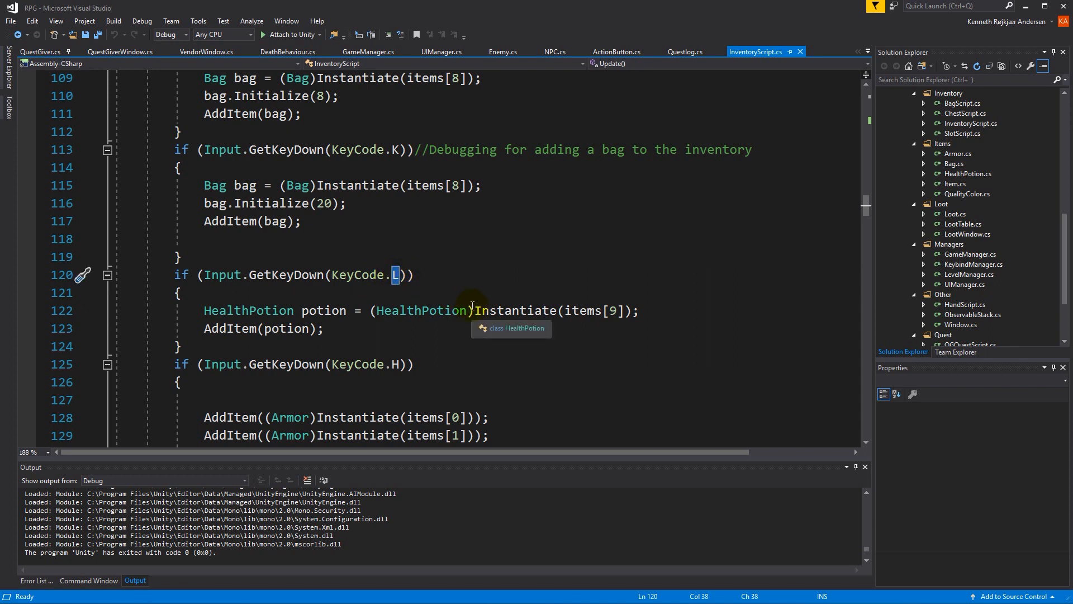
# Step: Replace KeyCode.L with KeyCode.O in InventoryScript's HealthPotion debug check and save
pyautogui.write('O')
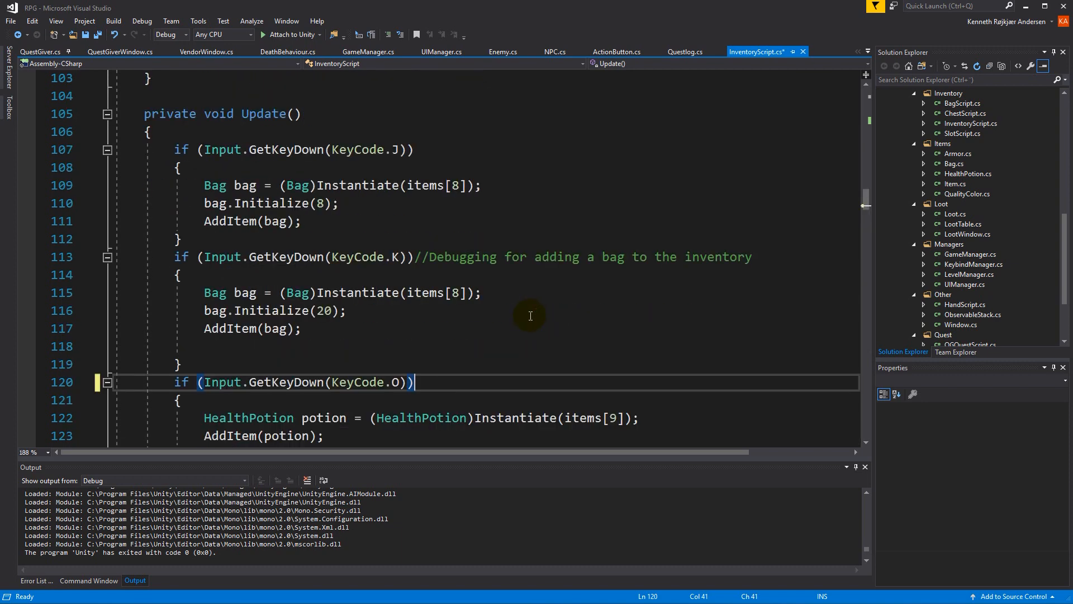
pyautogui.click(92, 35)
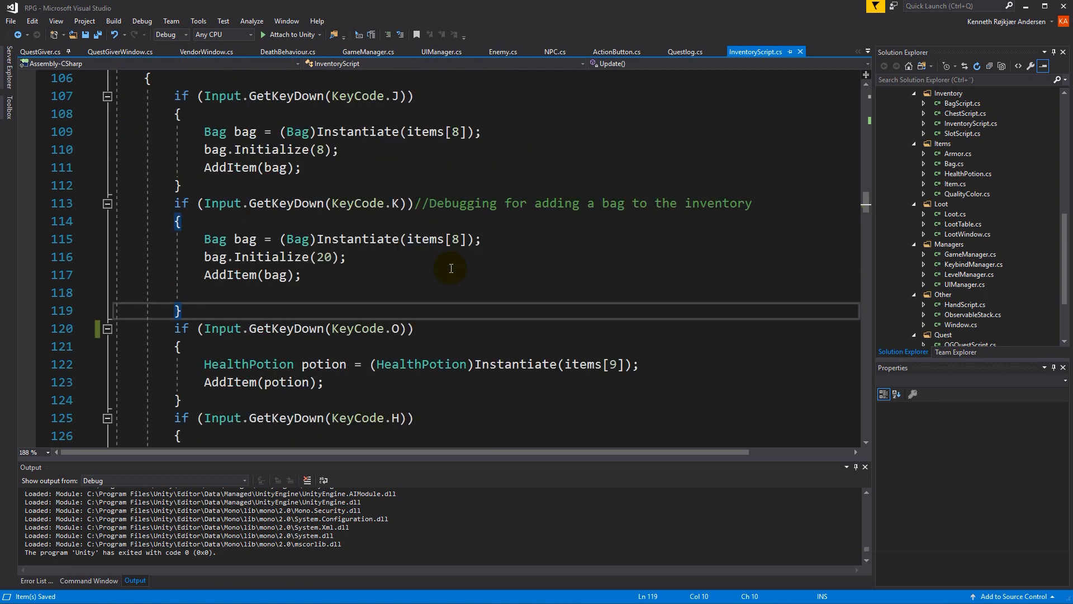
pyautogui.moveTo(401, 328)
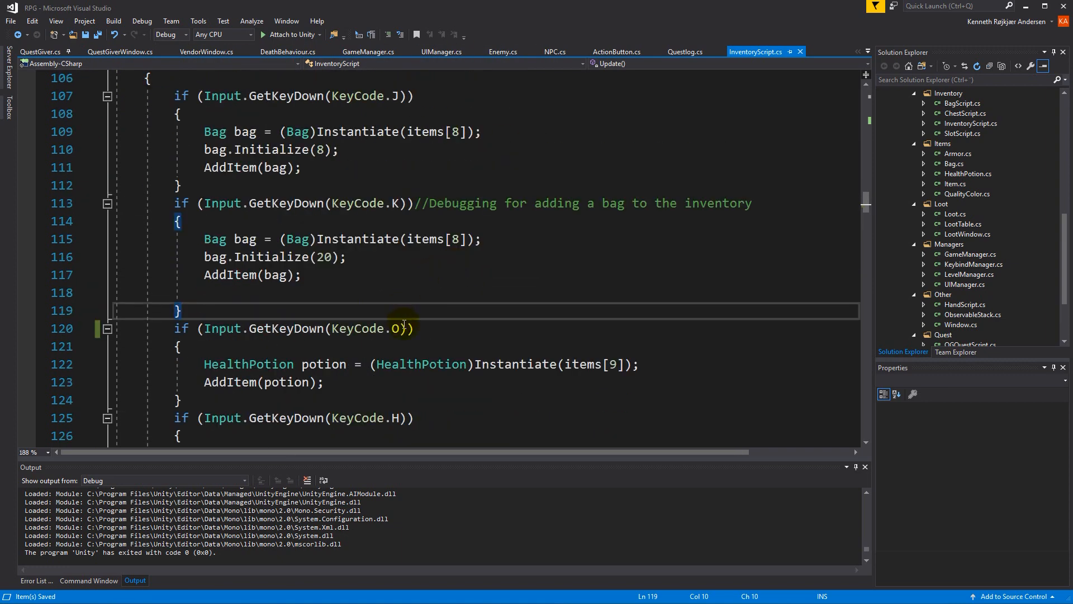
pyautogui.write('P')
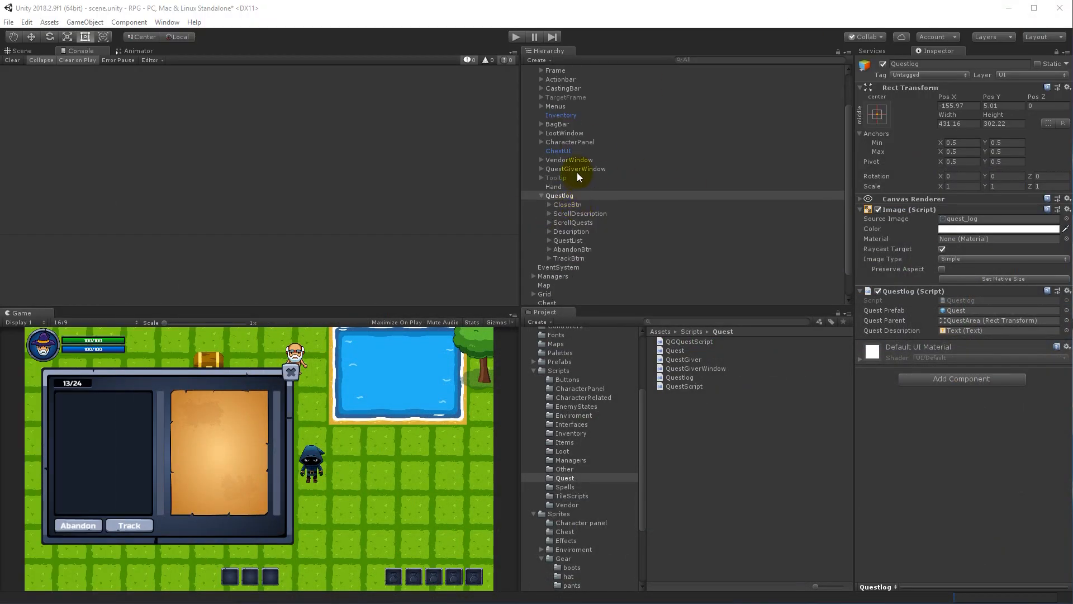
# Step: Wire the Questlog CloseBtn's On Click event to the Questlog.Close function
pyautogui.click(576, 167)
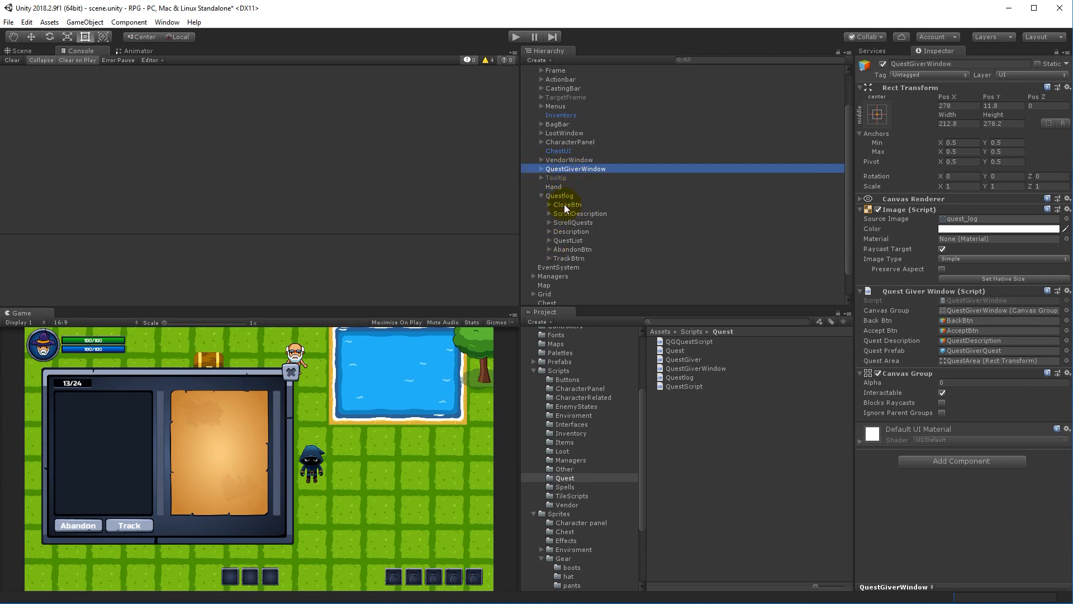
pyautogui.click(580, 214)
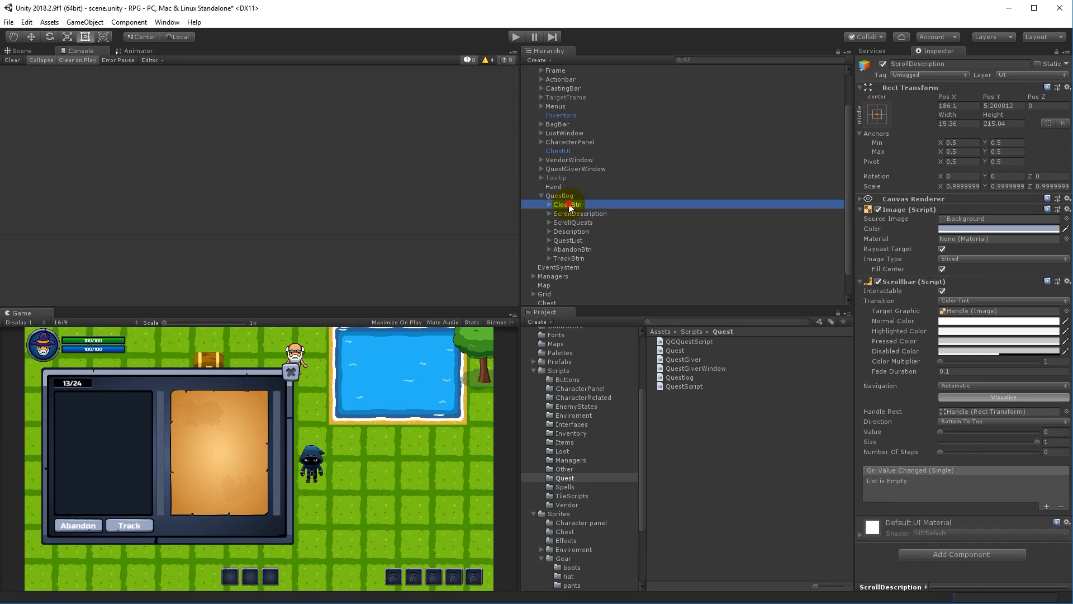
pyautogui.click(566, 203)
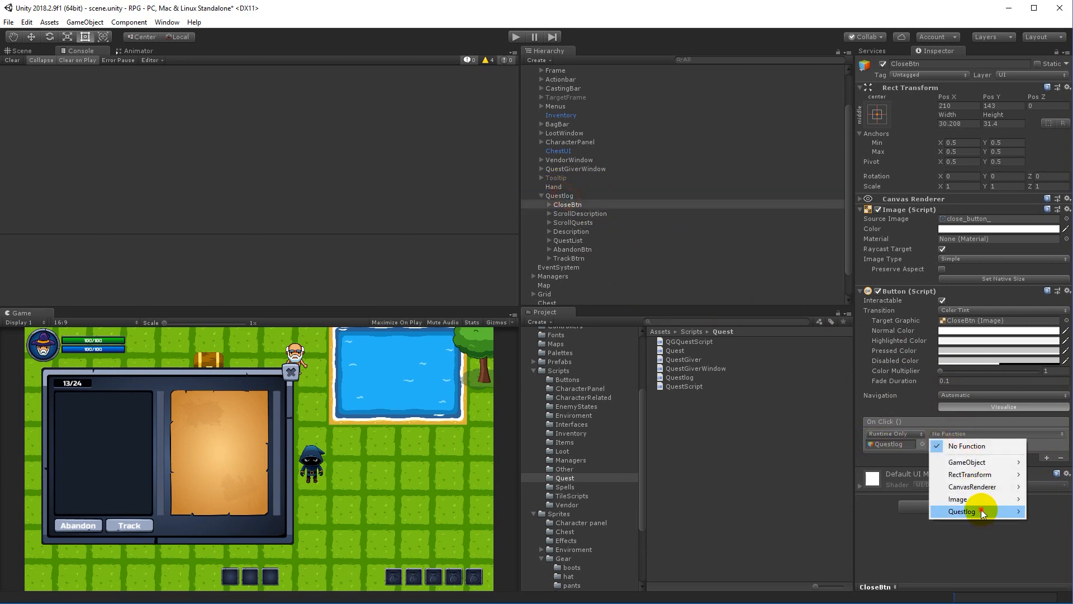
pyautogui.click(961, 512)
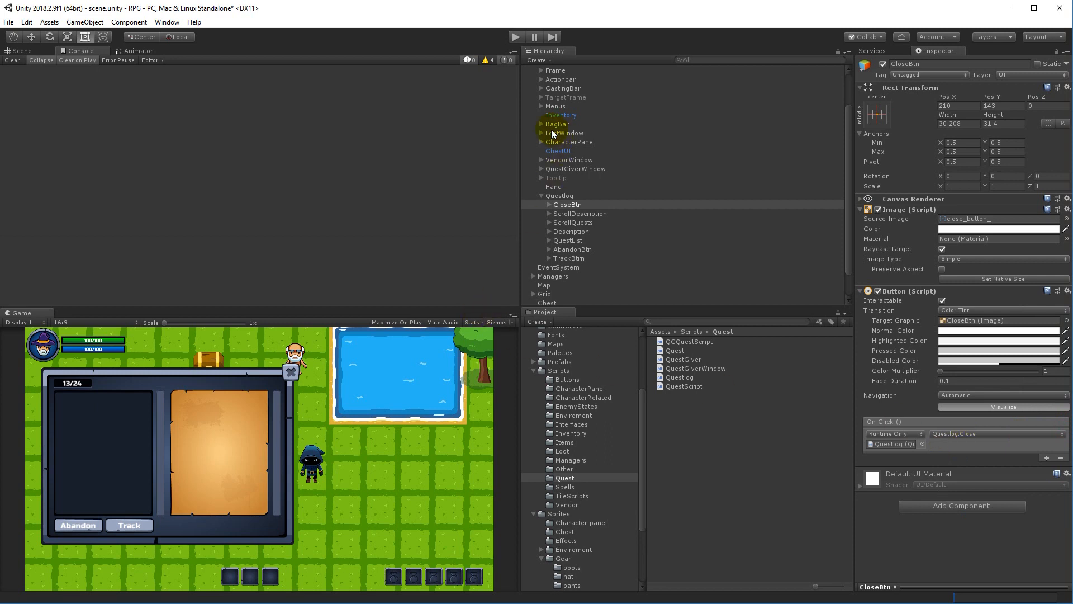
pyautogui.click(558, 194)
pyautogui.write('canva')
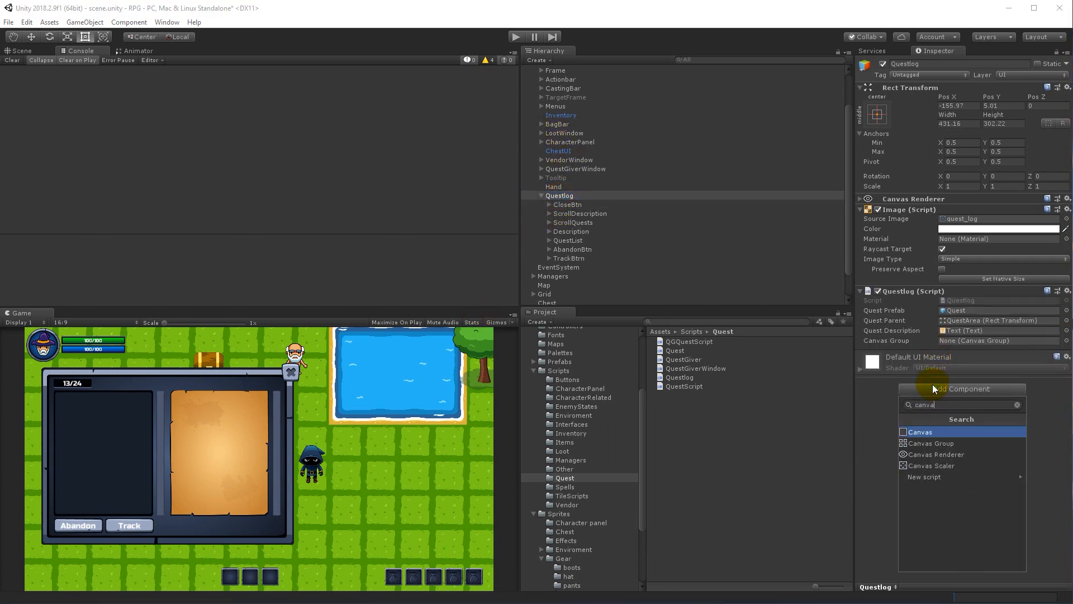
# Step: Add a Canvas Group to Questlog with Alpha 0 and Blocks Raycasts unchecked
pyautogui.click(931, 442)
pyautogui.write('0')
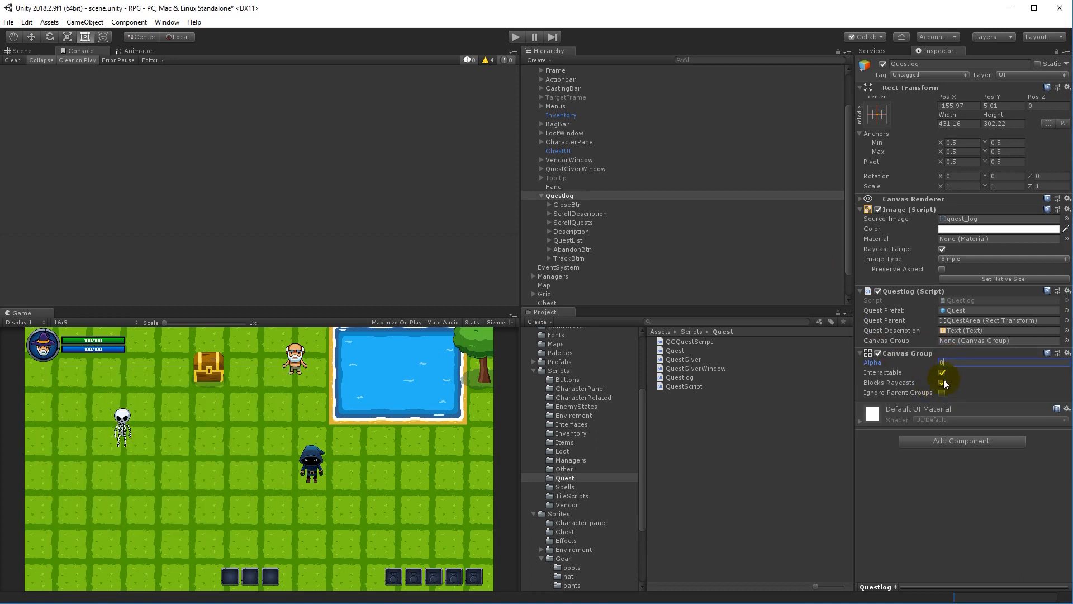
pyautogui.click(941, 383)
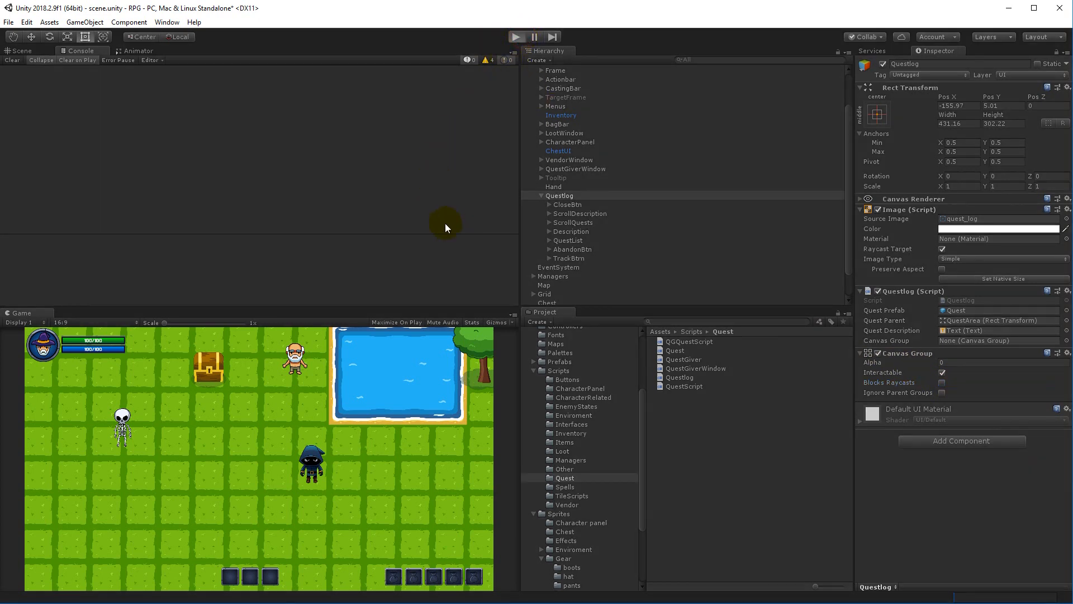
pyautogui.moveTo(311, 438)
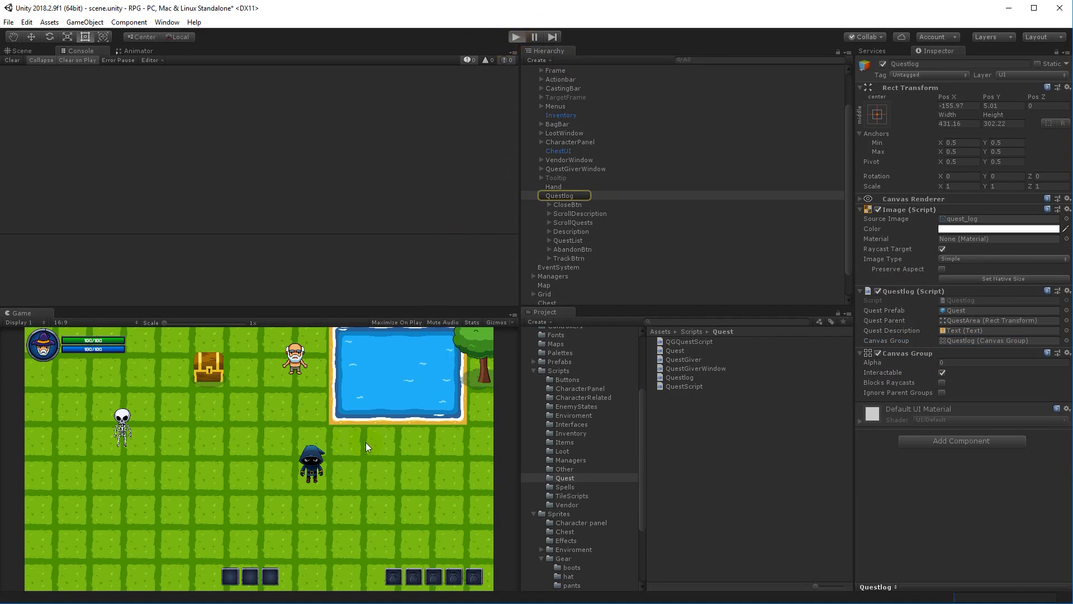
# Step: Run the game and view the Gather health potions quest details in the quest log
pyautogui.click(515, 34)
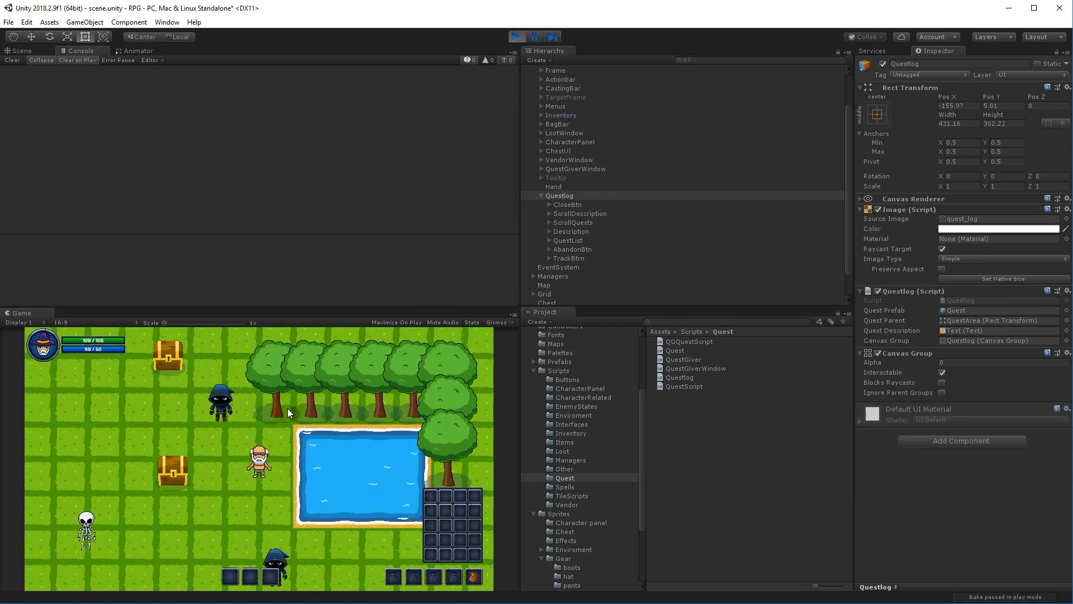
pyautogui.moveTo(268, 423)
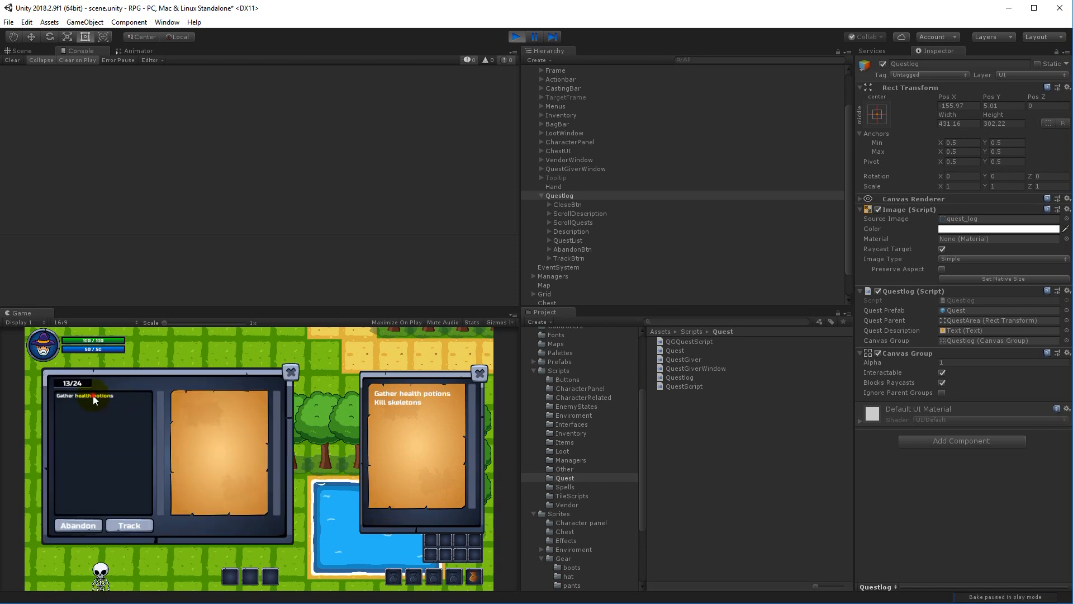
pyautogui.click(83, 396)
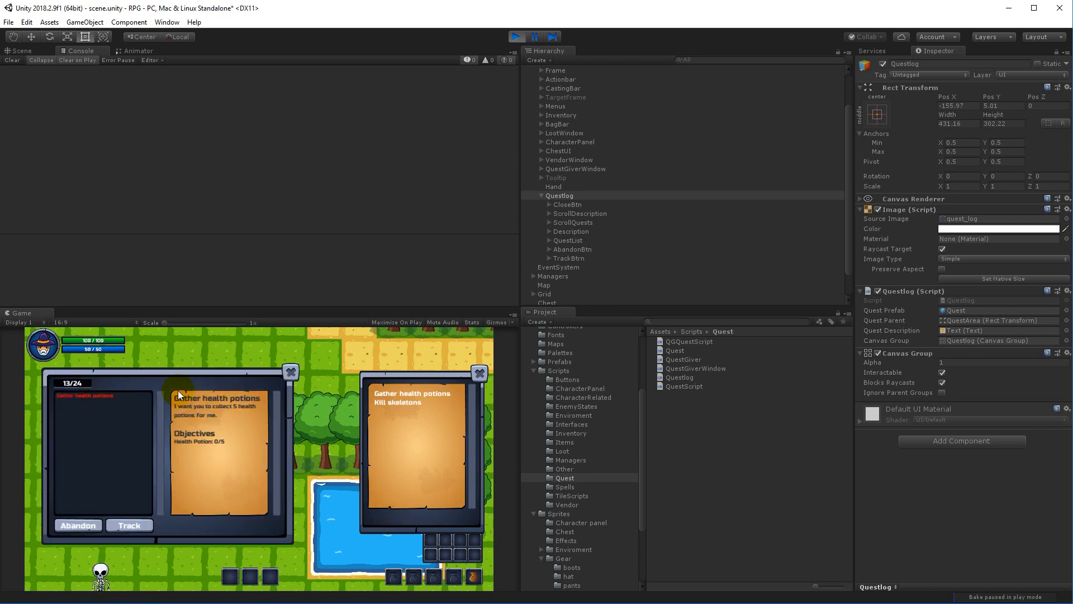
pyautogui.moveTo(204, 380)
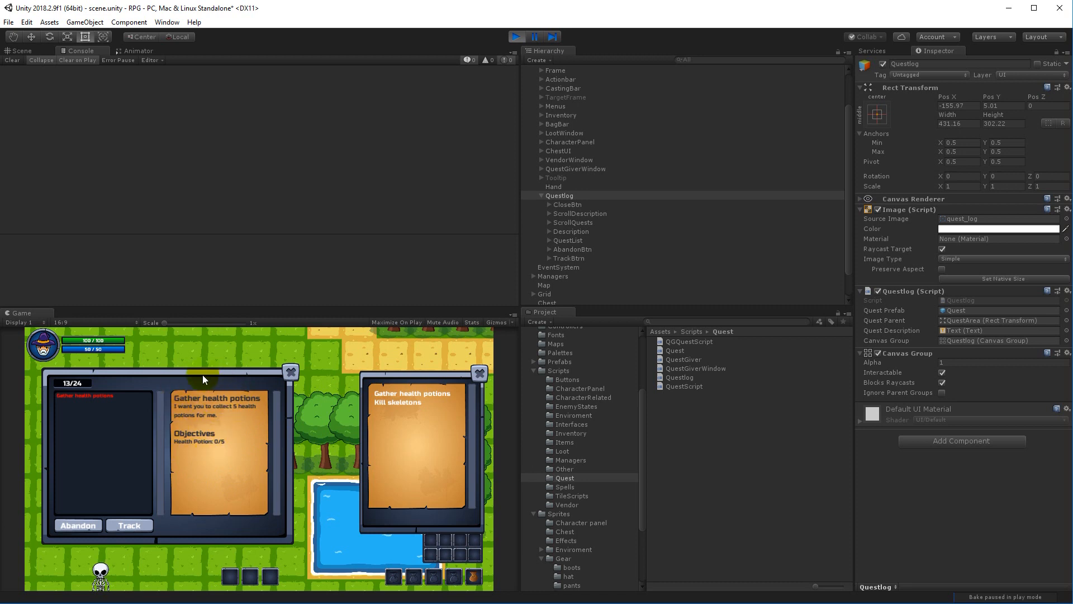